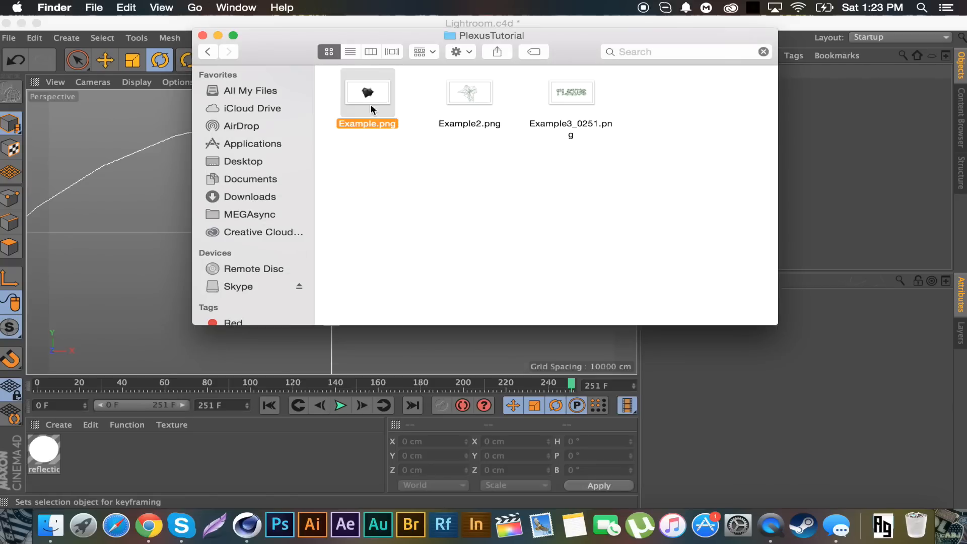
Preview Example.png, Example2.png and Example3_0251.png, then close the PlexusTutorial folder
double_click(367, 93)
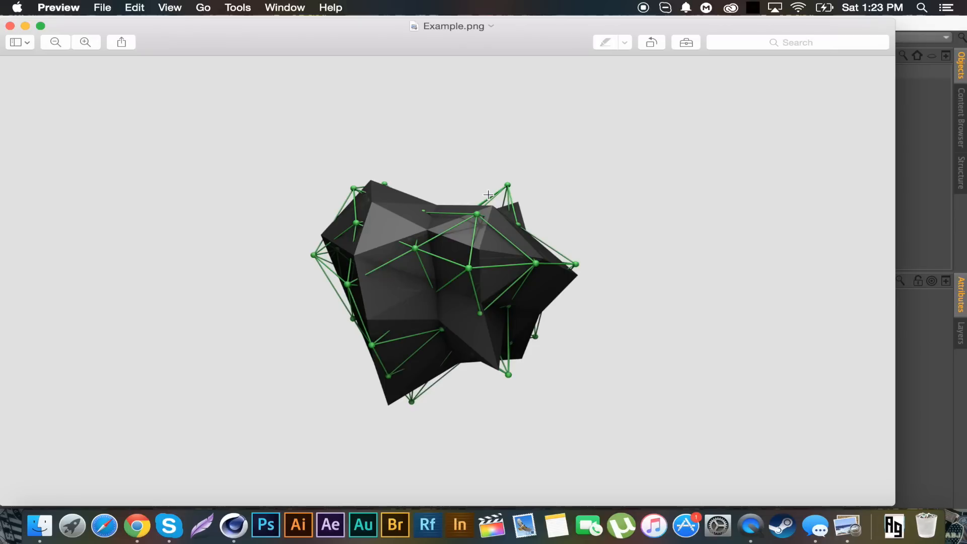
mouse_move(480, 267)
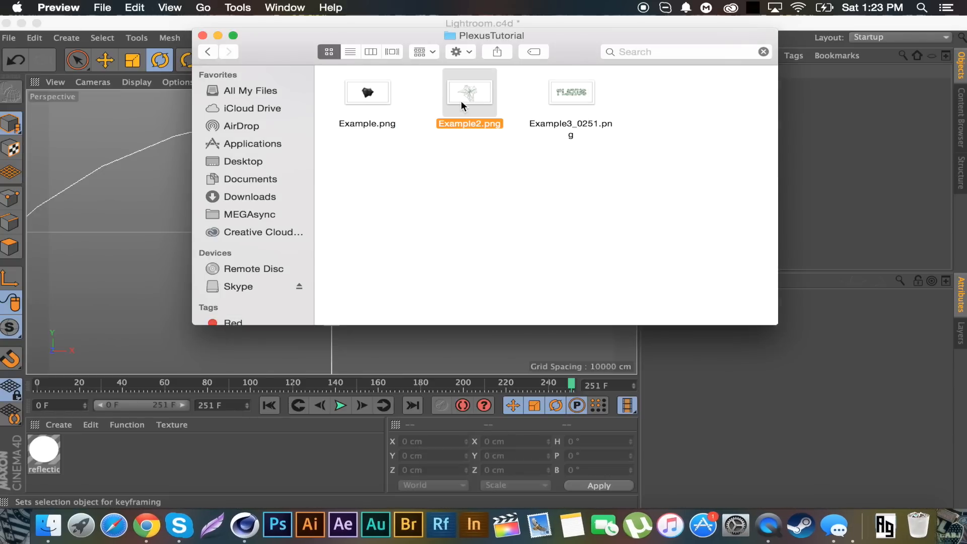
double_click(469, 92)
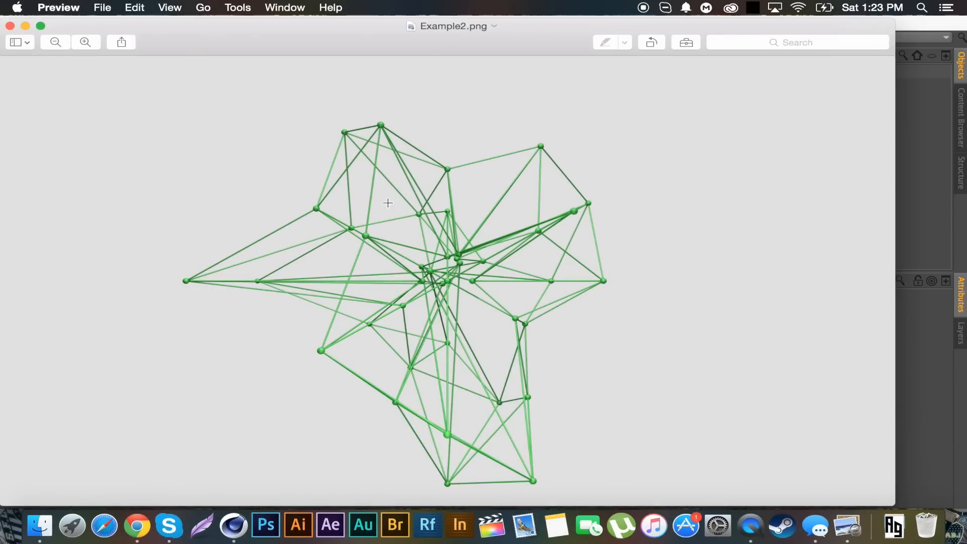
mouse_move(10, 26)
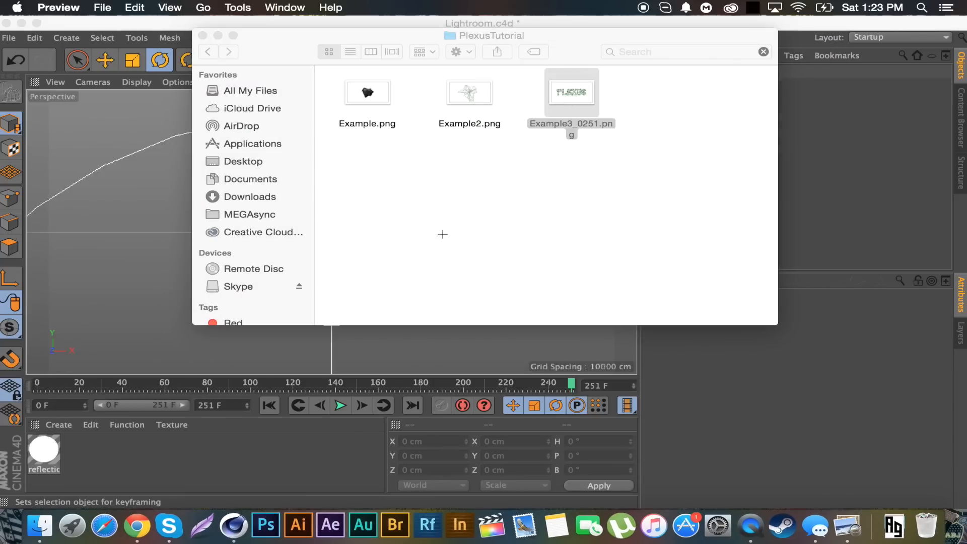
double_click(569, 93)
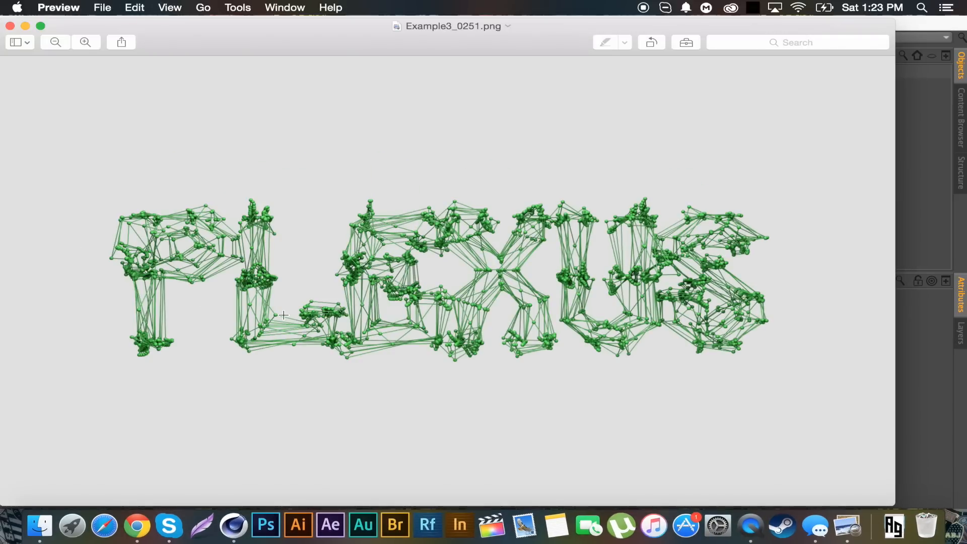
mouse_move(498, 238)
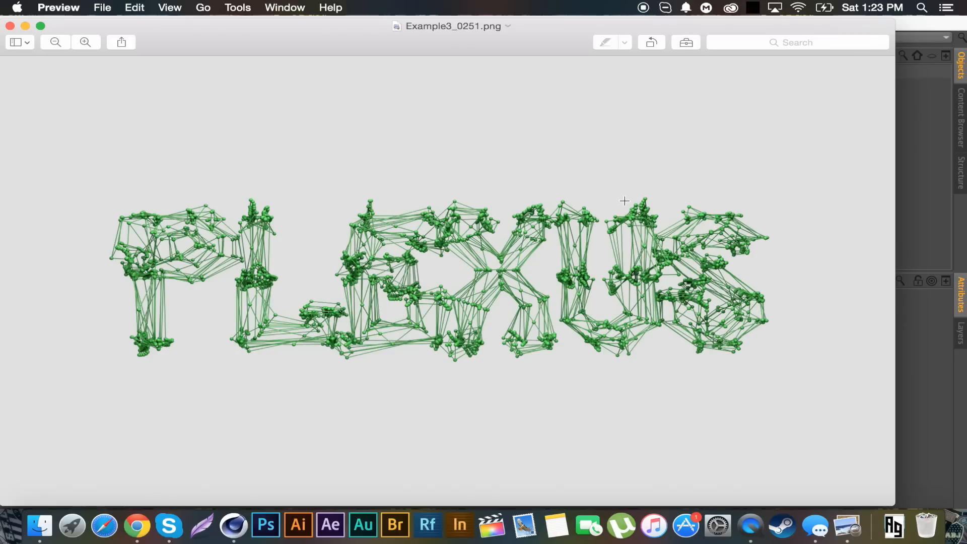
mouse_move(559, 313)
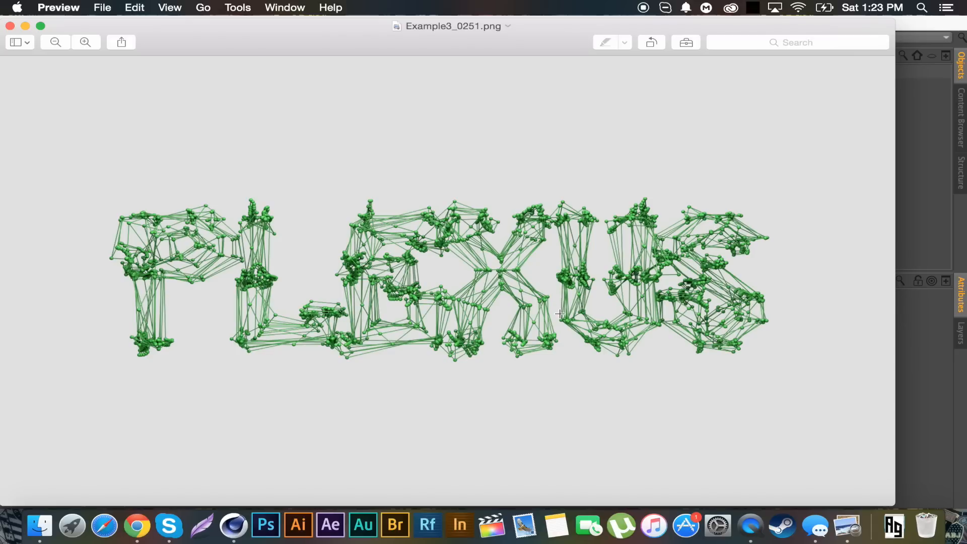
mouse_move(129, 261)
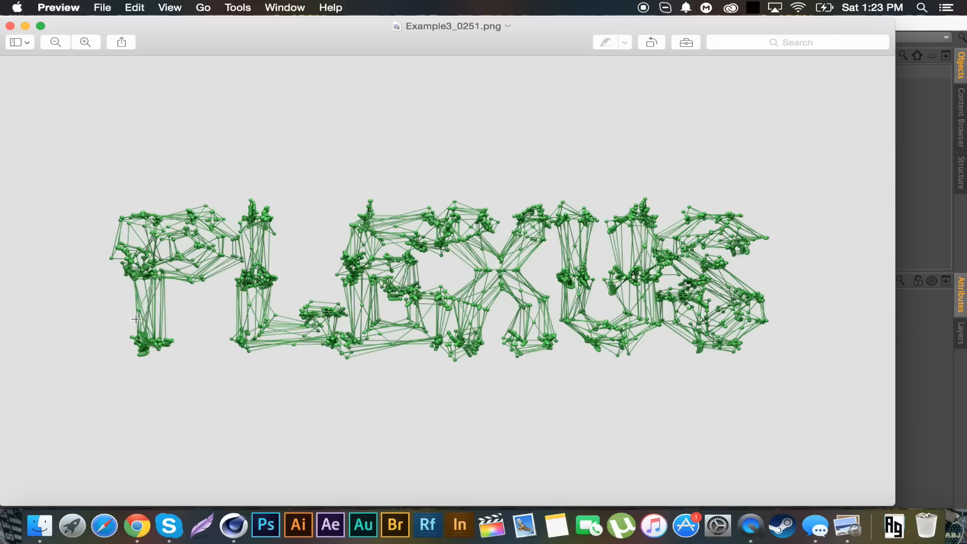
mouse_move(360, 332)
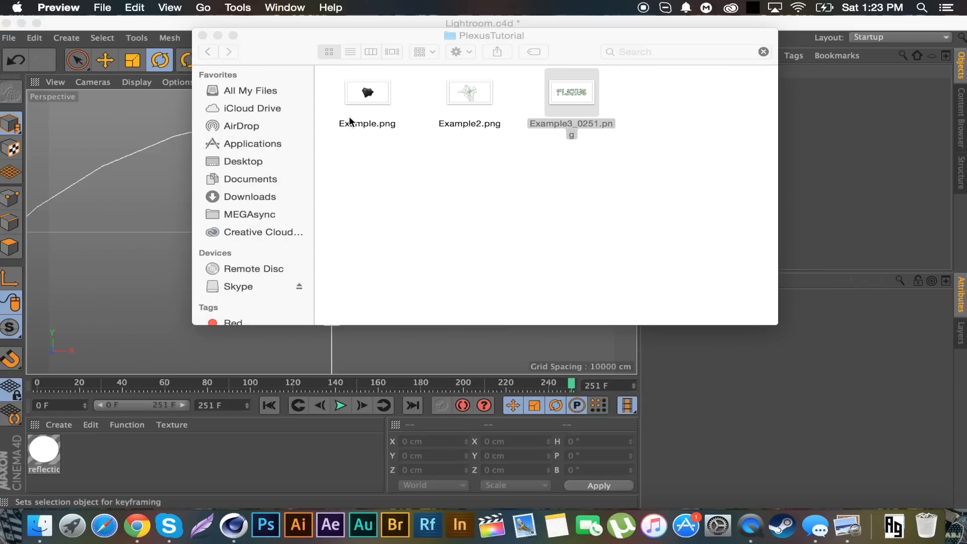
mouse_move(575, 108)
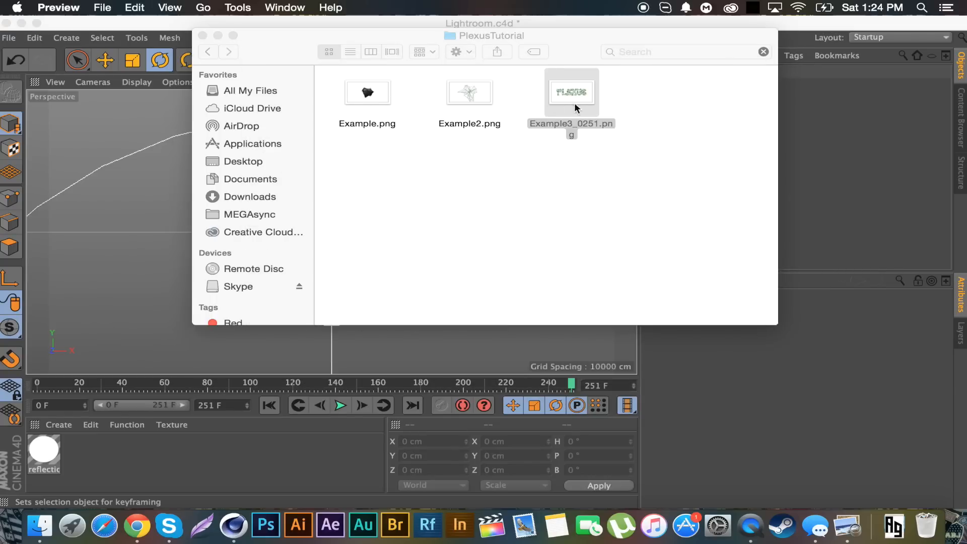
mouse_move(801, 29)
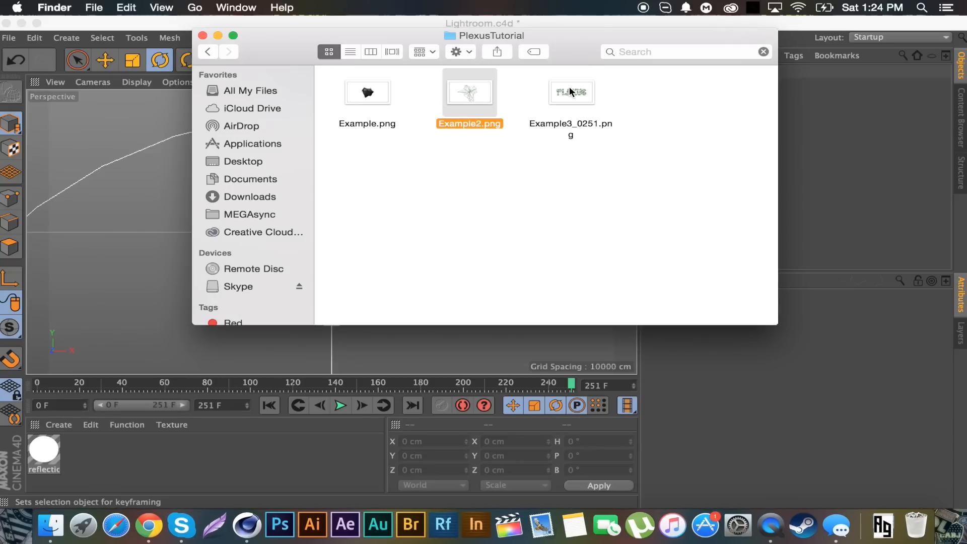
left_click(367, 92)
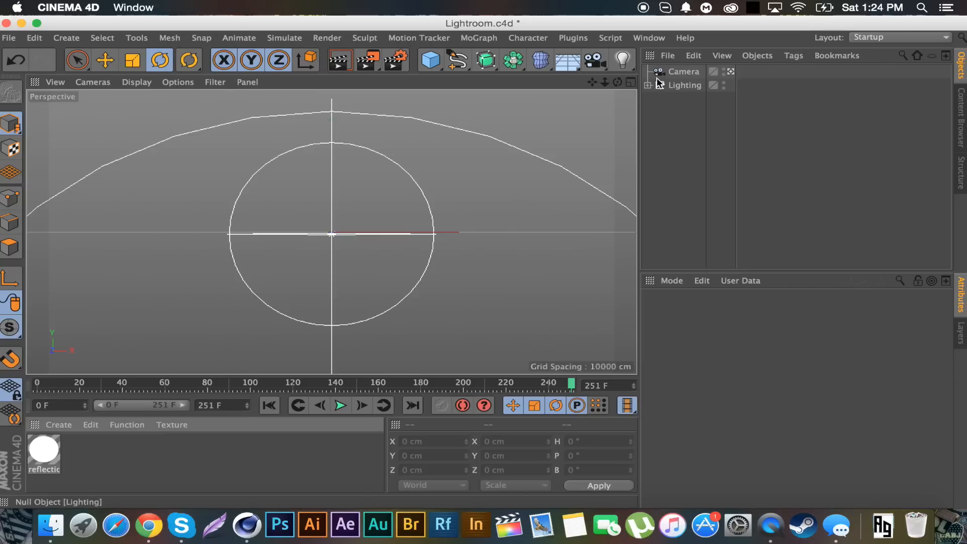
Add a Platonic icosahedron with a 207 cm radius, lowering its segments to 2
left_click(429, 60)
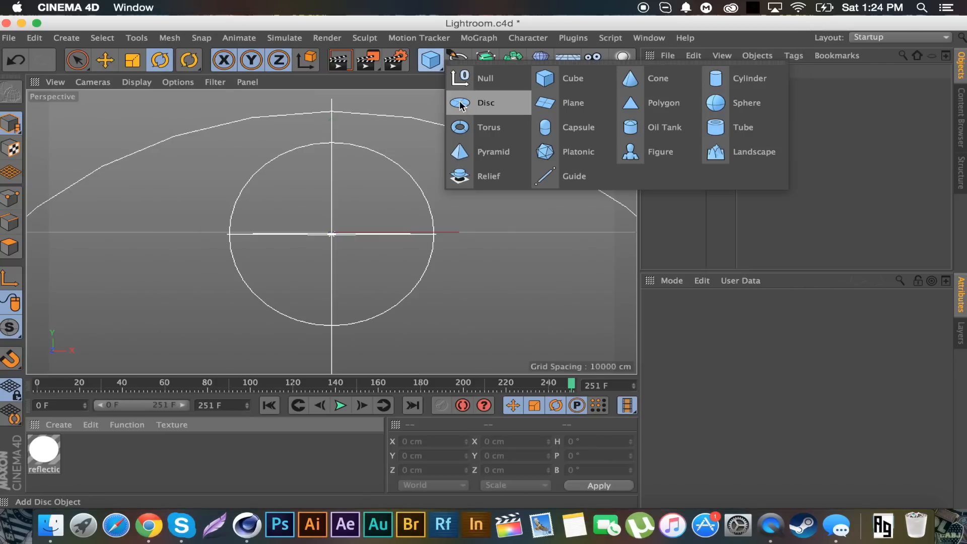
left_click(577, 151)
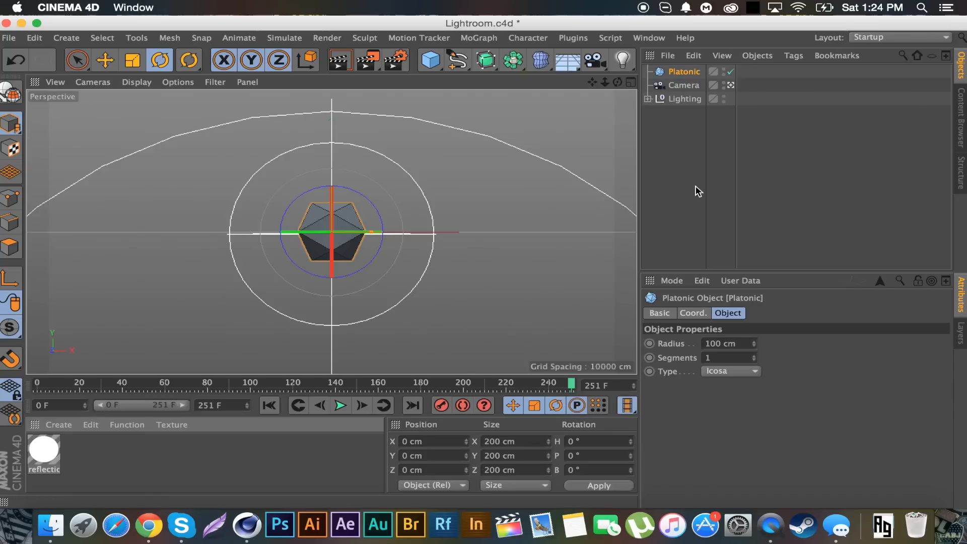
mouse_move(766, 329)
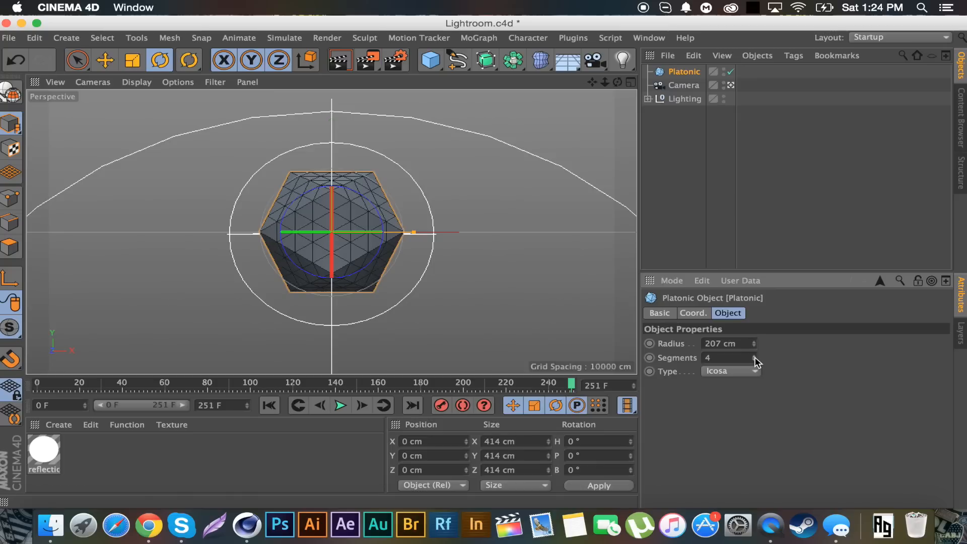
left_click(752, 358)
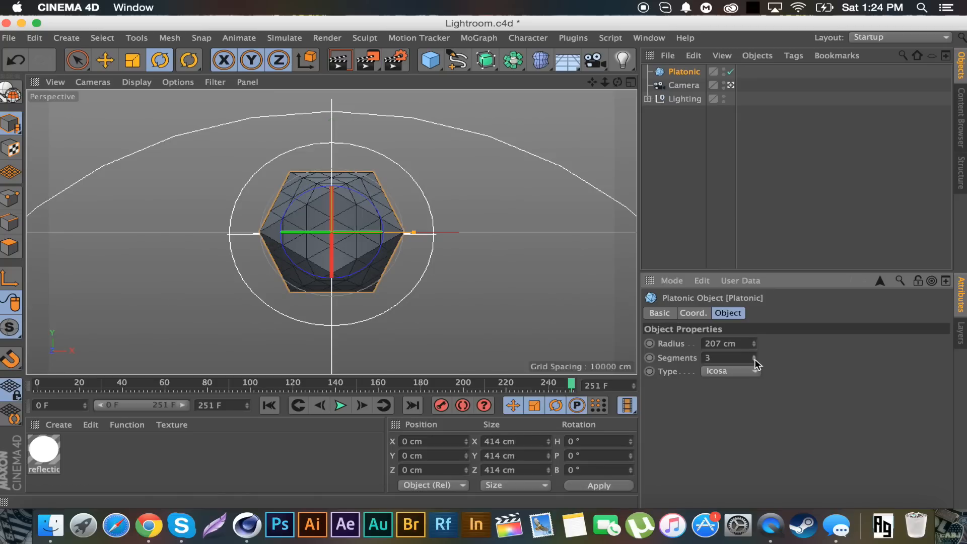
left_click(752, 360)
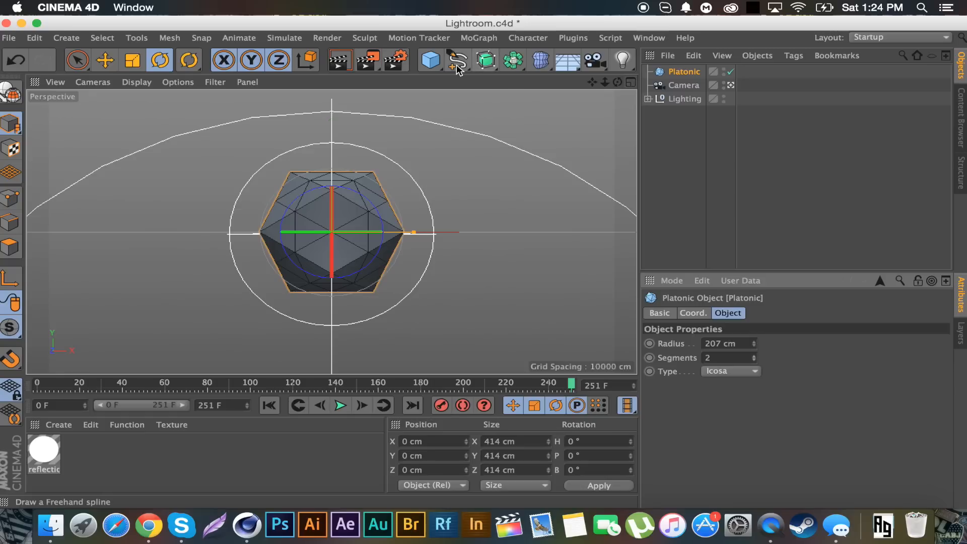
Add a Sphere and a Cylinder primitive to the scene
left_click(428, 60)
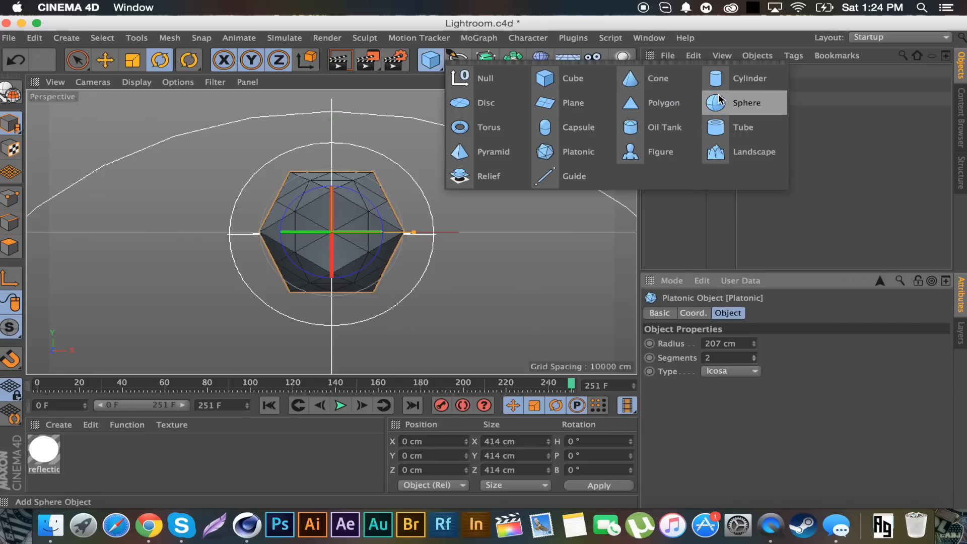
left_click(746, 103)
type("5")
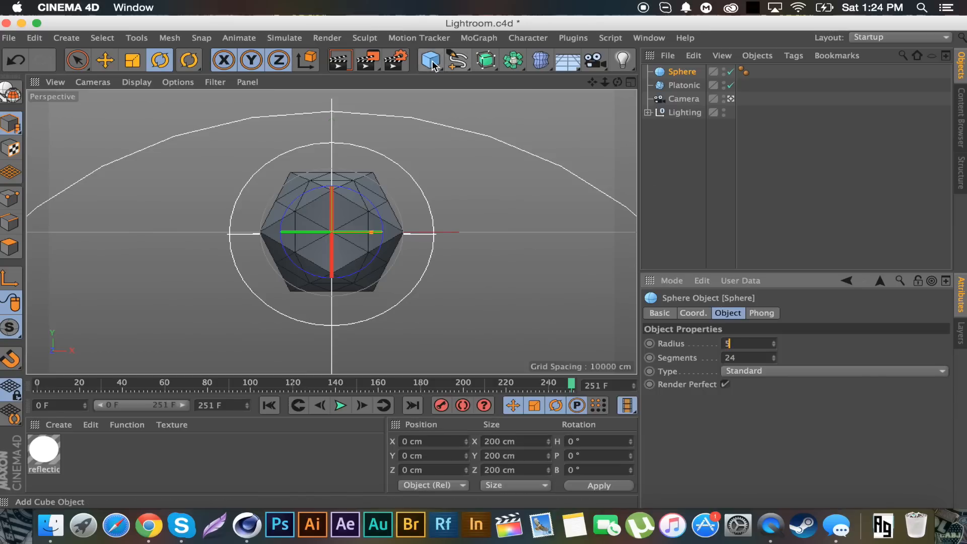
left_click(430, 60)
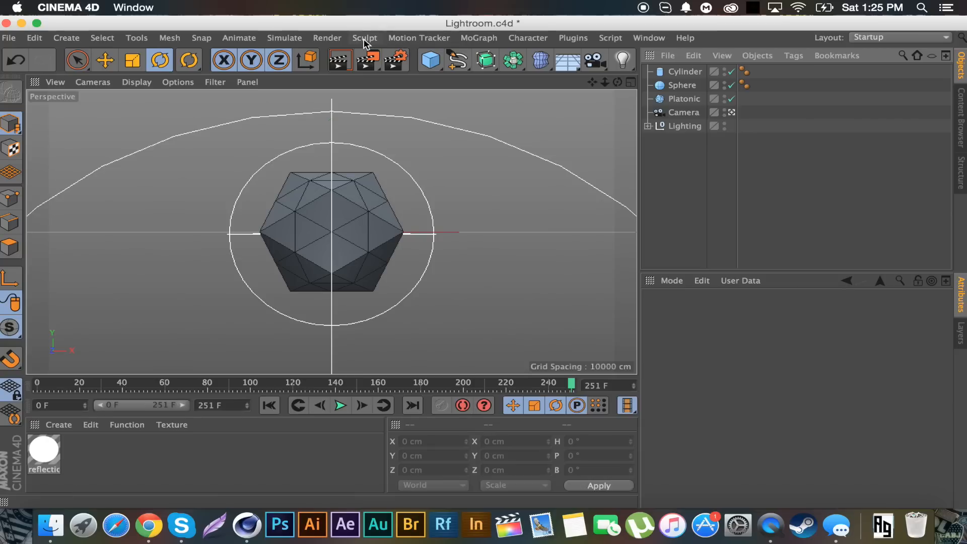
Add MoGraph cloners, nesting the Cylinder in Cloner and the Sphere in Cloner.1
left_click(478, 38)
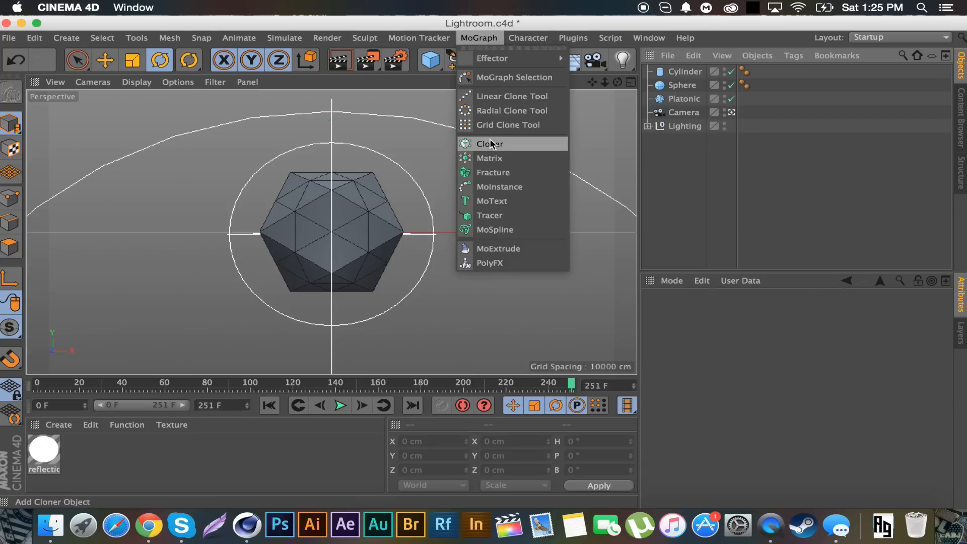
left_click(488, 144)
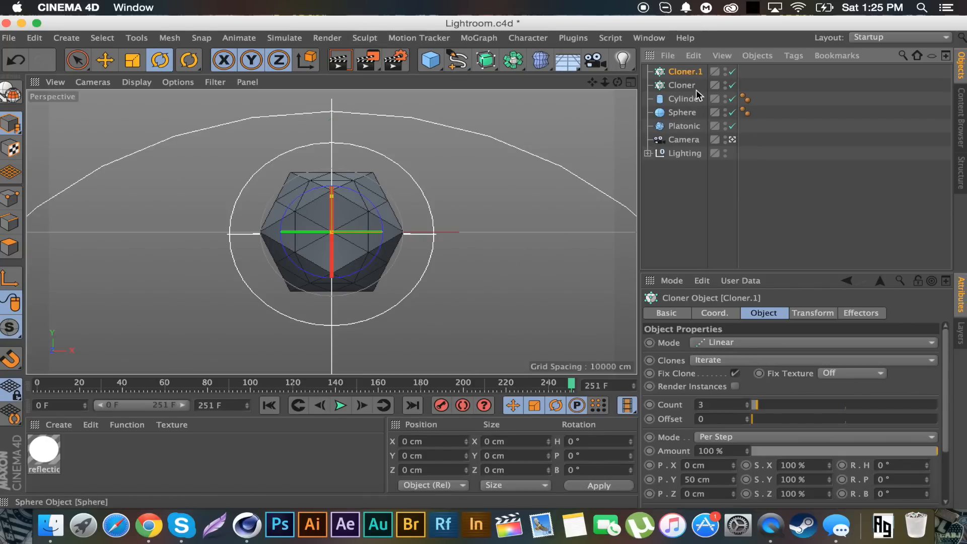
left_click(682, 85)
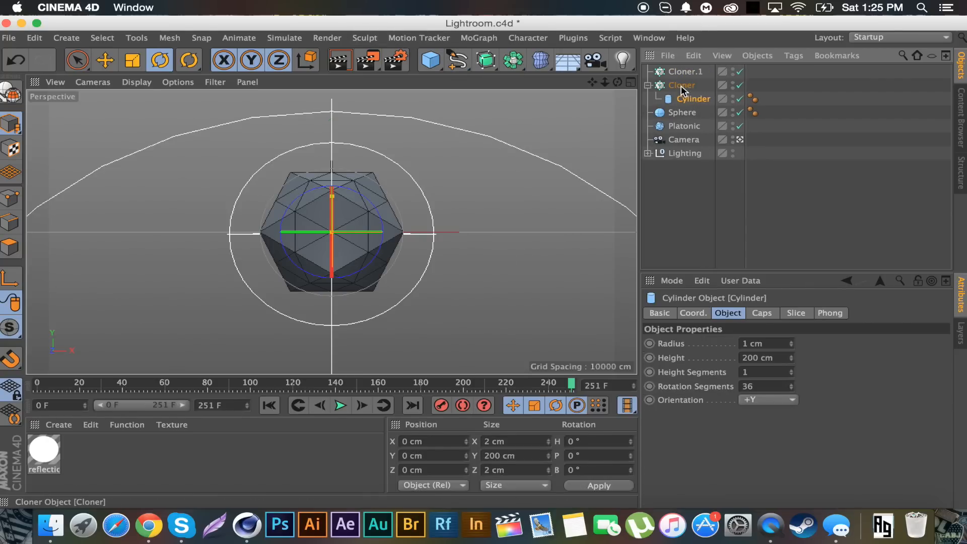
left_click(681, 112)
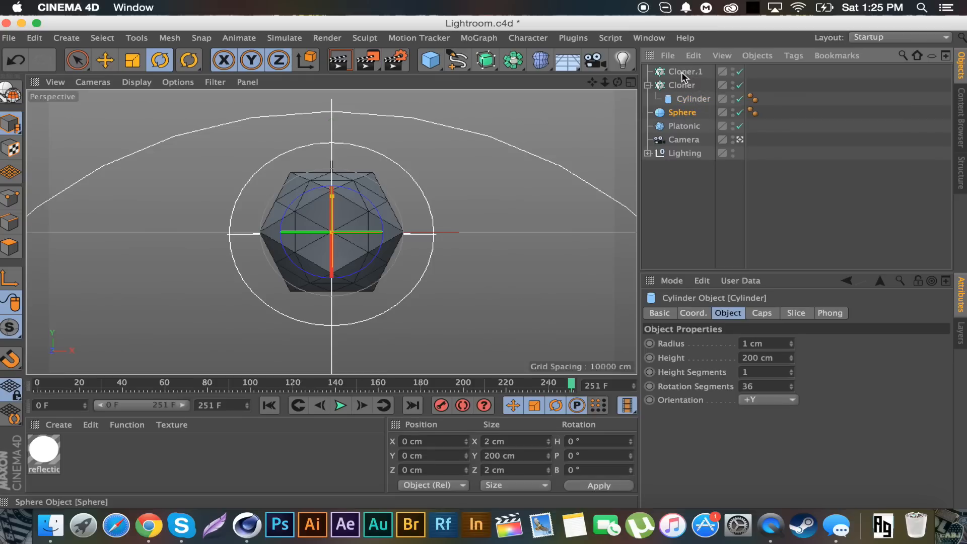
left_click(681, 98)
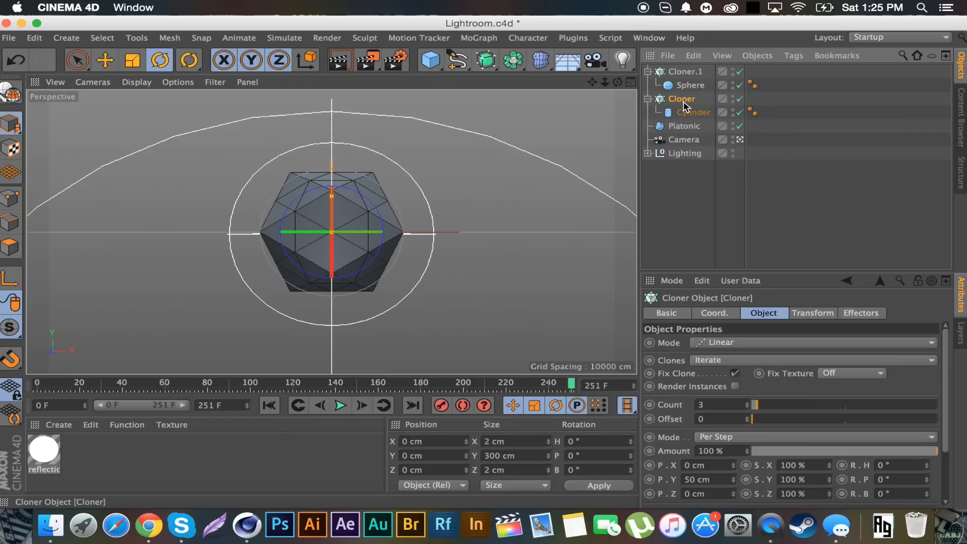
mouse_move(694, 102)
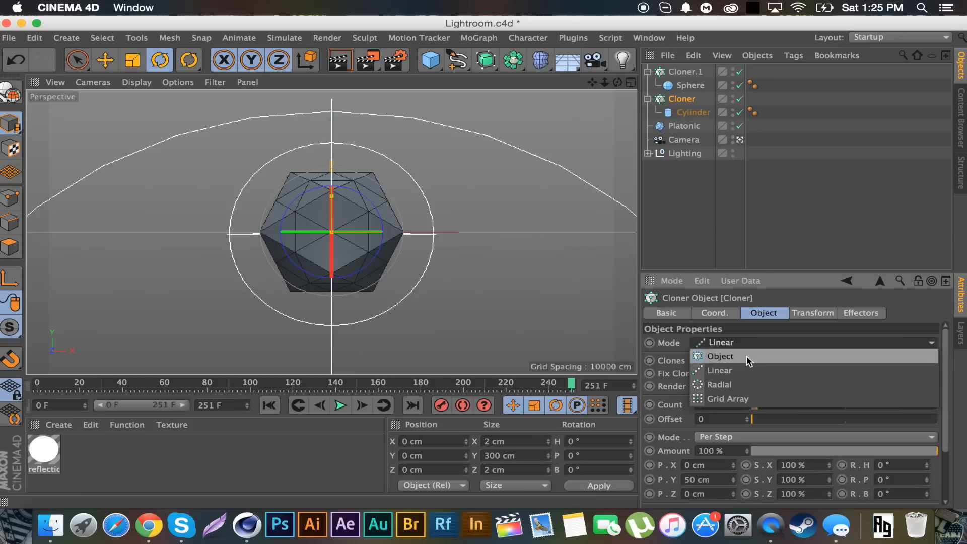
Set Cloner to Object mode using the Platonic, distributing cylinders along its edges
left_click(719, 356)
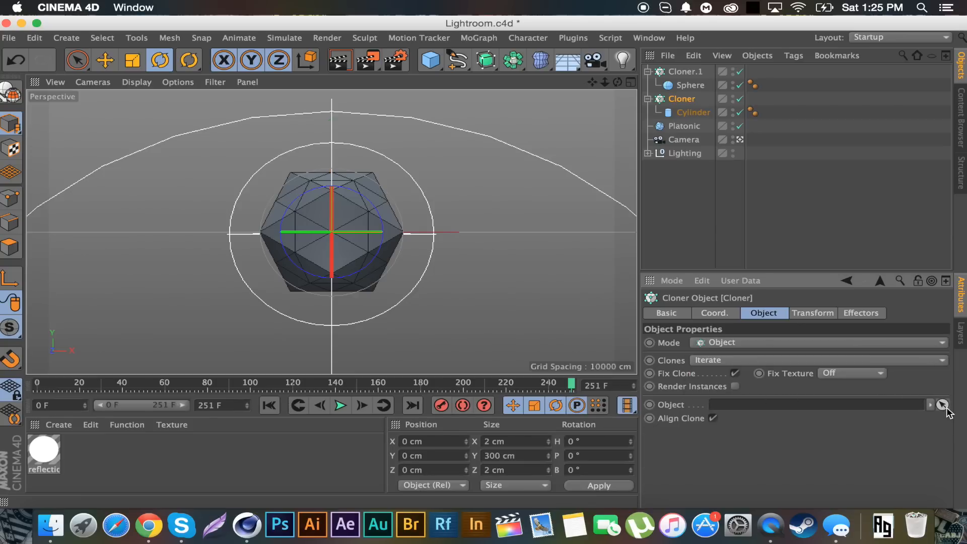
left_click(942, 404)
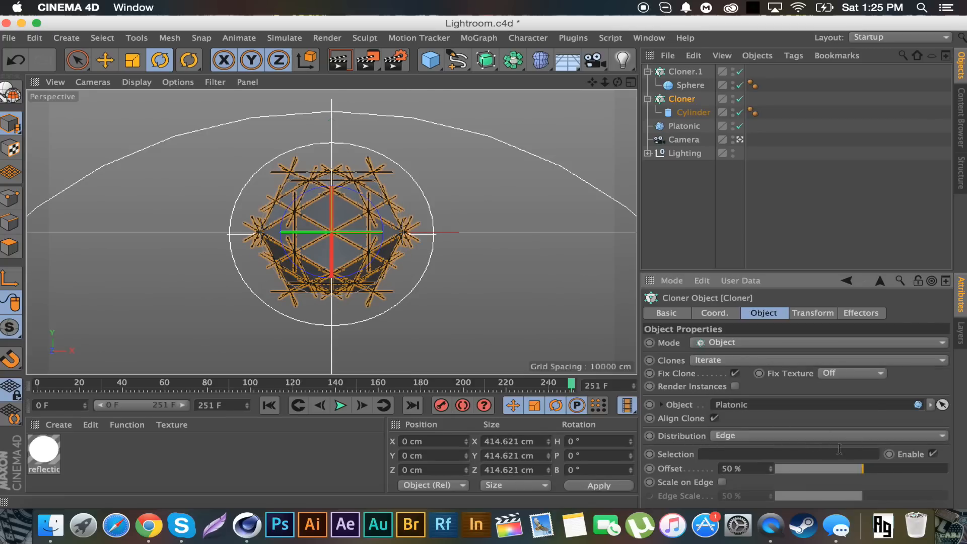
left_click(722, 482)
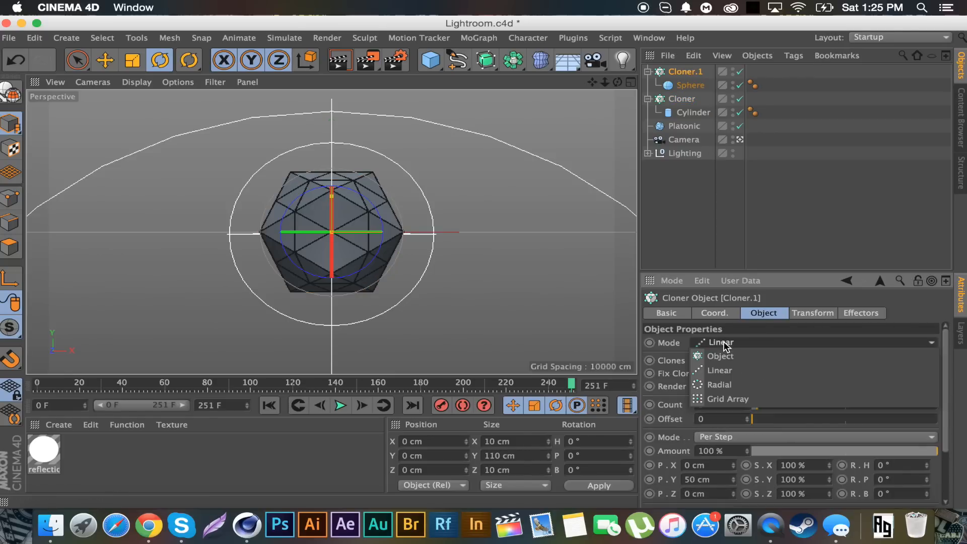
Switch the sphere's Cloner.1 from Linear to Object mode
left_click(718, 356)
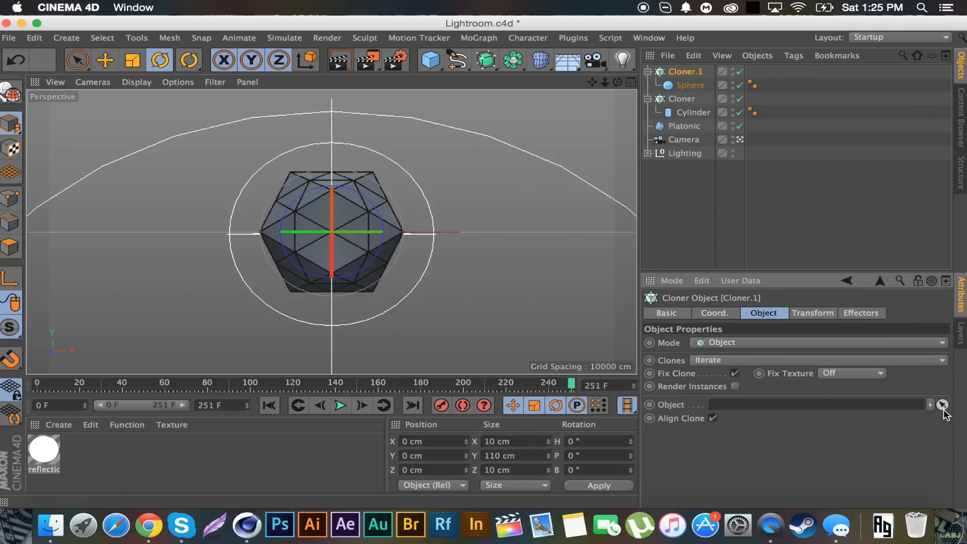
left_click(941, 404)
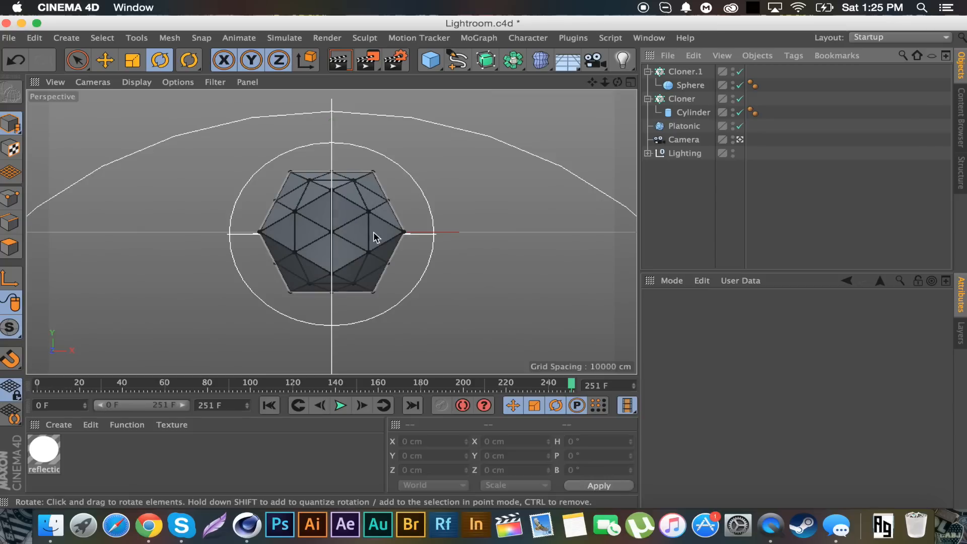
mouse_move(348, 255)
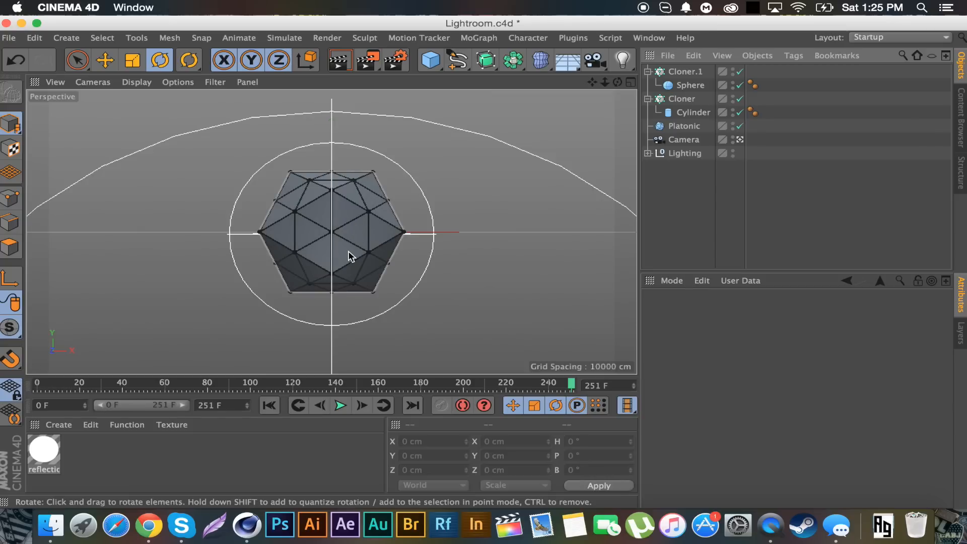
left_click(683, 139)
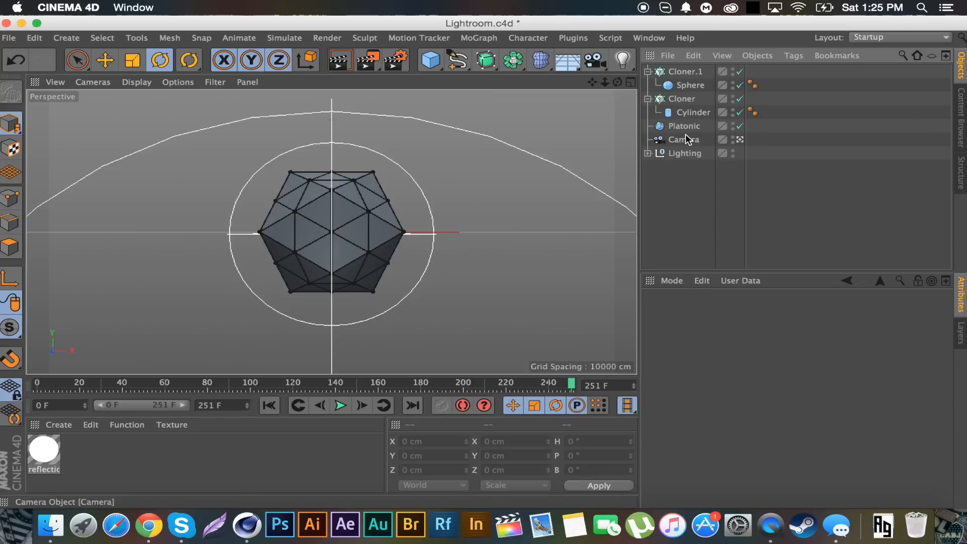
Parent a Displacer under Platonic with a Noise shader and a raised Height
left_click(683, 126)
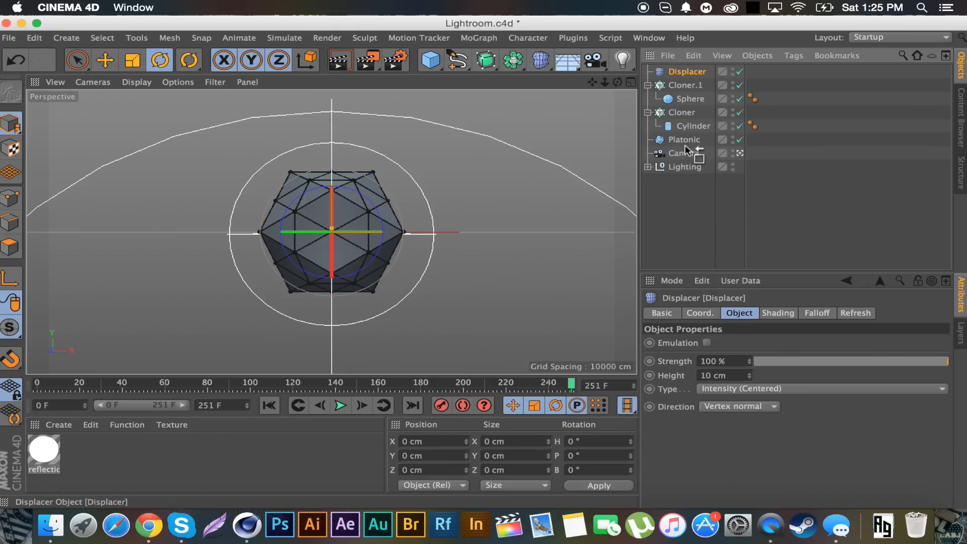
left_click_drag(686, 71, 684, 140)
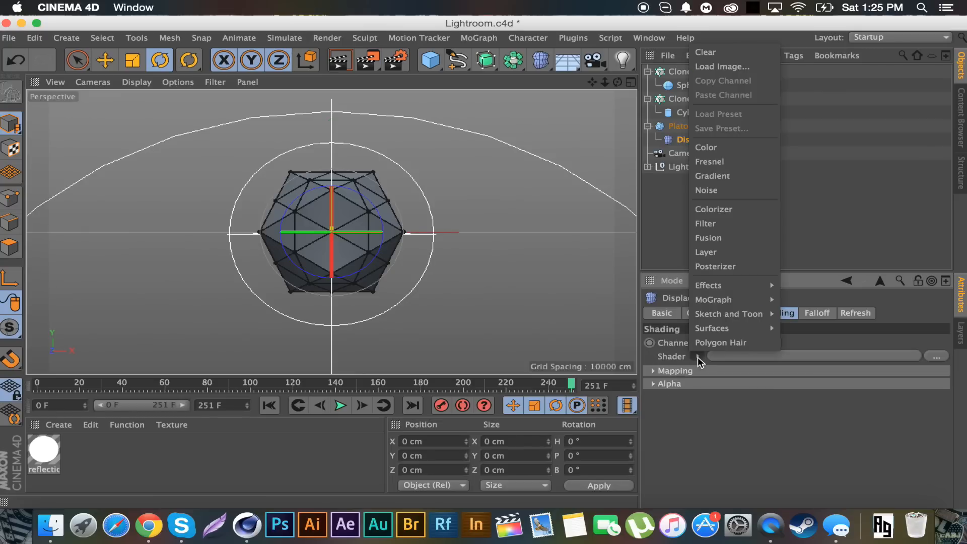
left_click(706, 190)
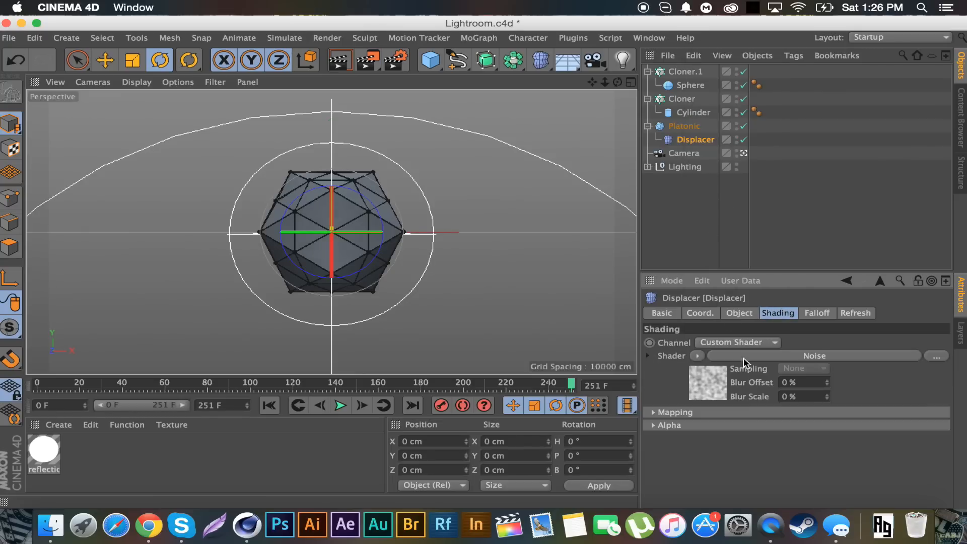
left_click(738, 313)
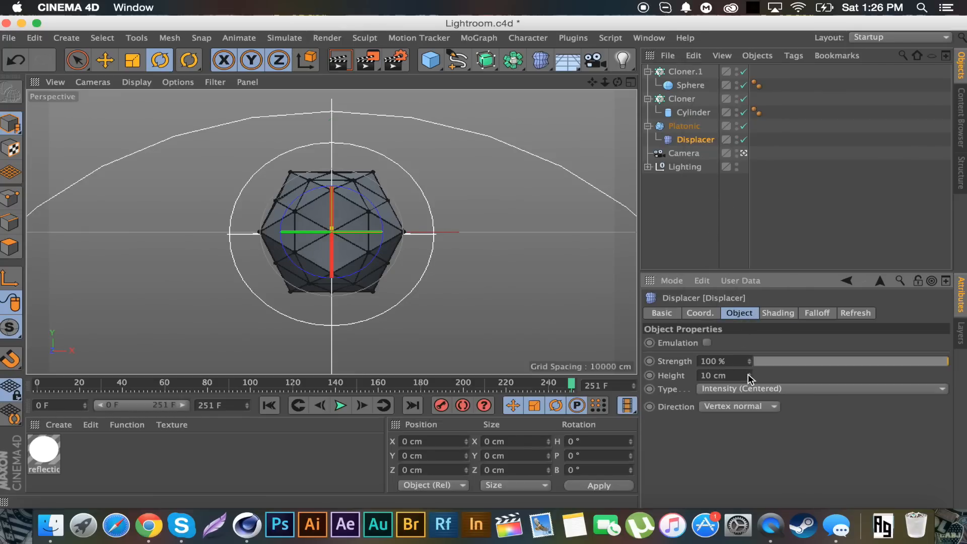
left_click_drag(712, 374, 749, 375)
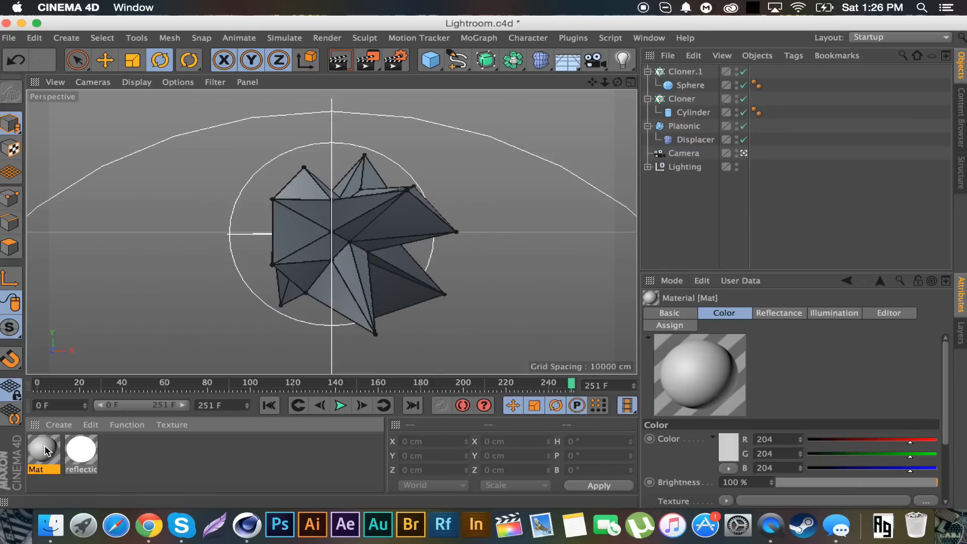
Add a Reflection (Legacy) layer to Mat's reflectance
double_click(43, 448)
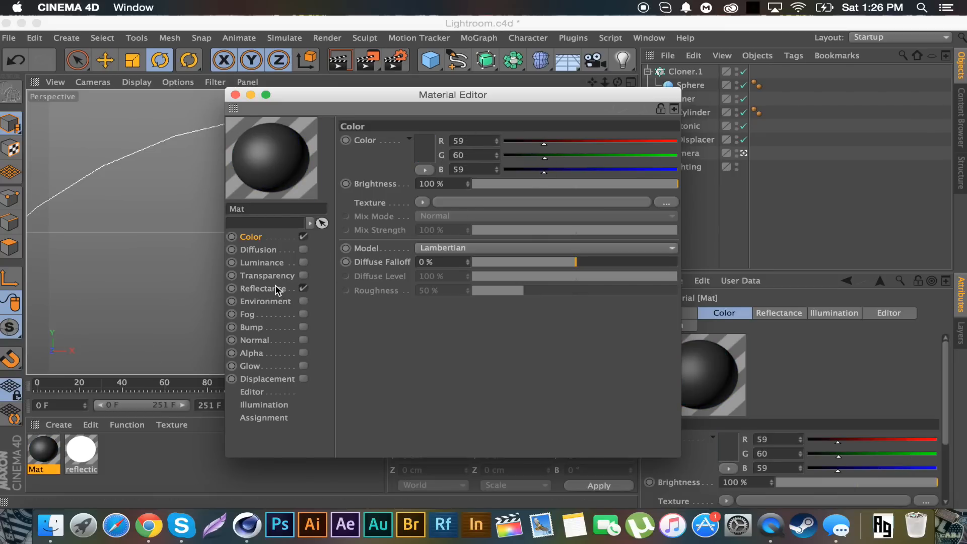
left_click(261, 288)
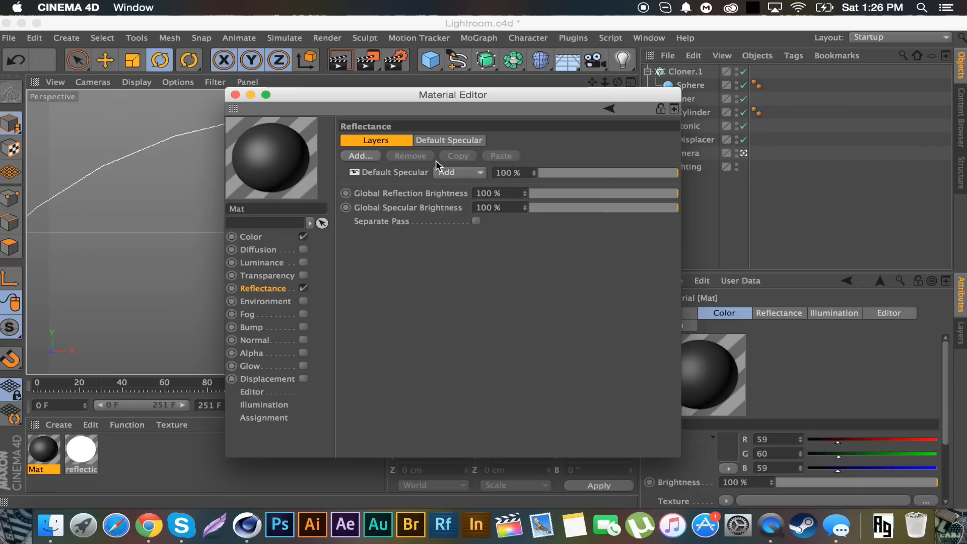
left_click(360, 156)
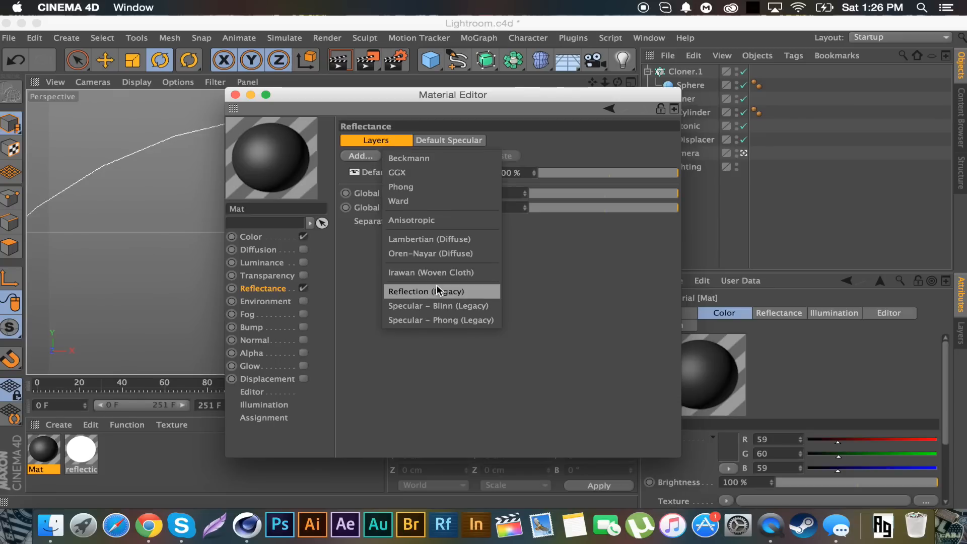
left_click(425, 291)
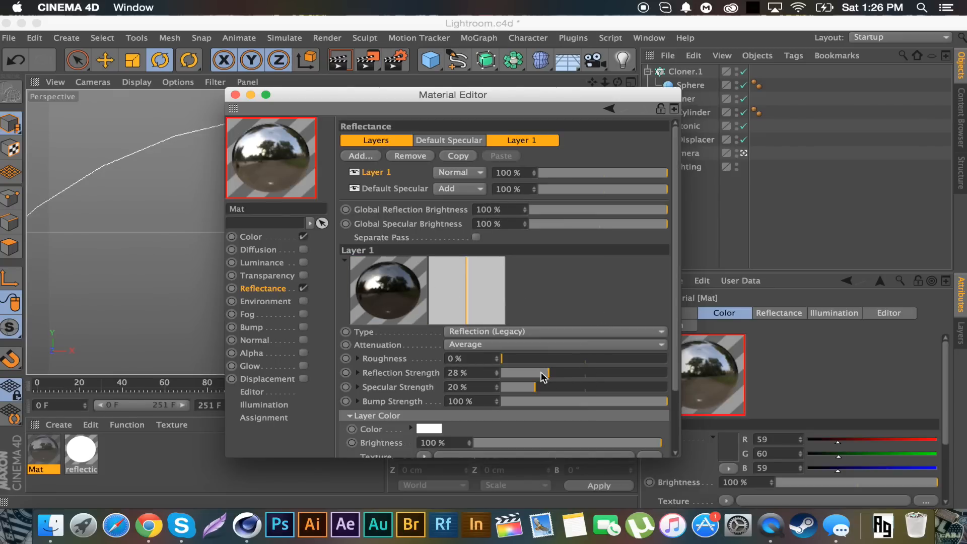
Set reflection strength 18%, global reflection and specular brightness 52%, Layer 1 at 66%
left_click_drag(542, 373, 533, 372)
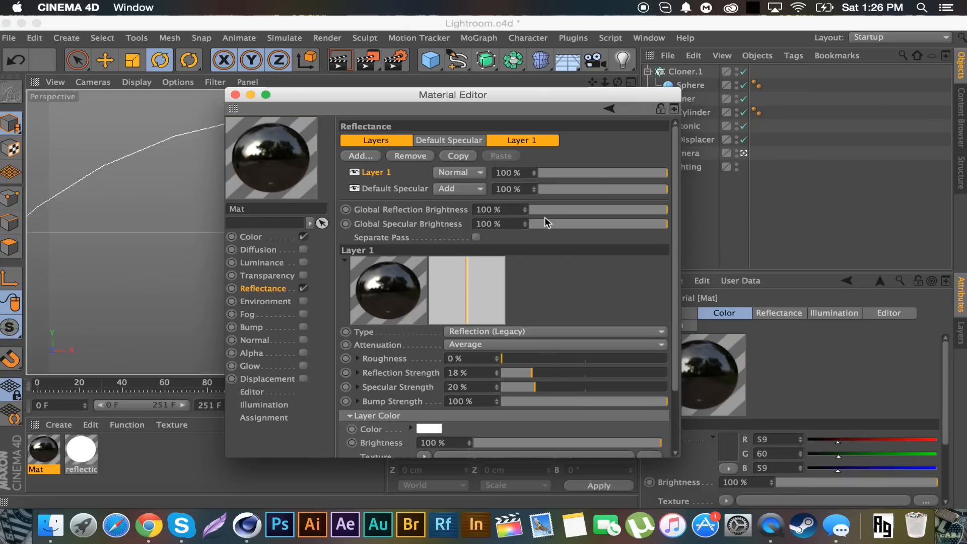
left_click_drag(666, 209, 601, 209)
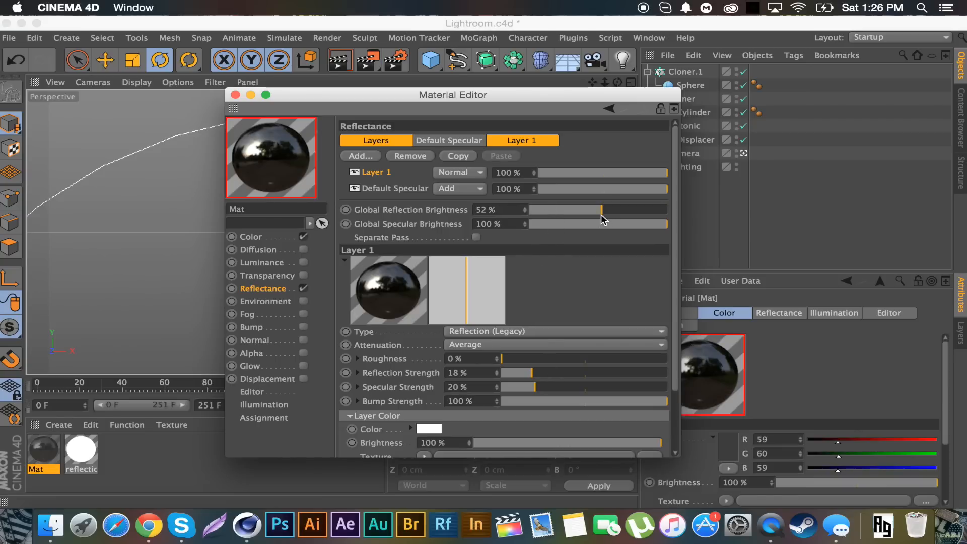
left_click_drag(665, 223, 582, 223)
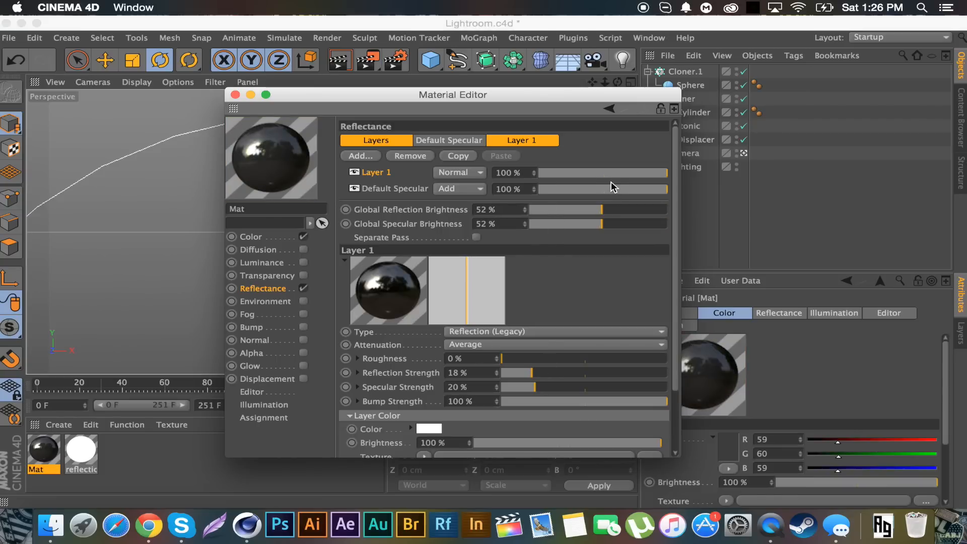
mouse_move(623, 179)
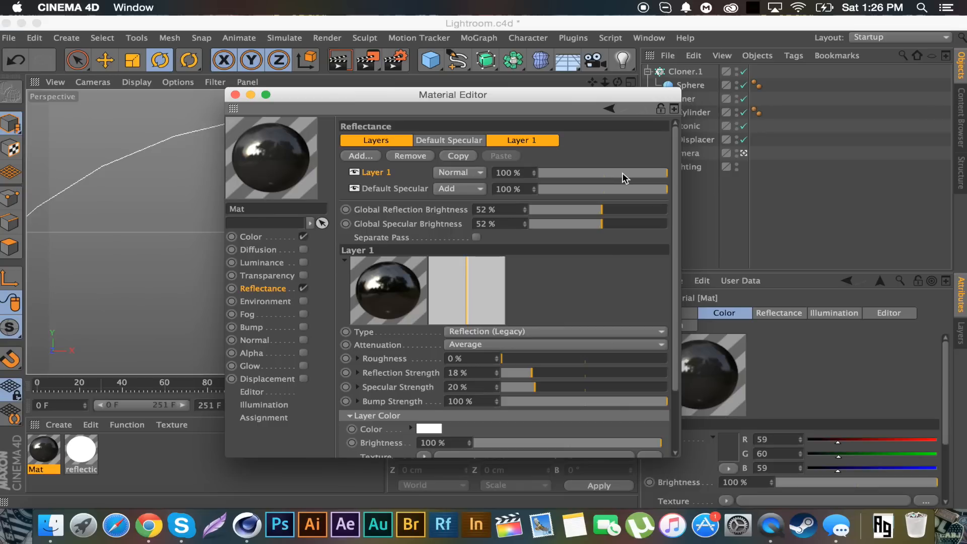
left_click_drag(664, 173, 624, 172)
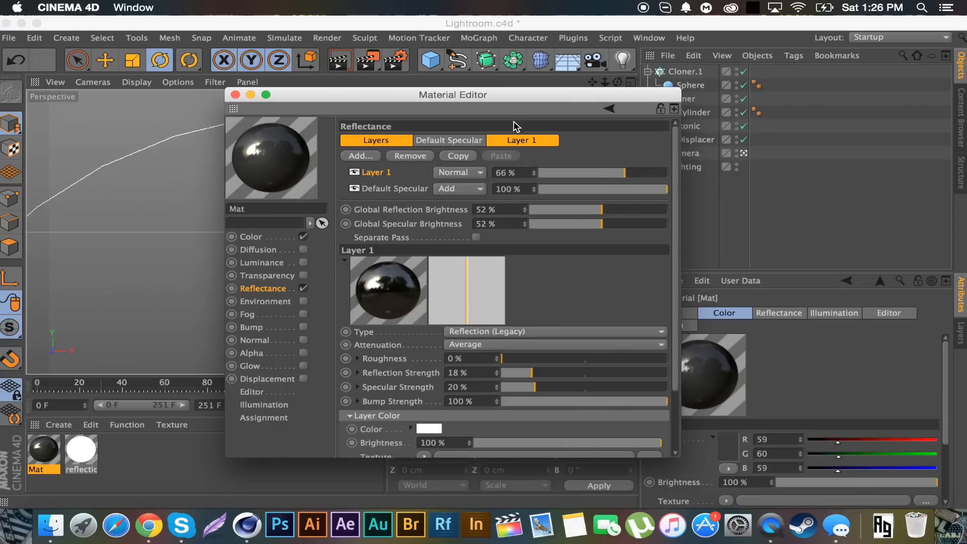
mouse_move(236, 94)
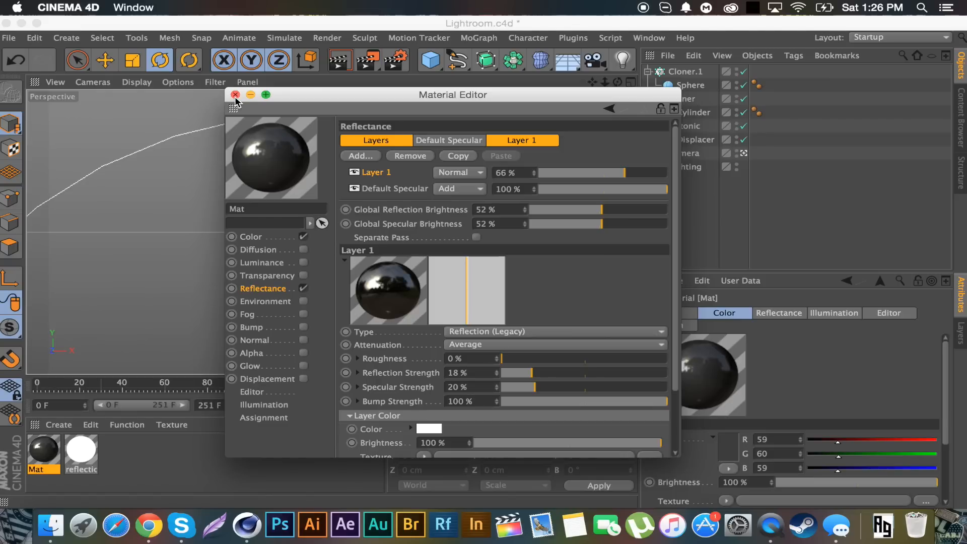
left_click(235, 94)
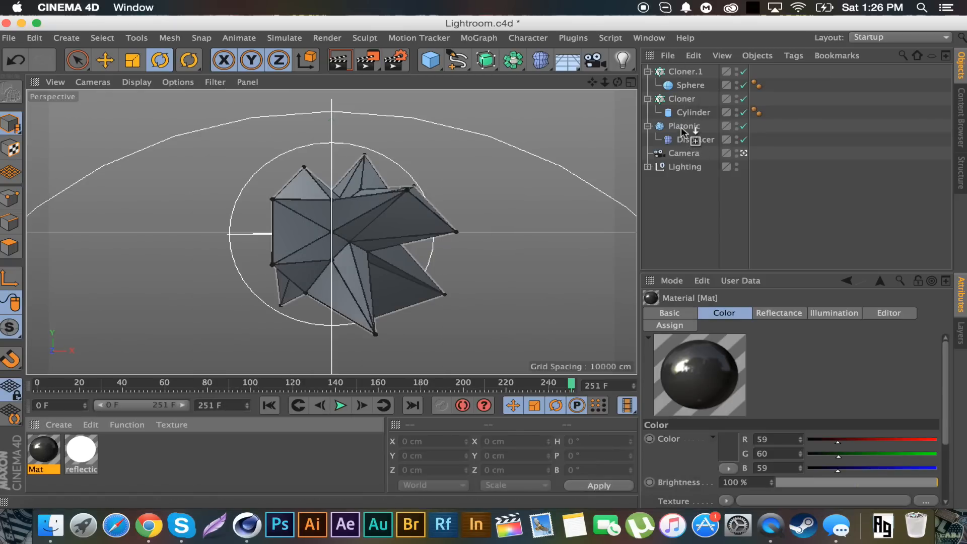
Apply Mat to Platonic, then create Mat.1 and colour it teal
left_click(58, 424)
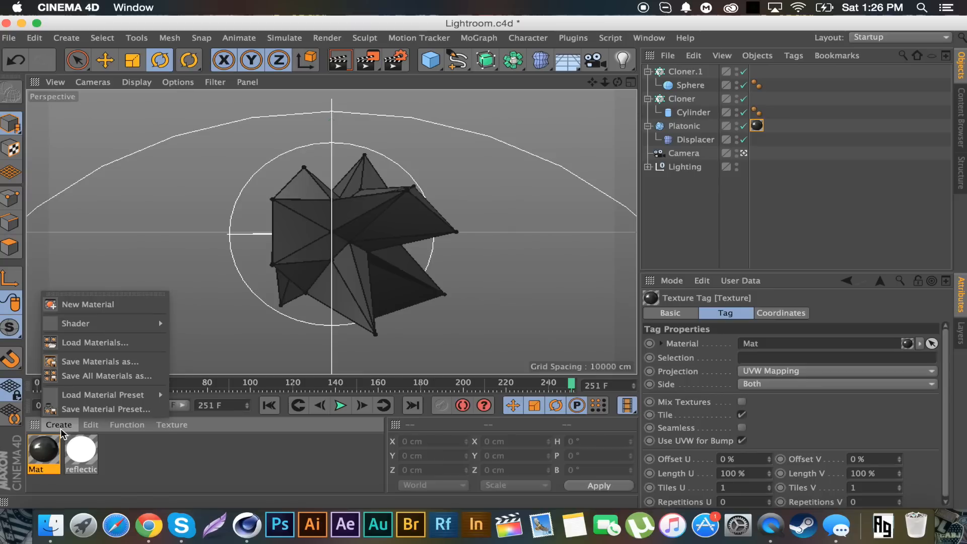
left_click(88, 305)
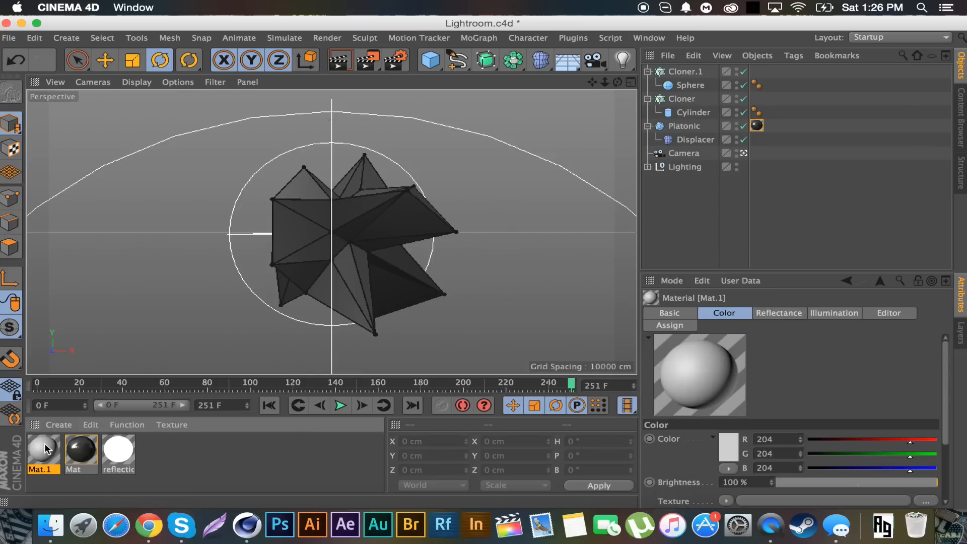
double_click(42, 448)
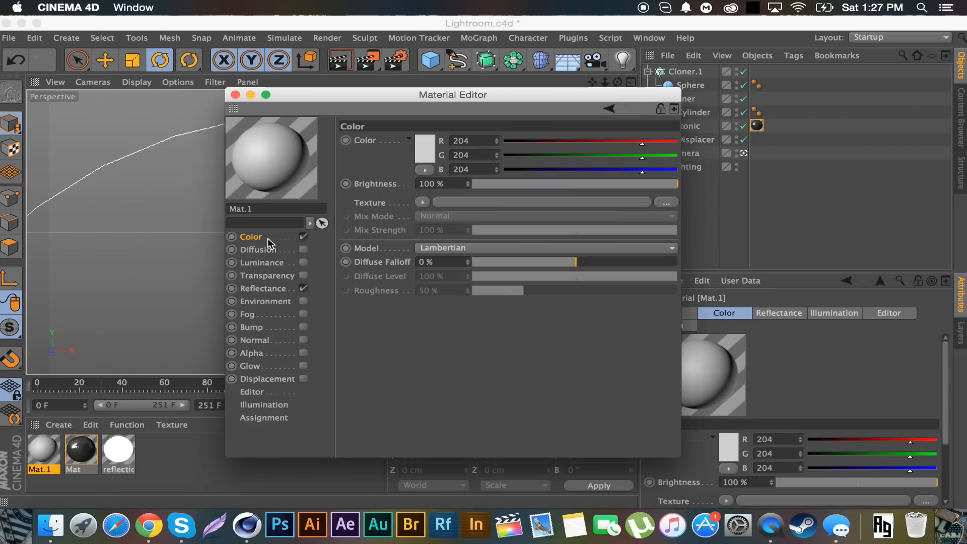
left_click_drag(641, 143, 527, 143)
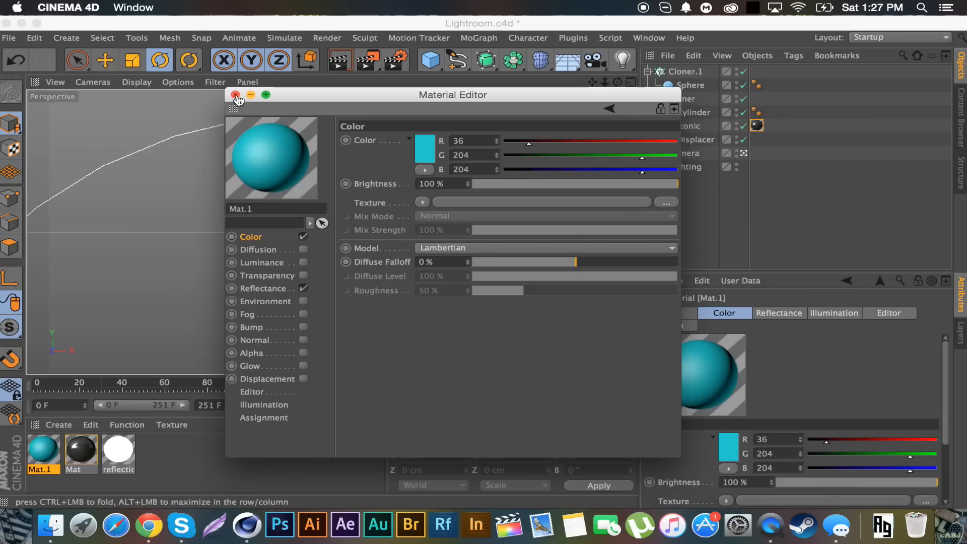
left_click(236, 94)
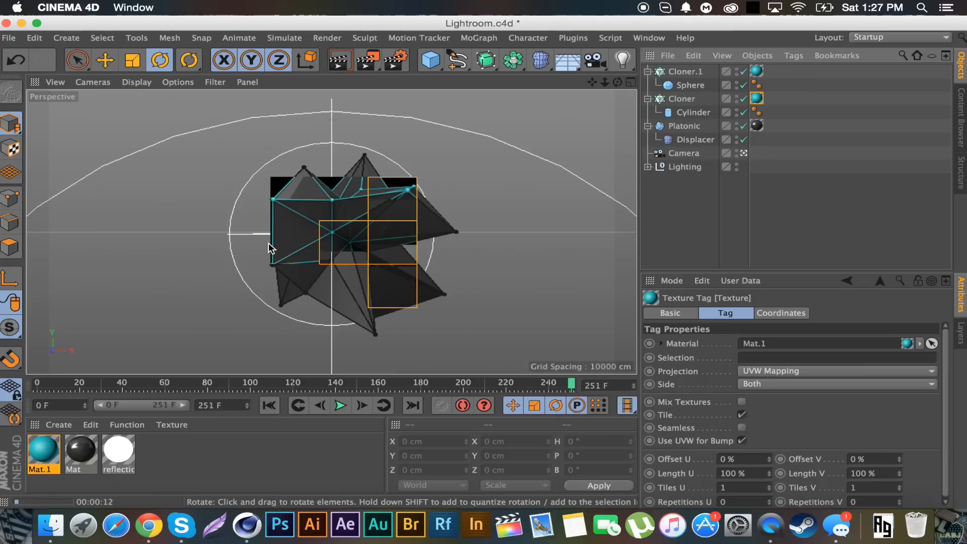
Rotate the cloners to about H 341.5°, P −25.2°, B 357.8°, then reselect Cloner.1
left_click(682, 72)
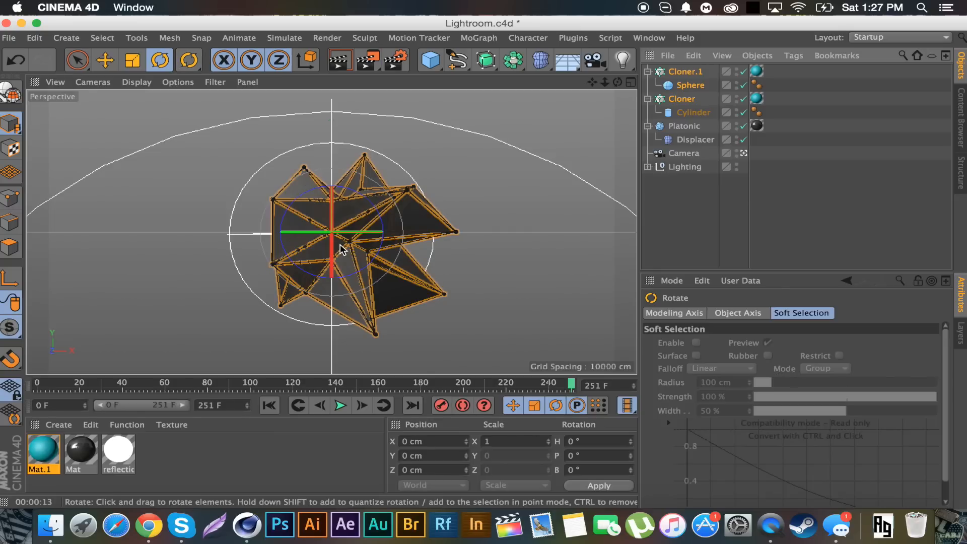
mouse_move(332, 239)
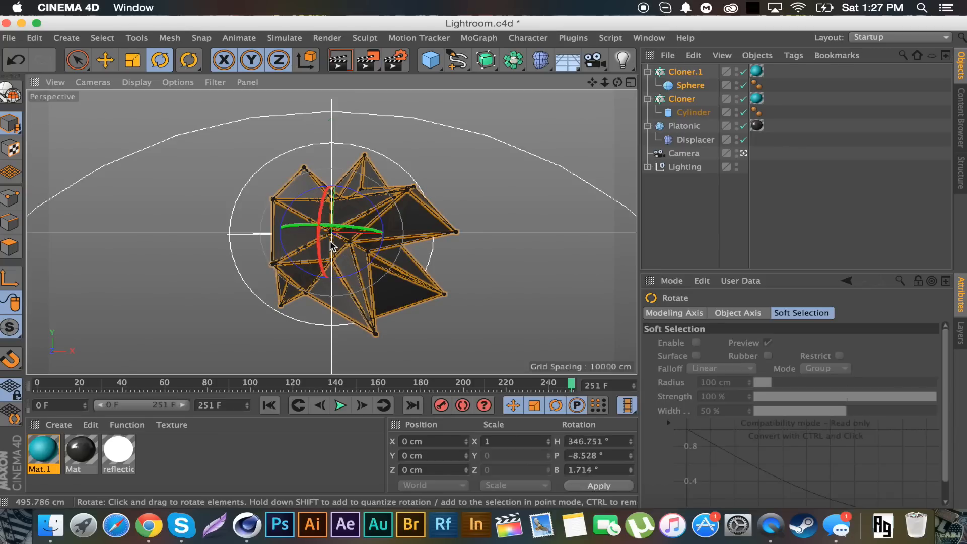
left_click_drag(333, 247, 629, 229)
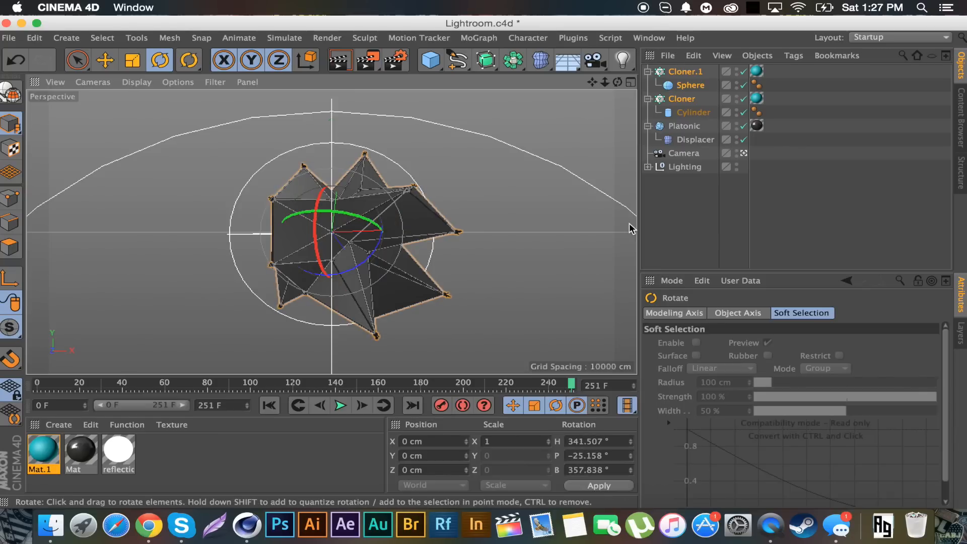
left_click(683, 71)
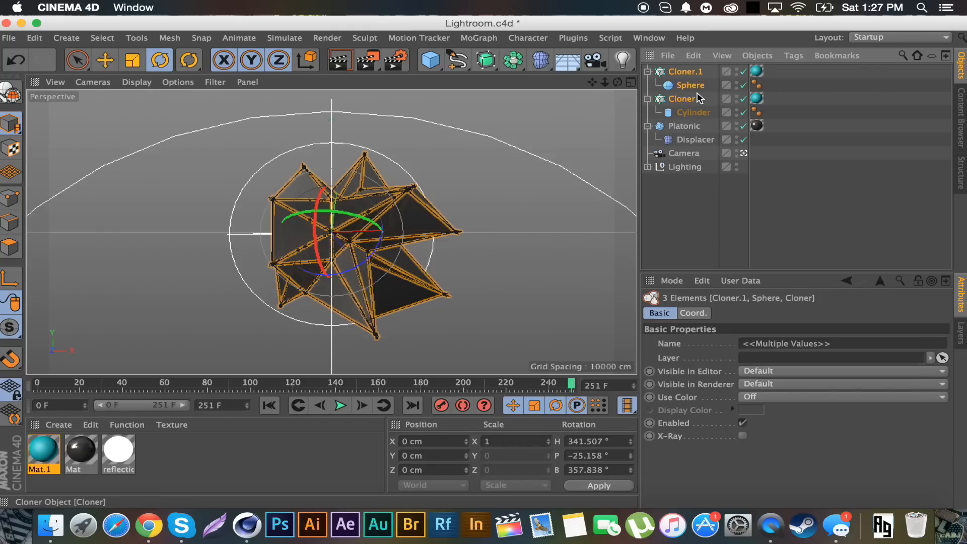
mouse_move(683, 70)
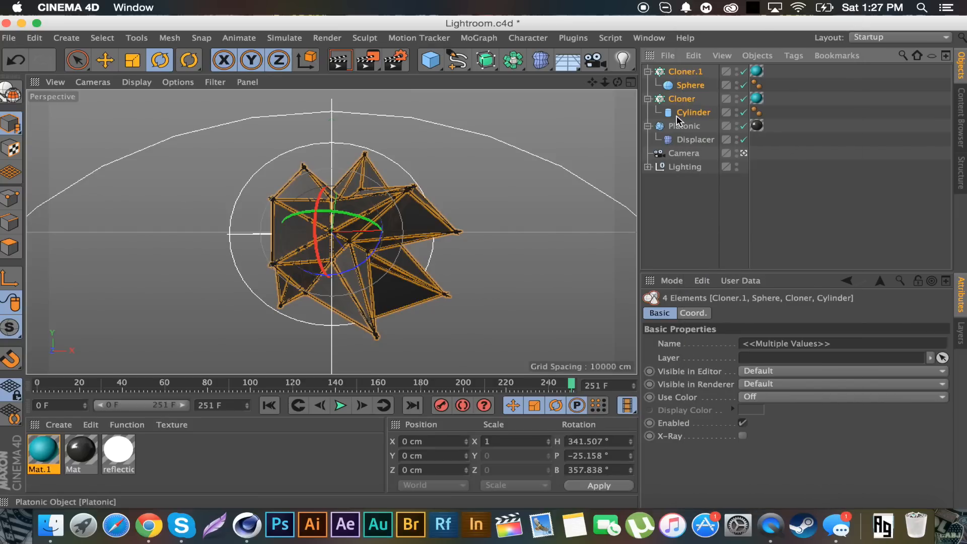
Connect the cloners into Cloner.2 and rotate it to about H −16.6°, P −17.3°, B −2.2°
right_click(692, 112)
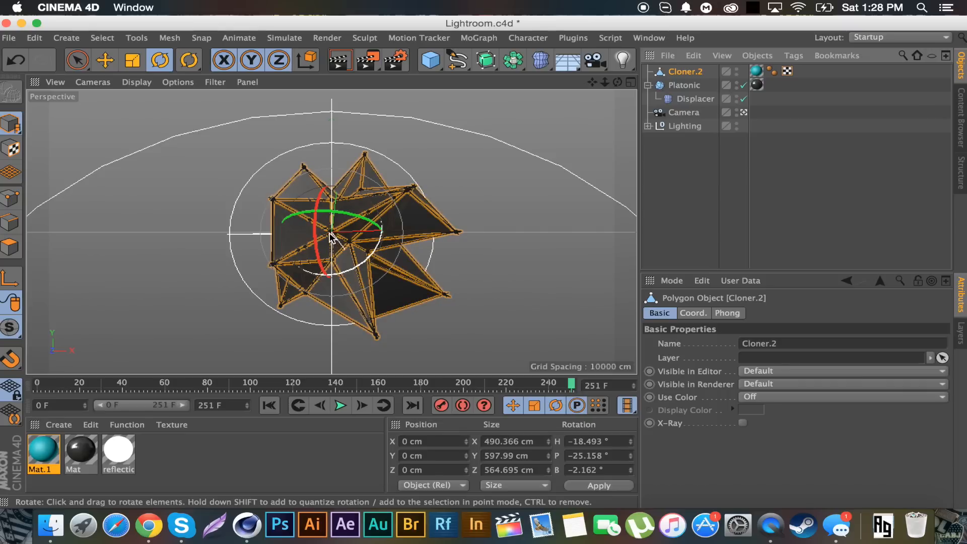
mouse_move(308, 233)
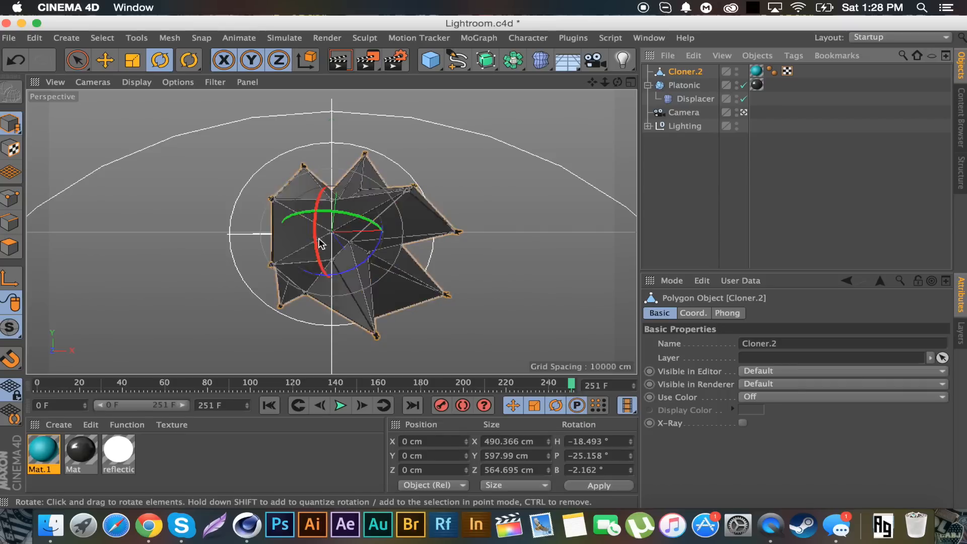
left_click_drag(321, 241, 311, 254)
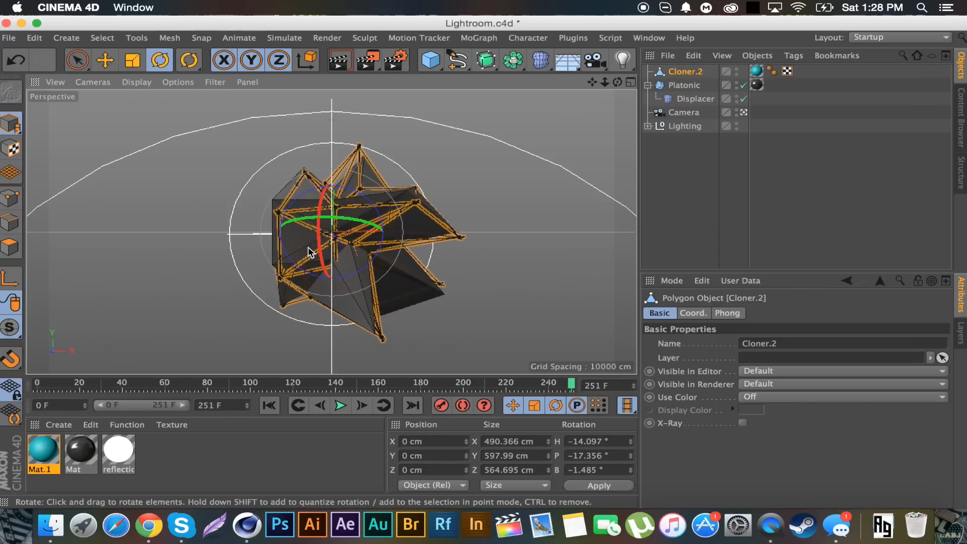
left_click(586, 173)
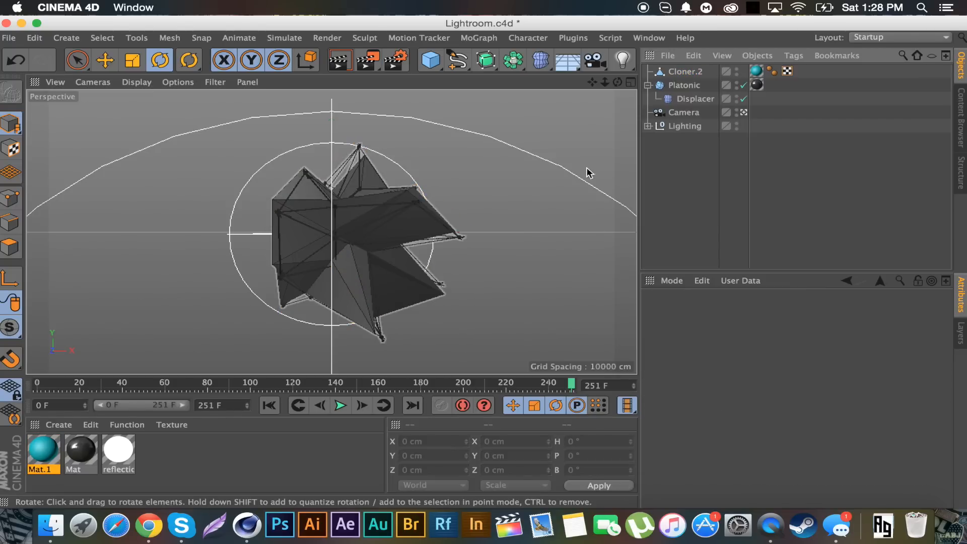
left_click(684, 72)
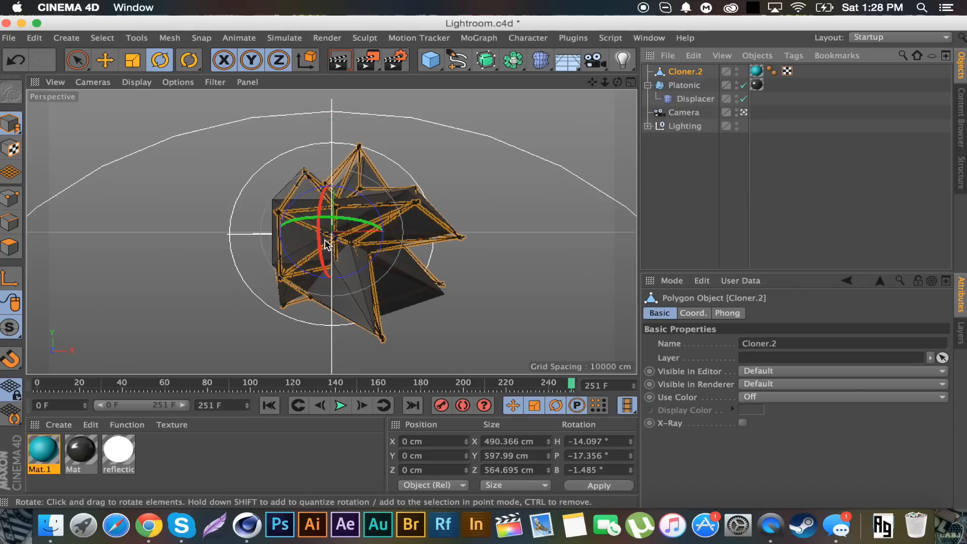
left_click_drag(326, 241, 349, 222)
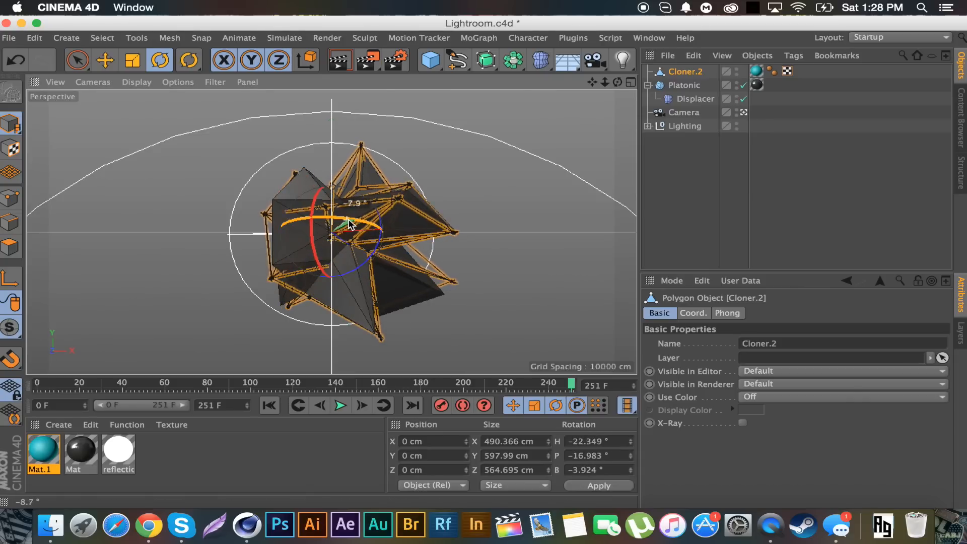
left_click_drag(357, 219, 357, 225)
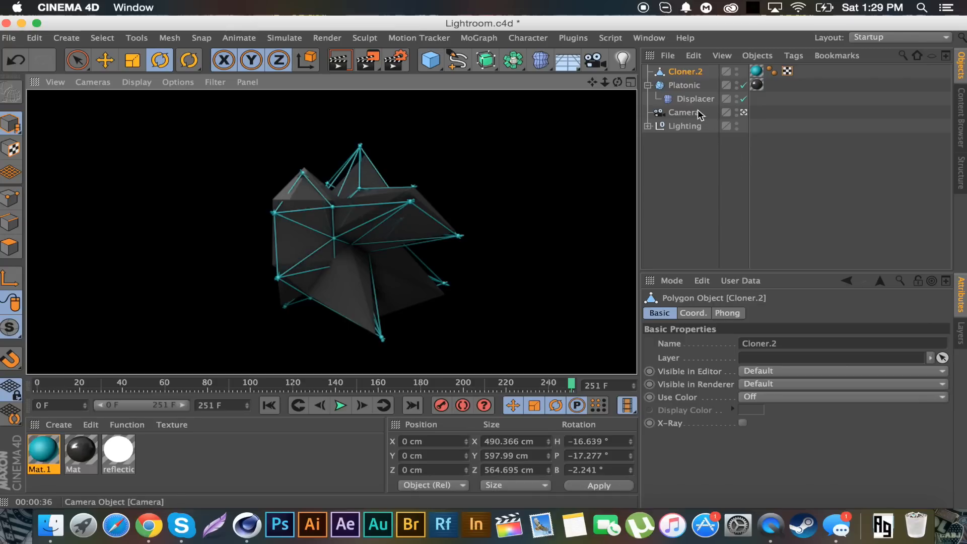
Open Example.png and Example2.png together in Preview and view the Example2 render
left_click(51, 525)
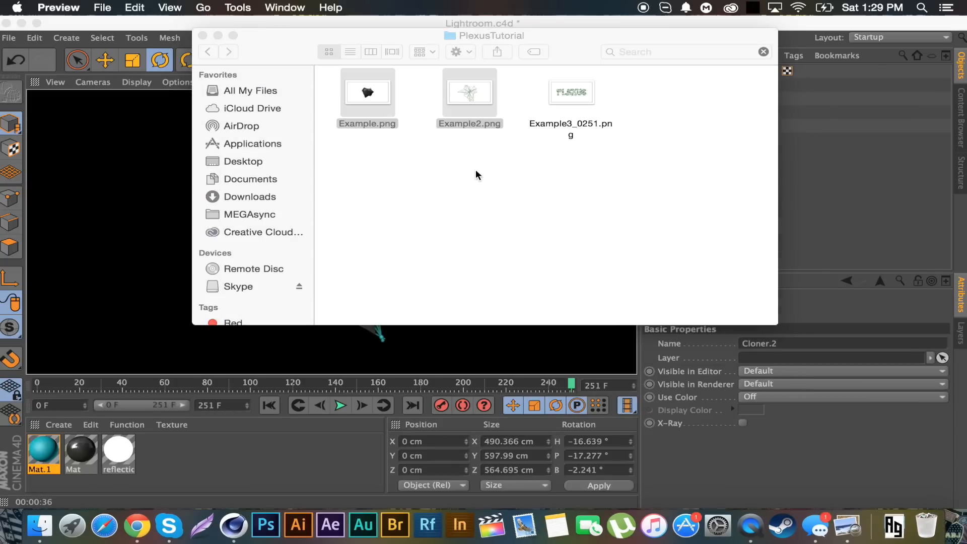
double_click(367, 93)
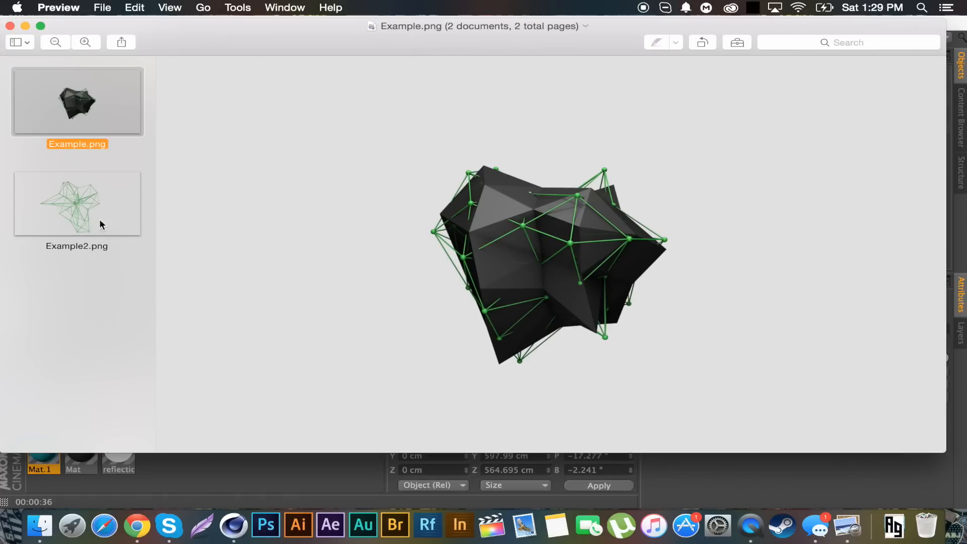
left_click(77, 203)
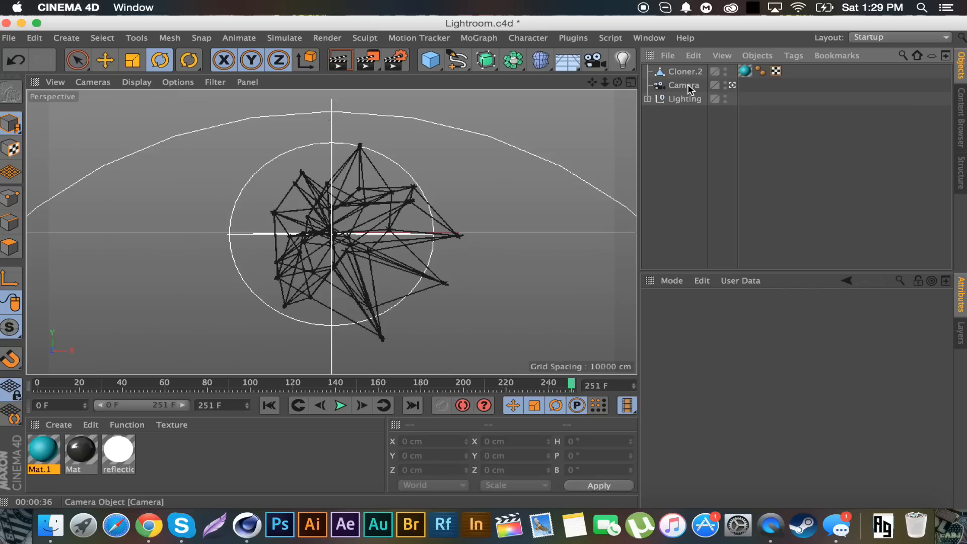
Select Cloner.2 with the Move tool active so it can be deleted
left_click(684, 71)
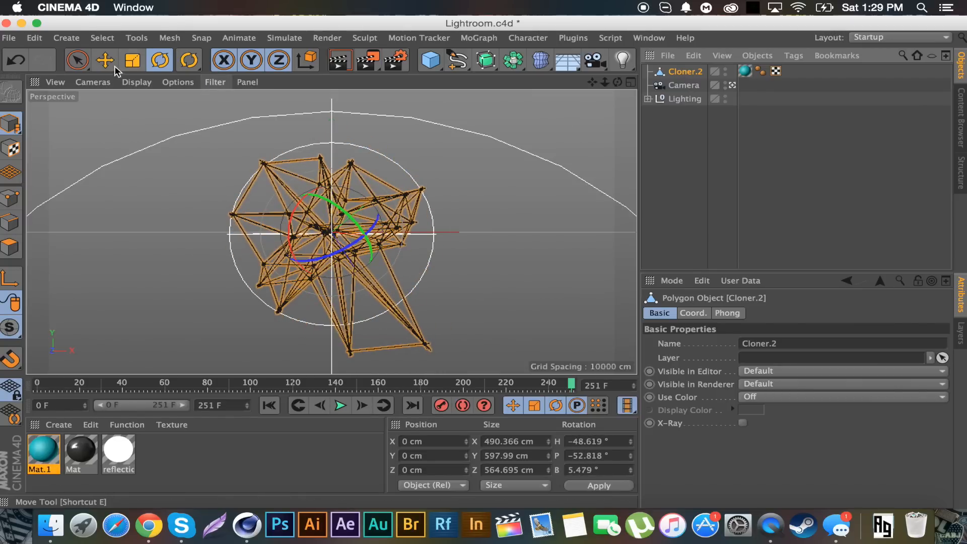
left_click(105, 60)
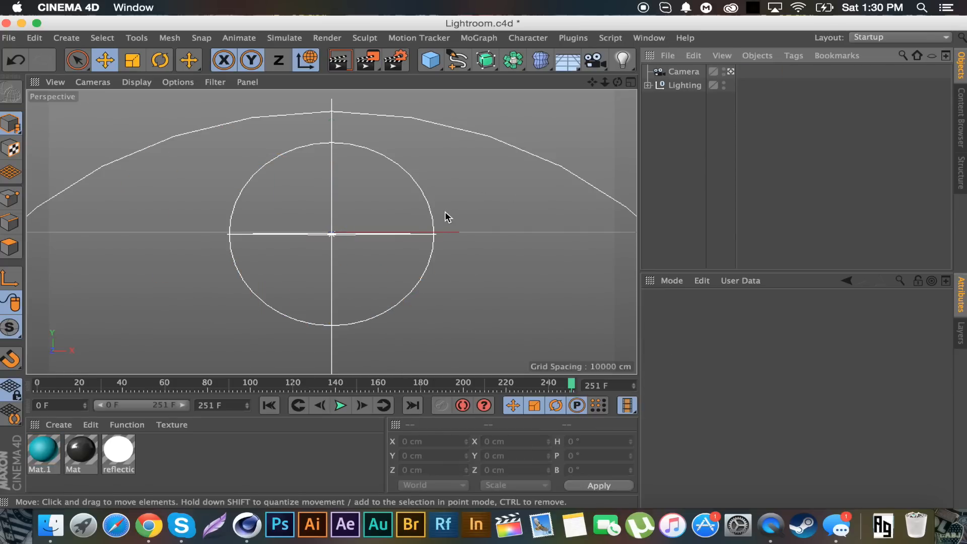
Add a middle-aligned MoText object with text PLEX and 60 cm depth
left_click(478, 38)
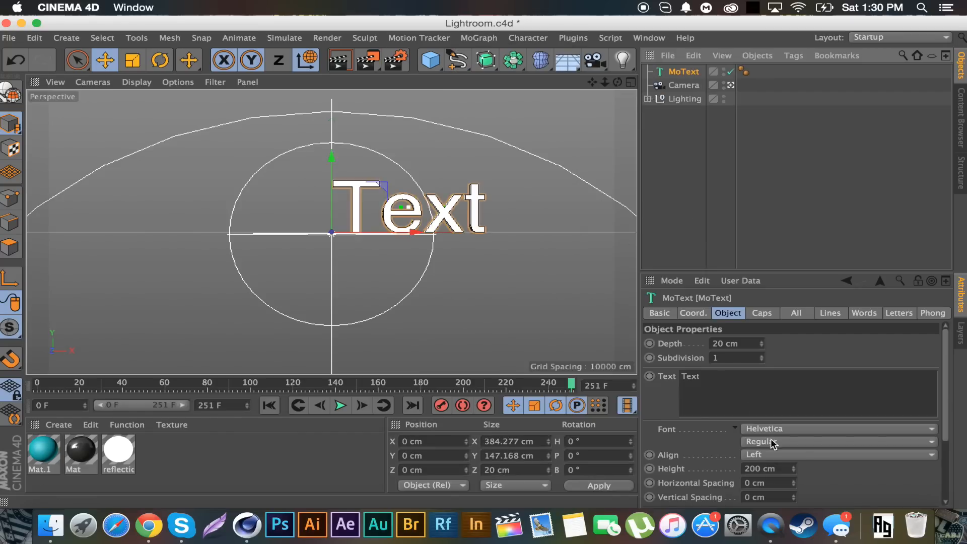
left_click(838, 454)
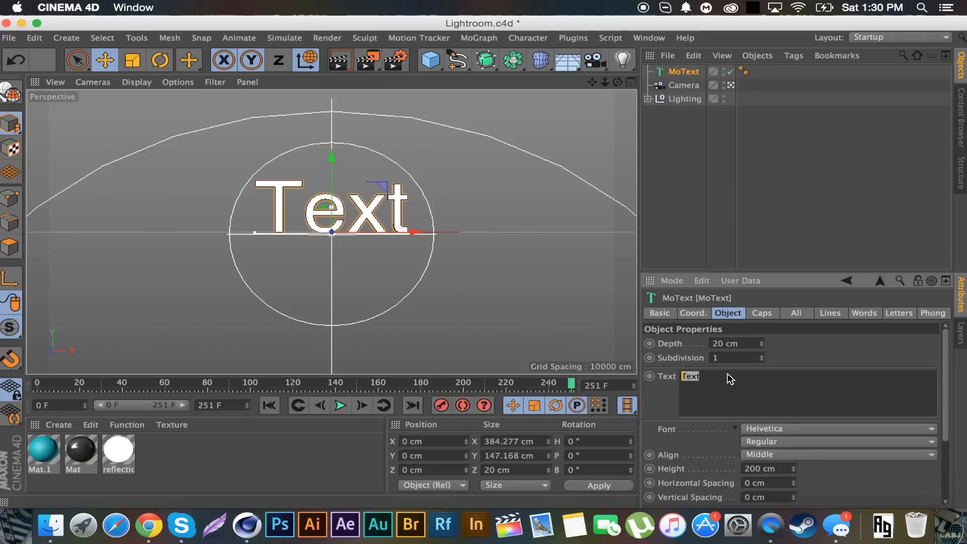
type("PLEXU")
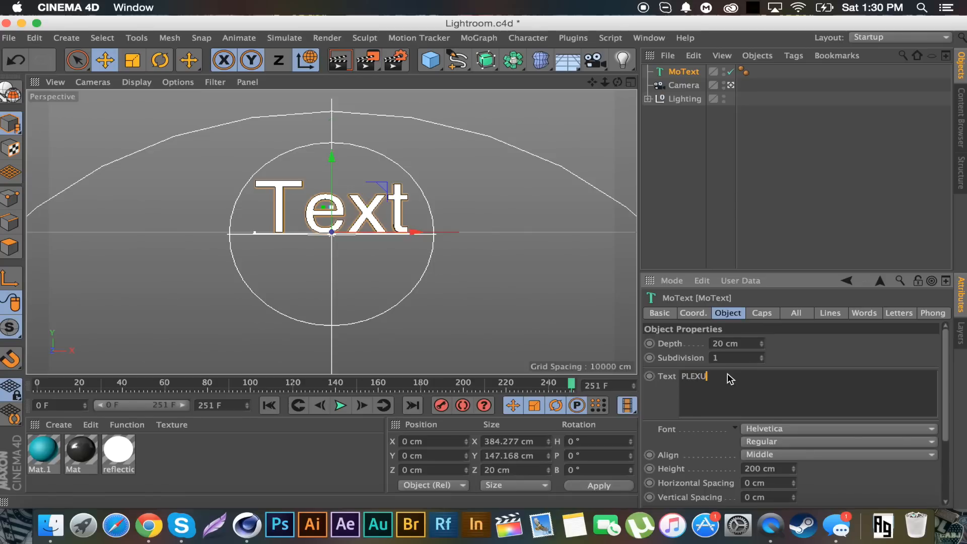
key("Backspace")
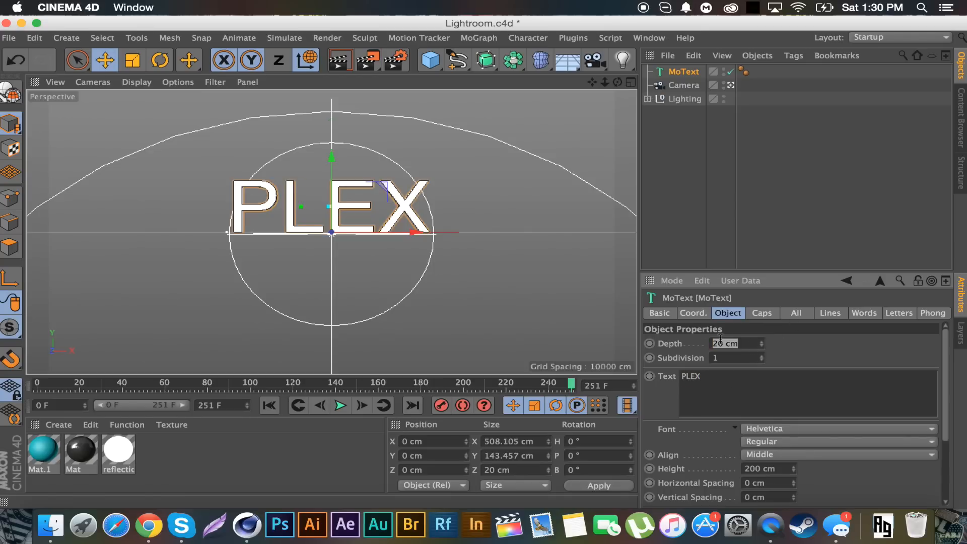
type("60 cm")
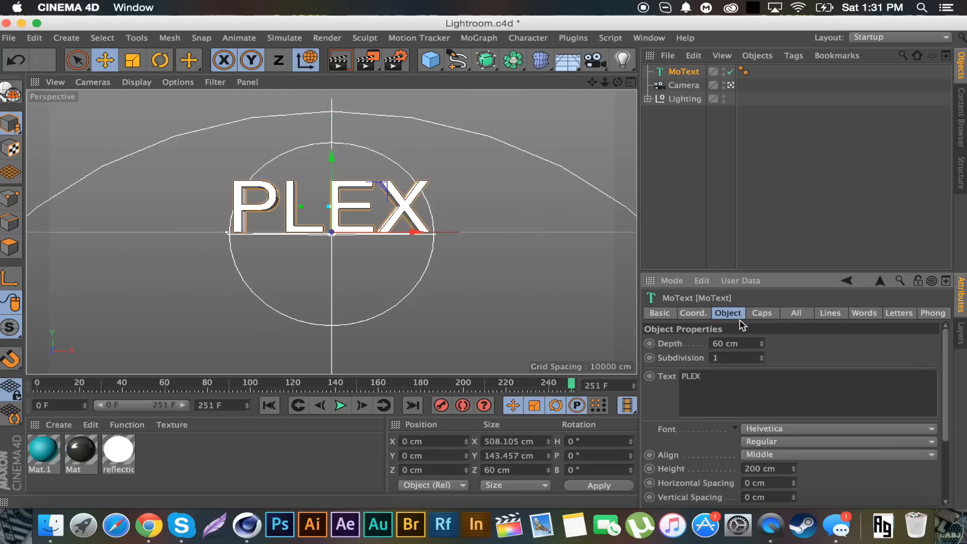
Switch the PLEX MoText font to EE-Skyline from the font list
left_click(838, 428)
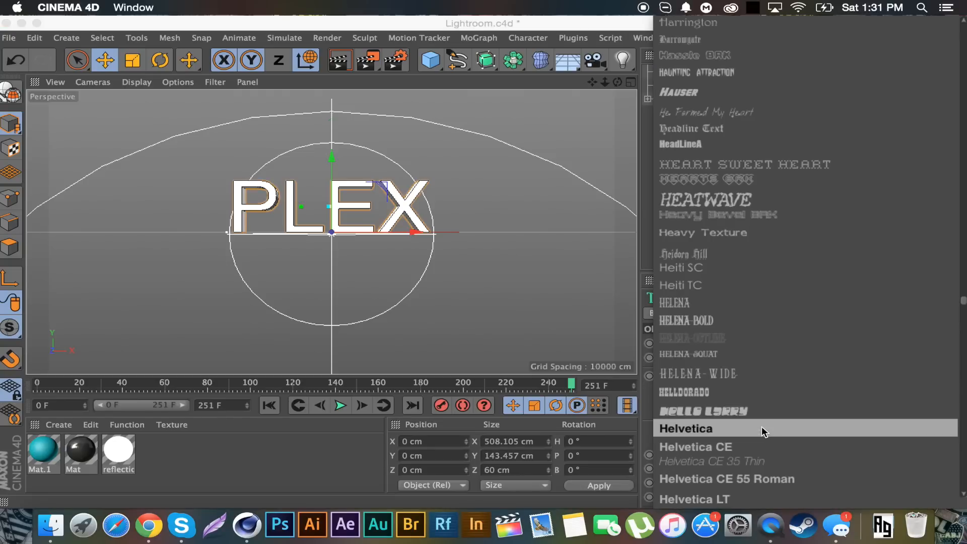
scroll("down", 3)
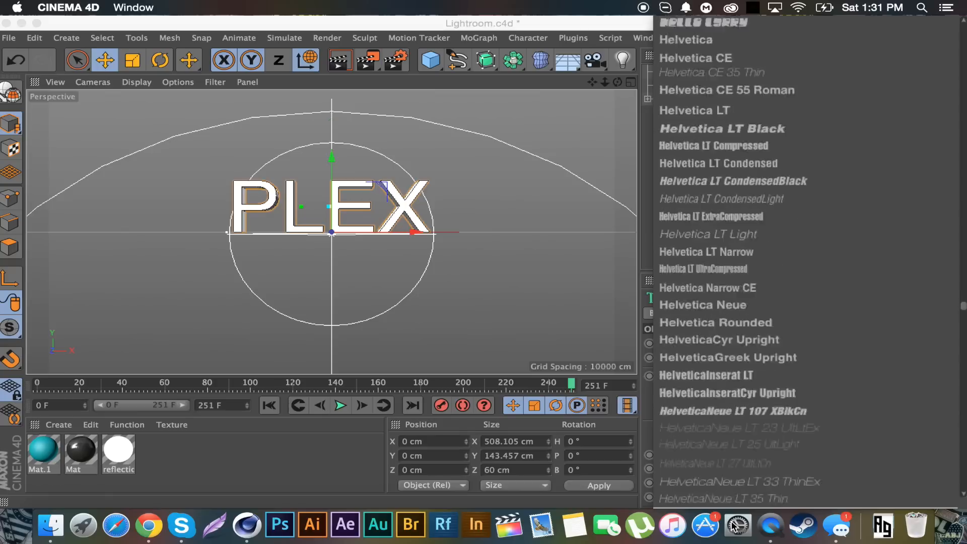
scroll("down", 3)
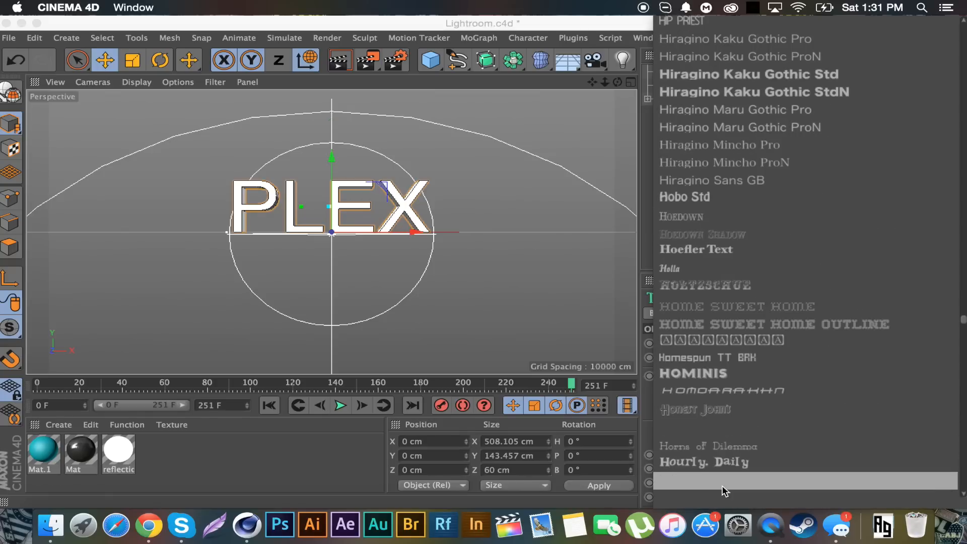
scroll("down", 3)
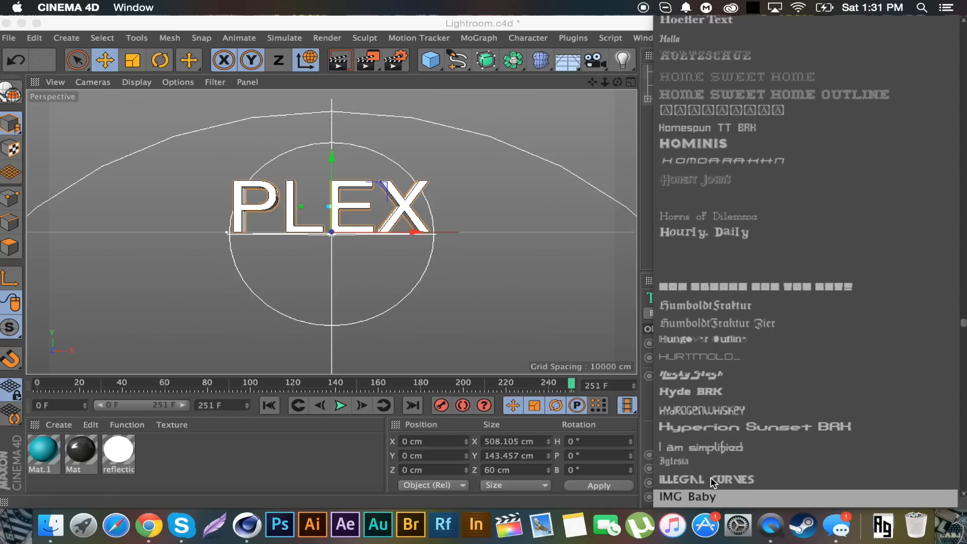
scroll("down", 3)
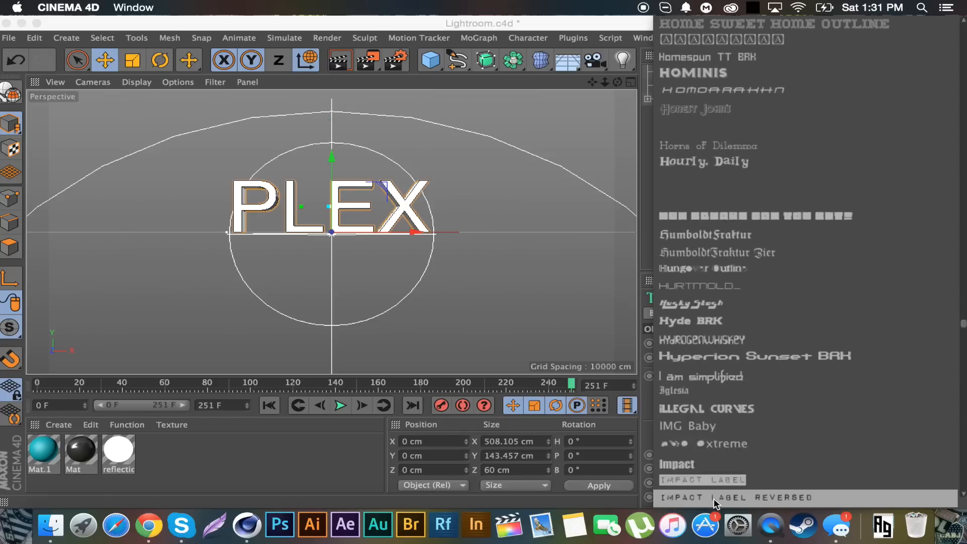
scroll("down", 3)
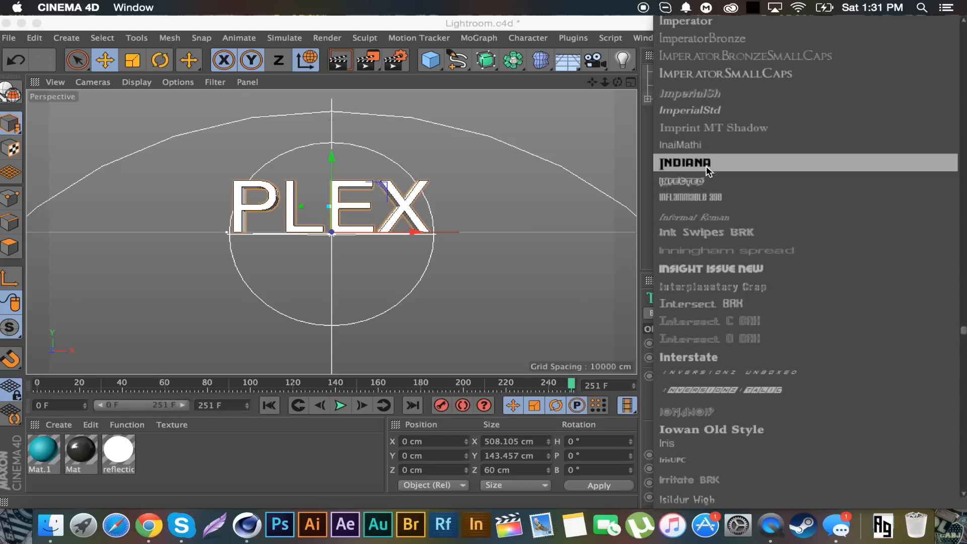
scroll("down", 3)
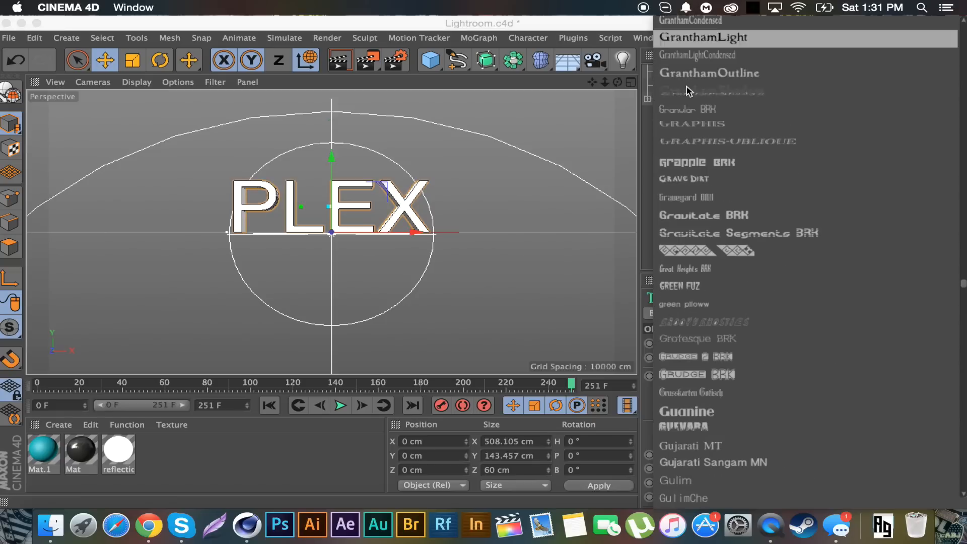
scroll("down", 3)
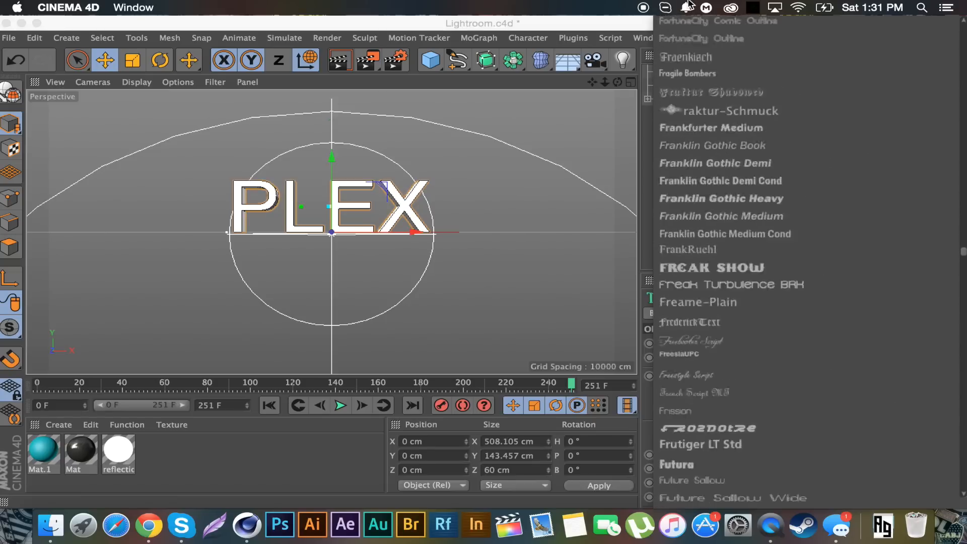
scroll("down", 3)
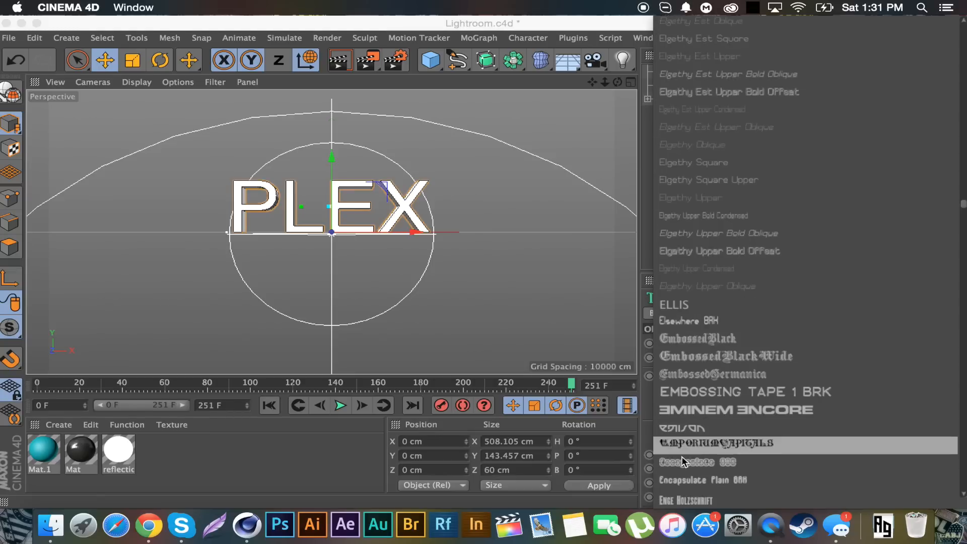
scroll("down", 3)
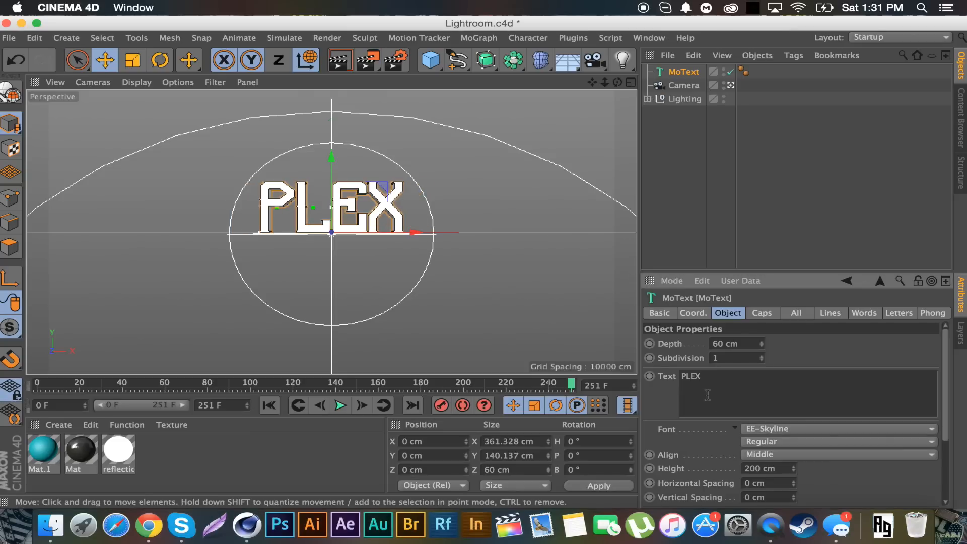
type("348")
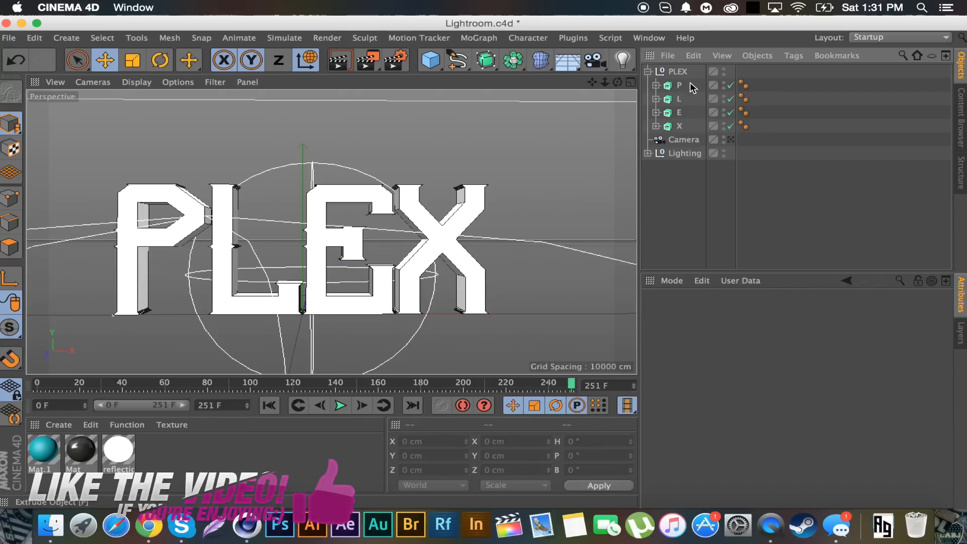
Select the P, L, E and X objects and merge them with Connect Objects + Delete
left_click(679, 85)
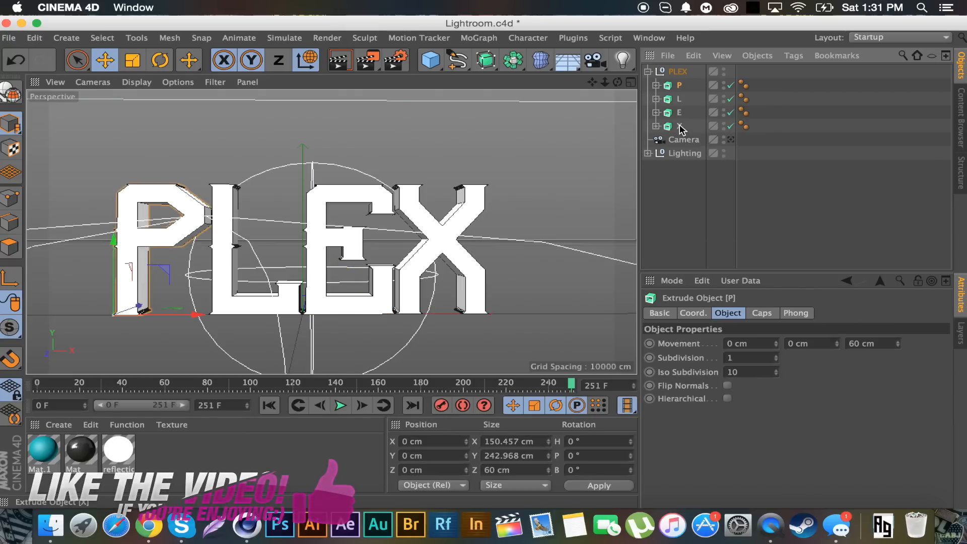
left_click(678, 127)
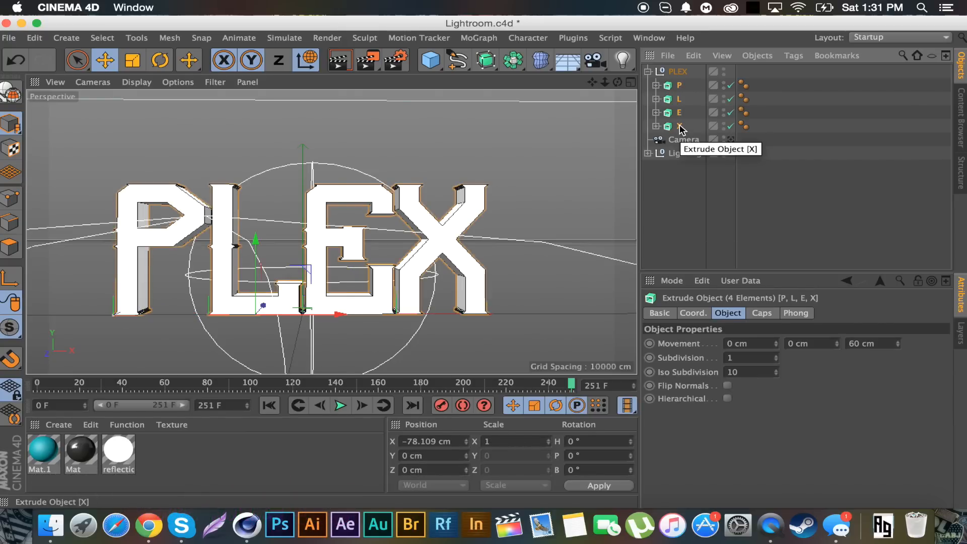
right_click(680, 126)
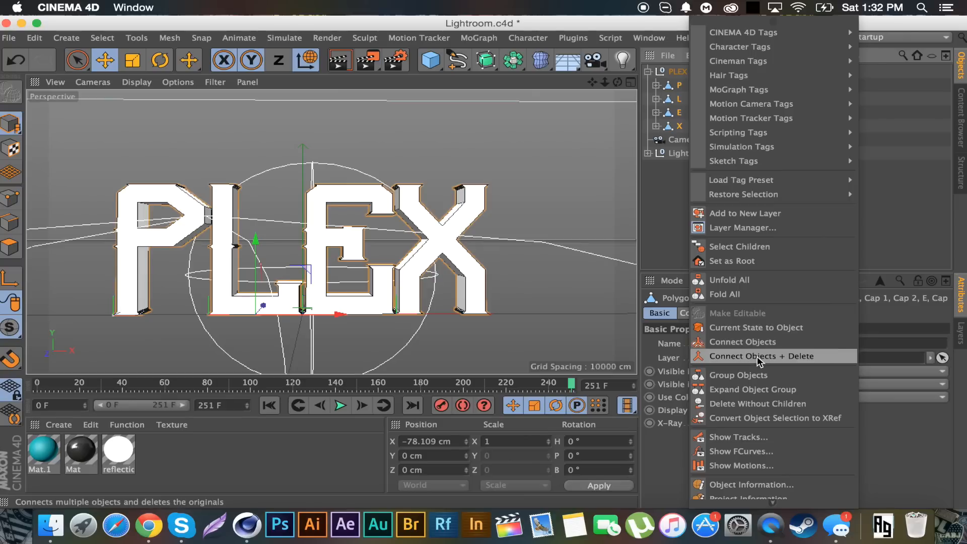
left_click(761, 356)
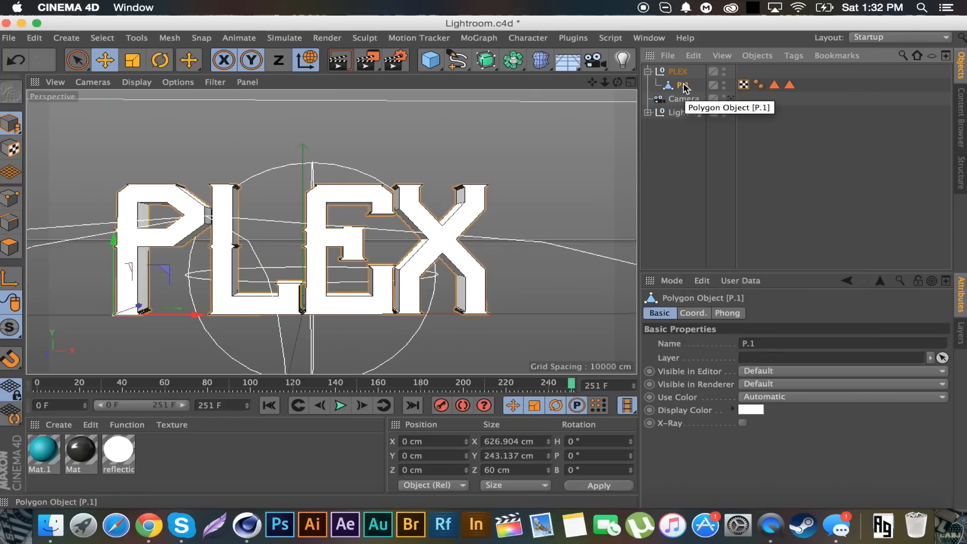
mouse_move(676, 79)
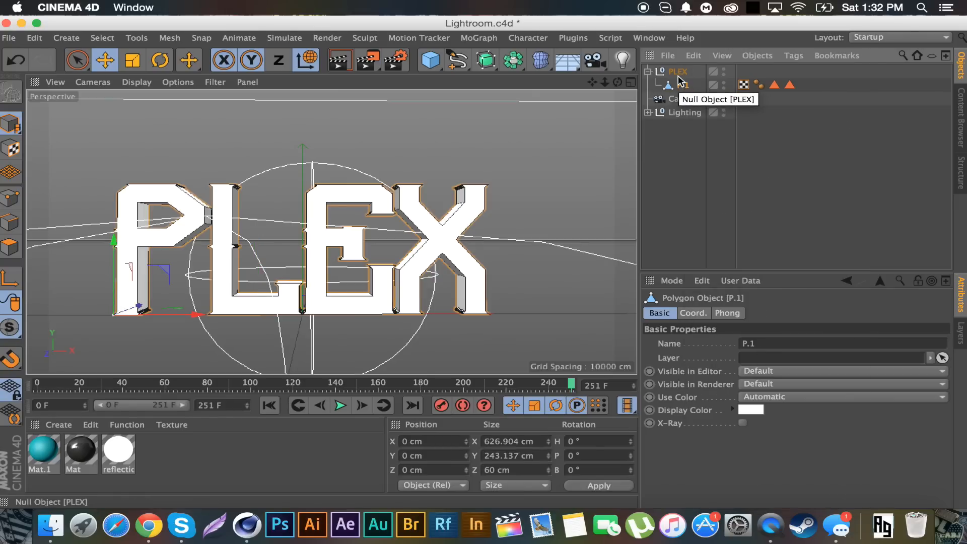
mouse_move(424, 107)
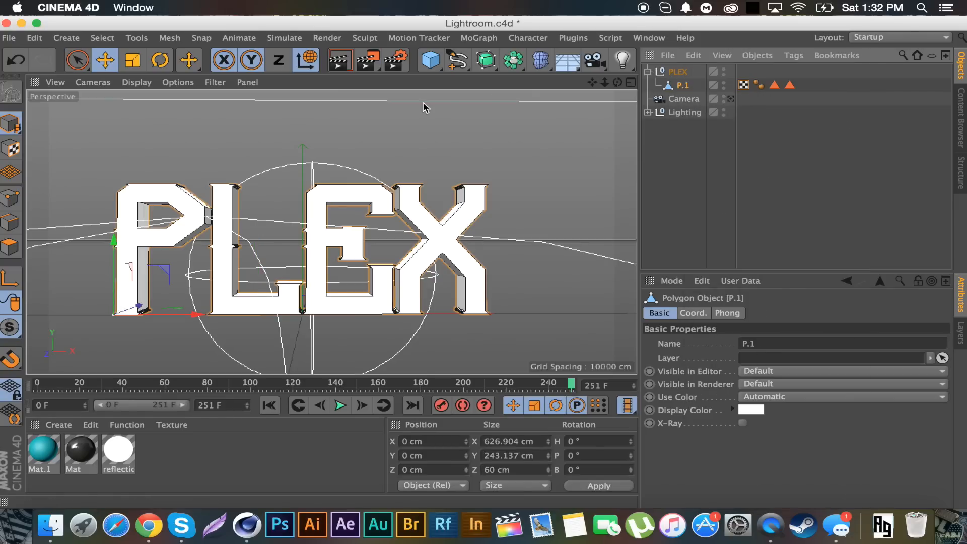
With Live Selection in Polygon mode, select the P polygons on P.1
left_click(77, 60)
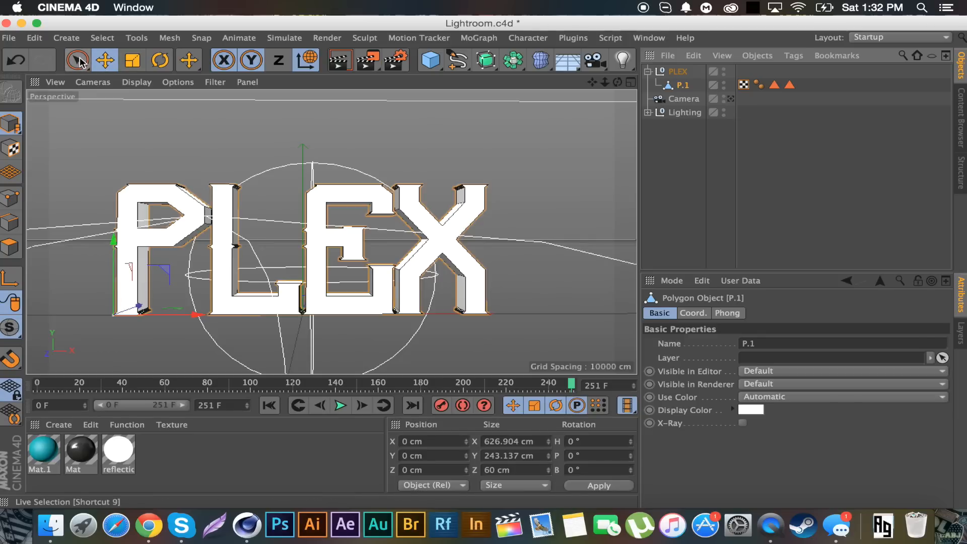
left_click(77, 60)
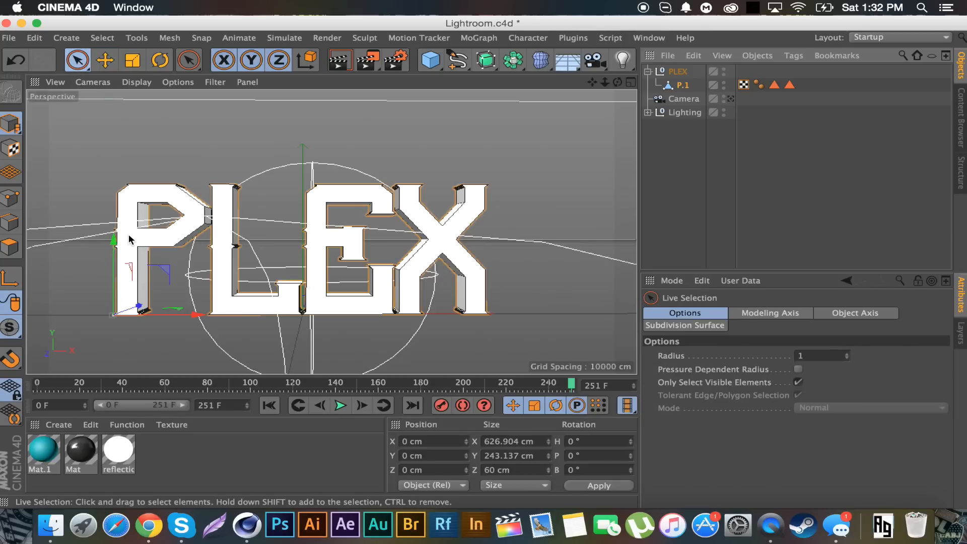
left_click(683, 85)
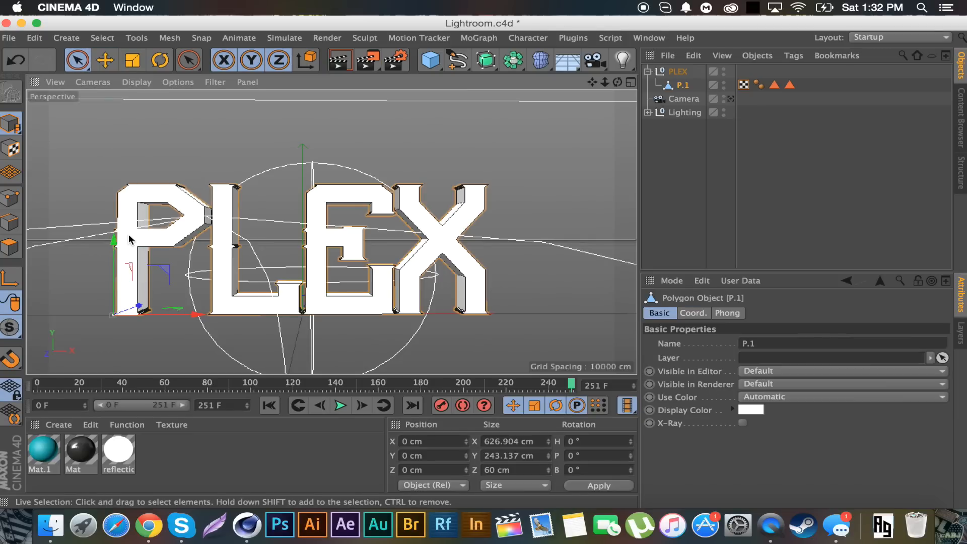
mouse_move(125, 246)
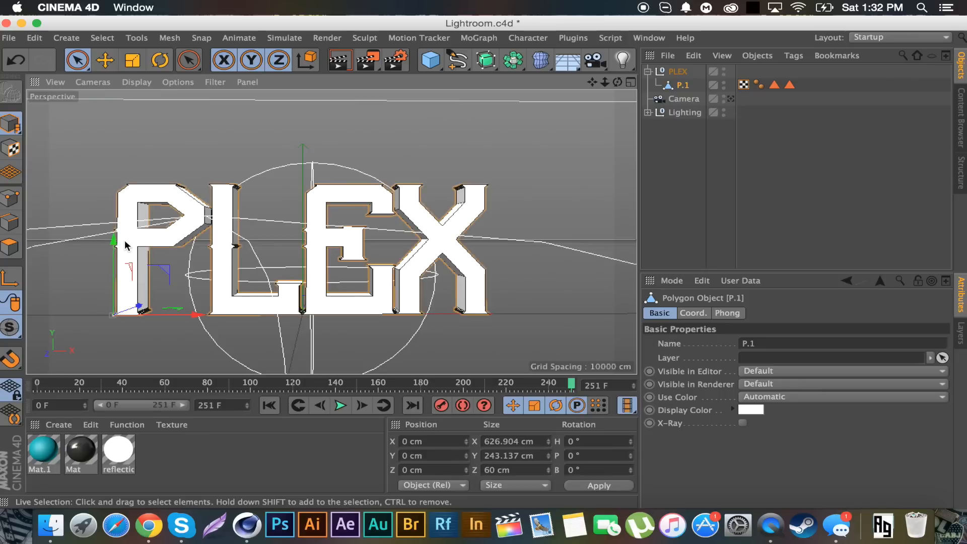
left_click(136, 82)
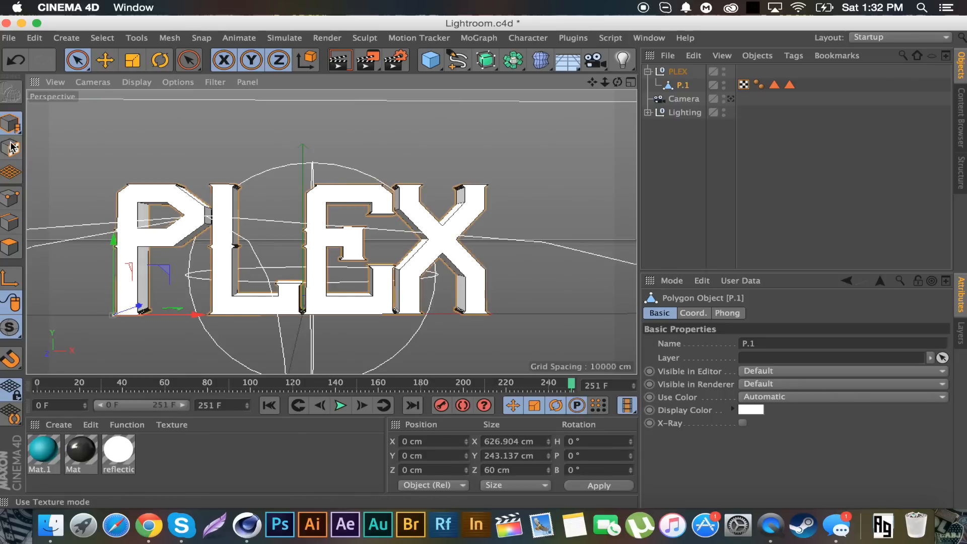
left_click(10, 248)
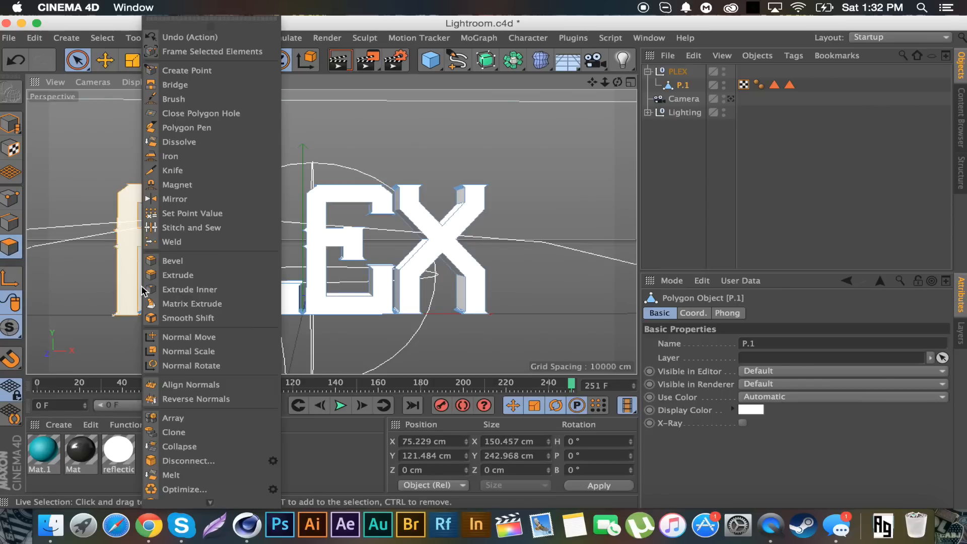
Choose Knife in Line mode to cut lines across the selected P
left_click(173, 170)
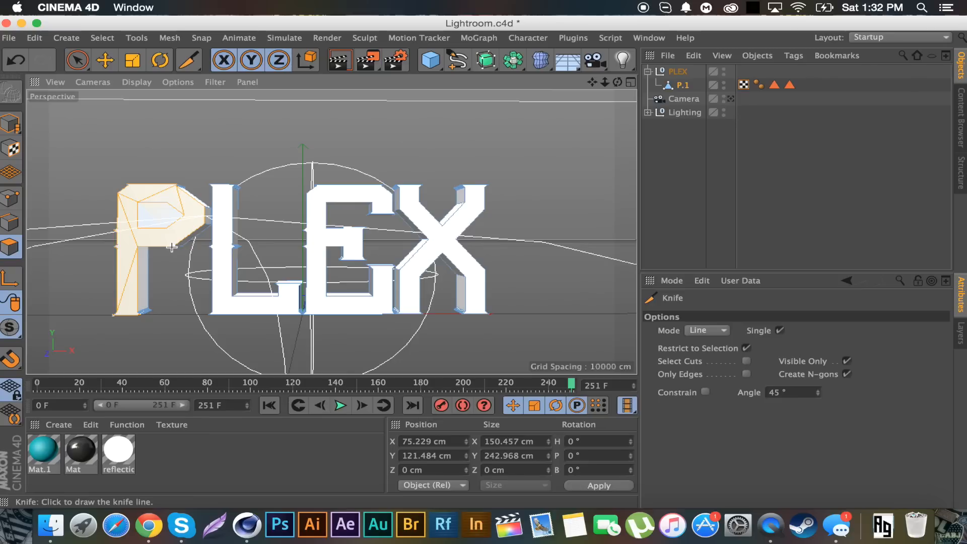
mouse_move(186, 214)
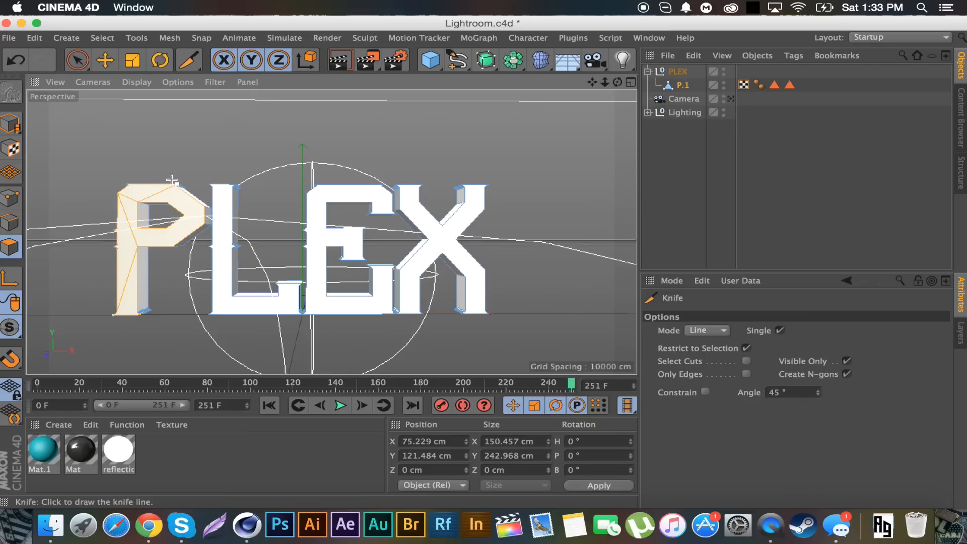
mouse_move(183, 217)
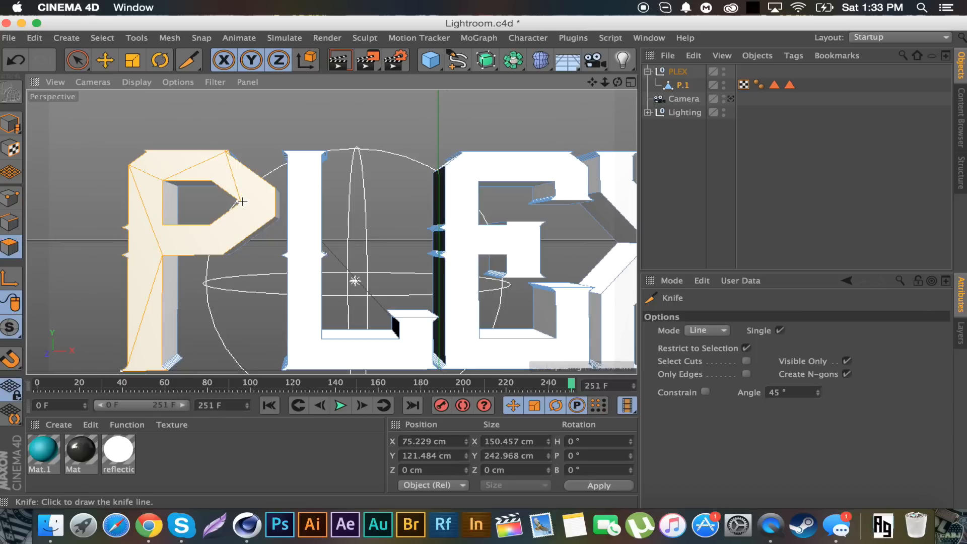
mouse_move(227, 155)
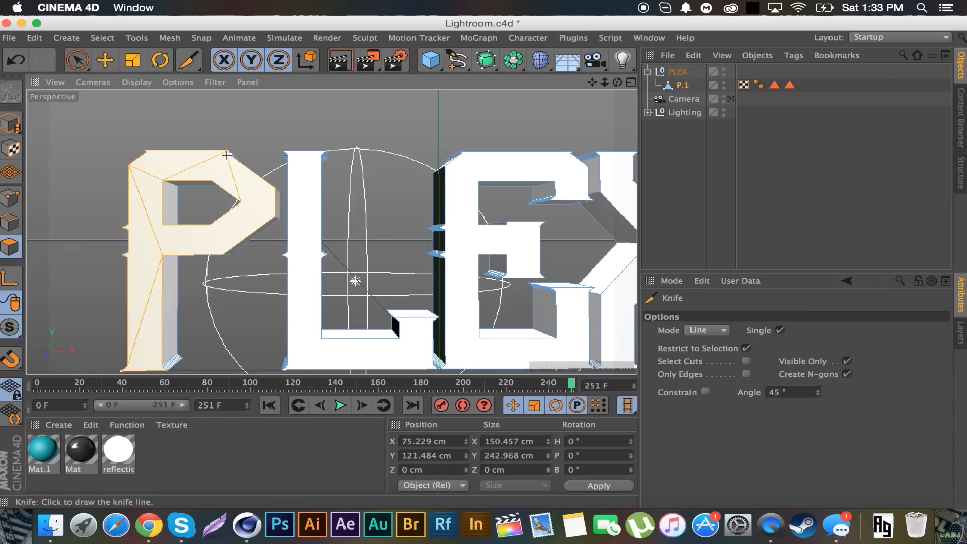
mouse_move(243, 201)
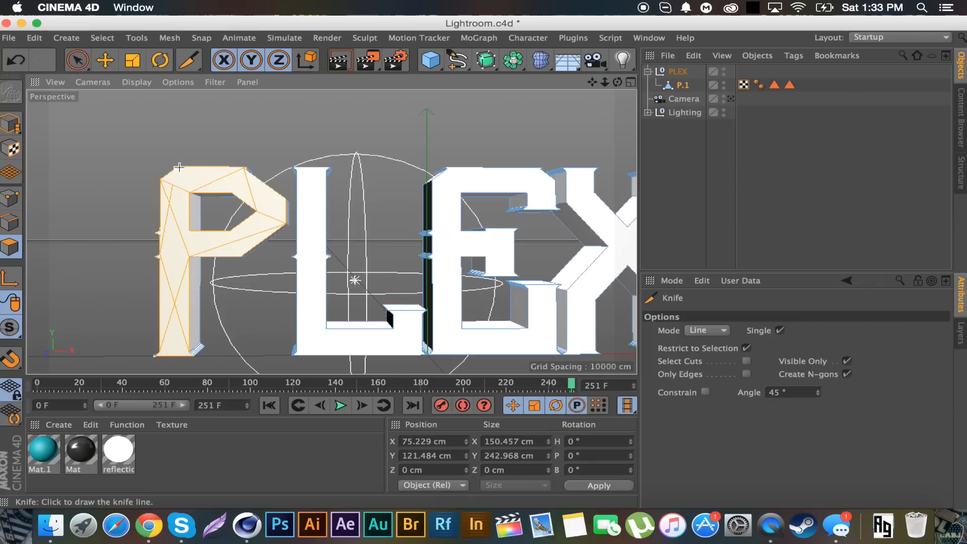
mouse_move(234, 187)
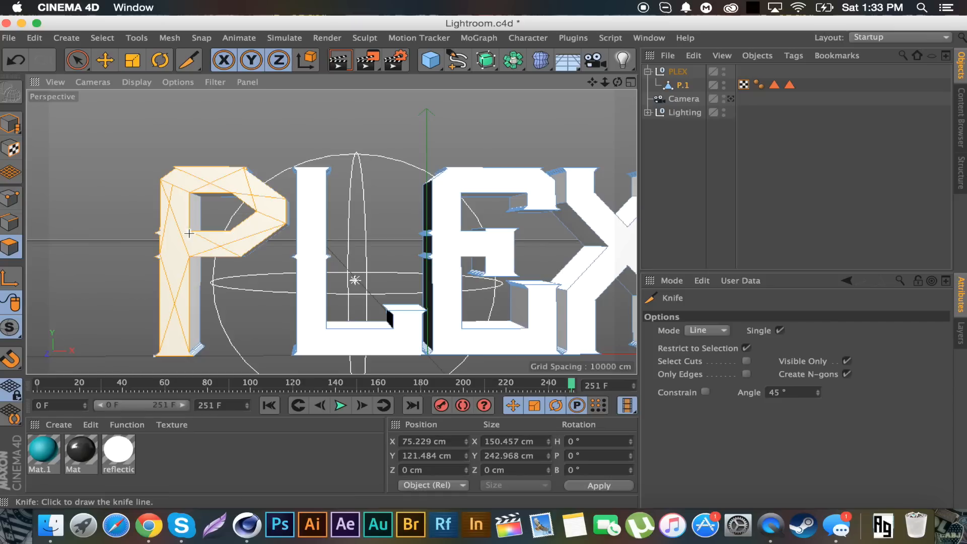
mouse_move(368, 272)
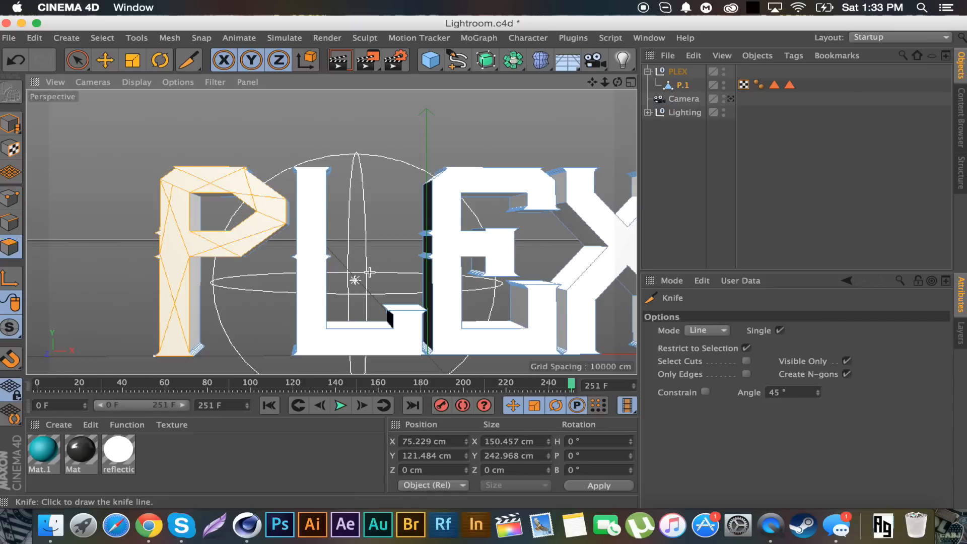
mouse_move(593, 88)
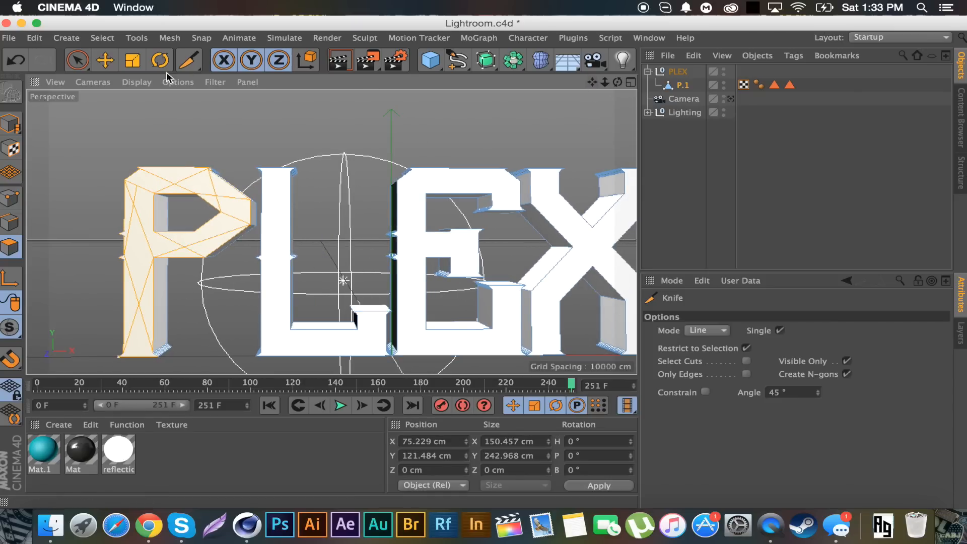
Select the L polygons with Live Selection and knife-cut a line across the X
left_click(76, 60)
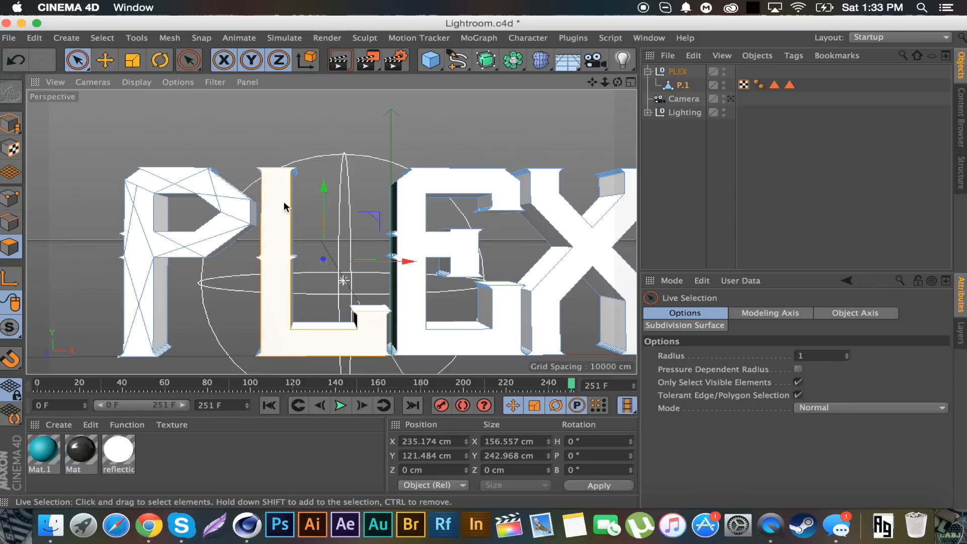
left_click(188, 60)
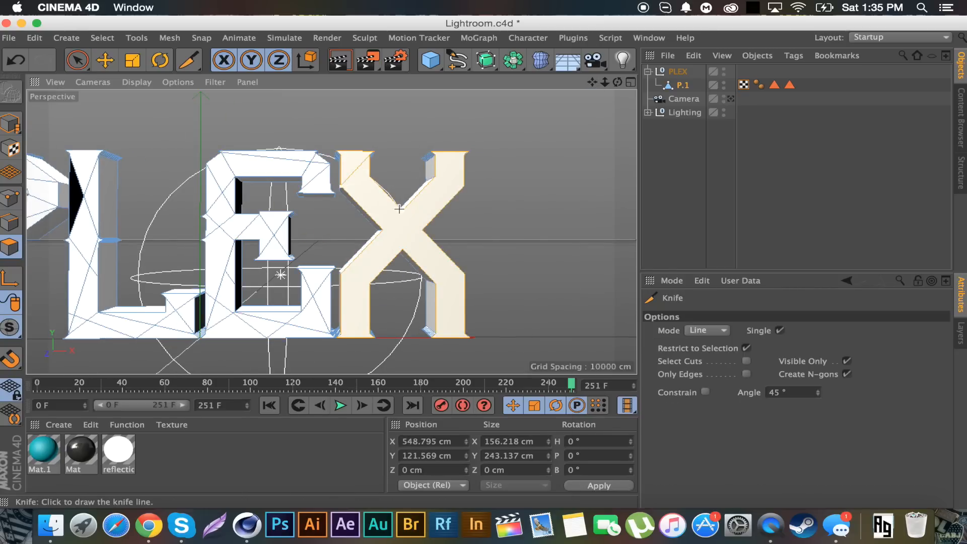
left_click_drag(399, 208, 369, 280)
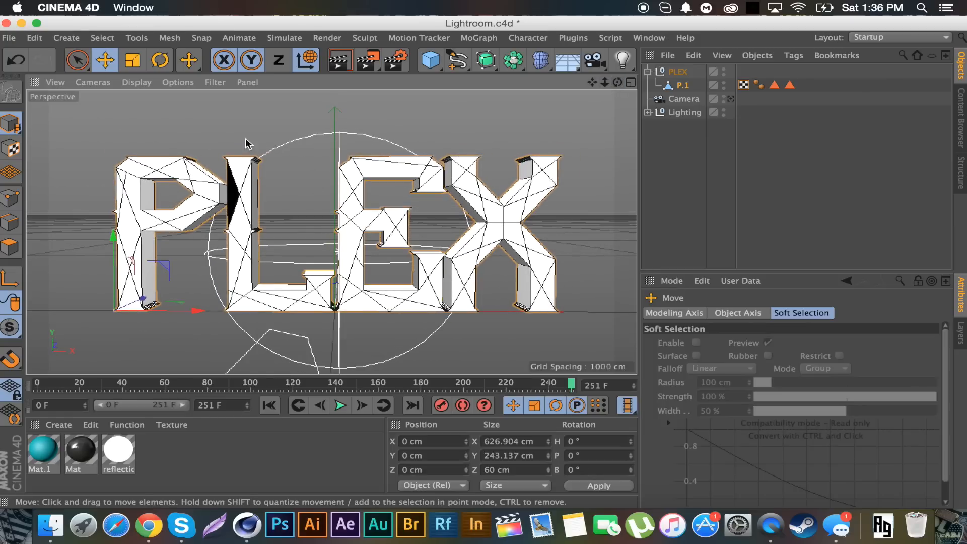
mouse_move(175, 208)
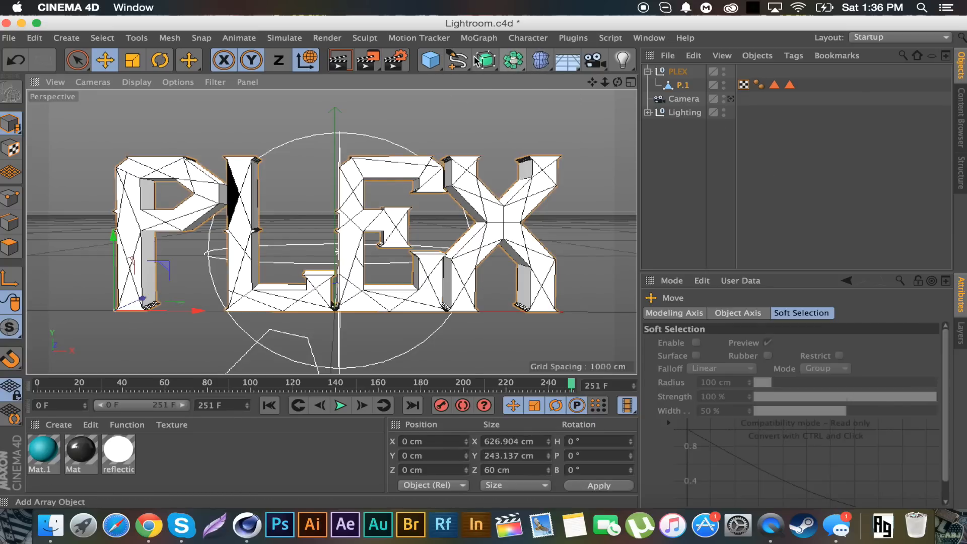
Add a MoGraph Cloner, create a primitive, and edit the cylinder's radius
left_click(478, 38)
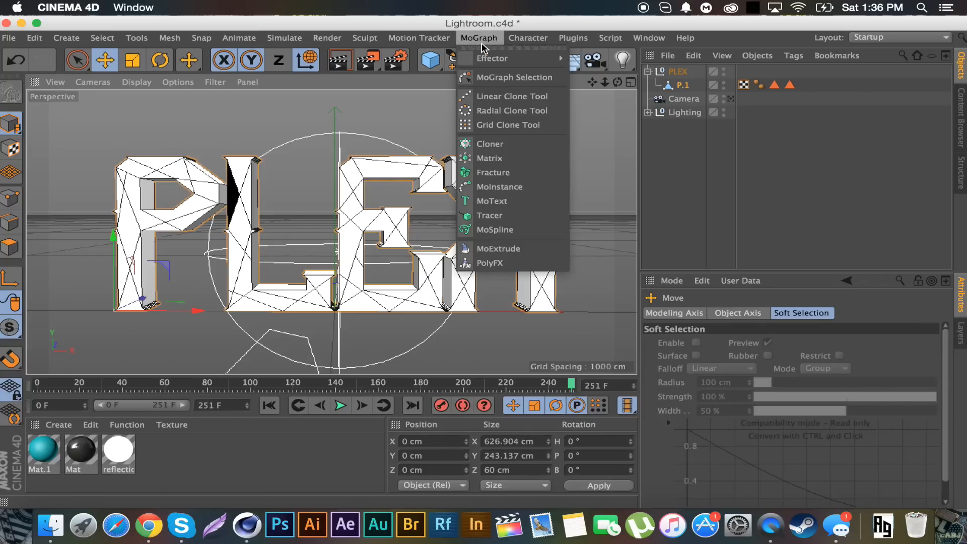
left_click(490, 143)
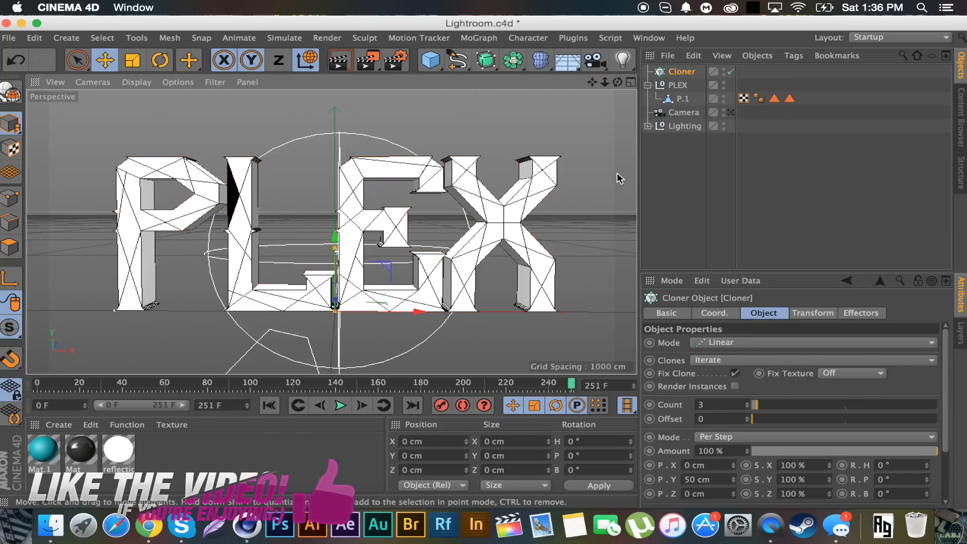
left_click(429, 59)
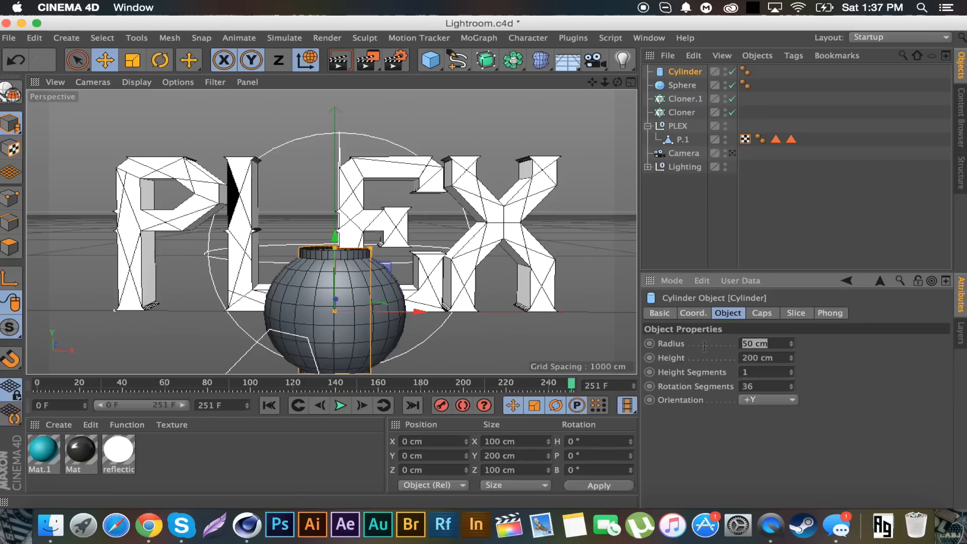
left_click(683, 84)
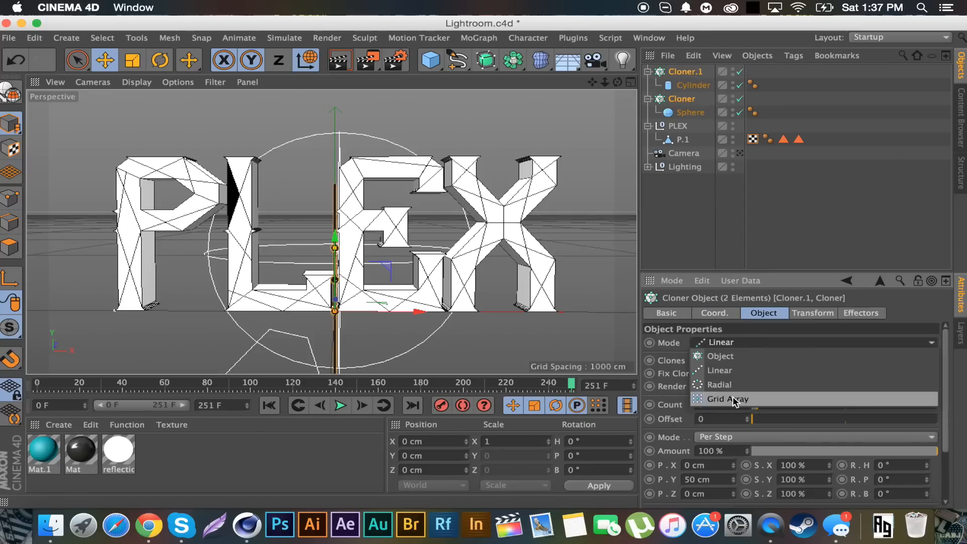
Set the cloners to Object mode on P.1, adjust the cylinder cloner, and select both cloners
left_click(719, 356)
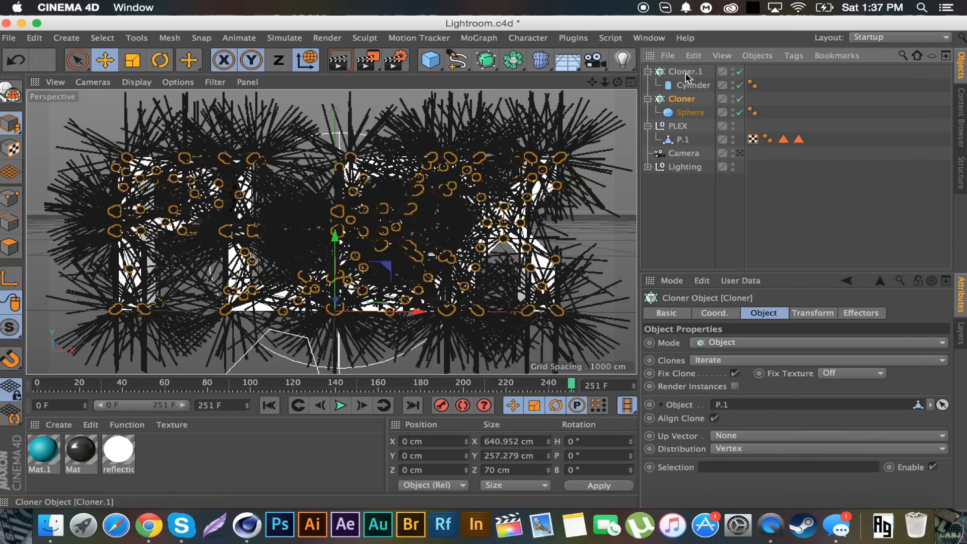
left_click(826, 448)
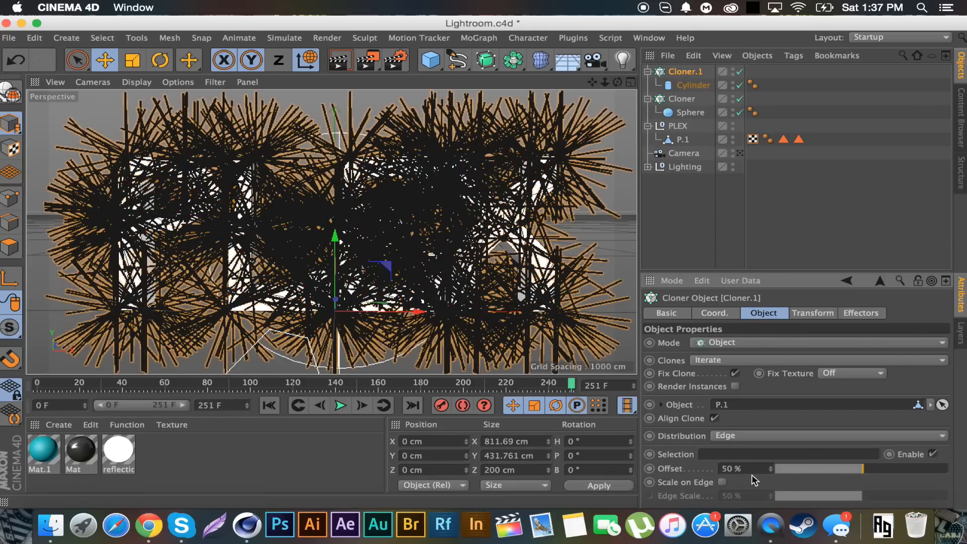
left_click(722, 481)
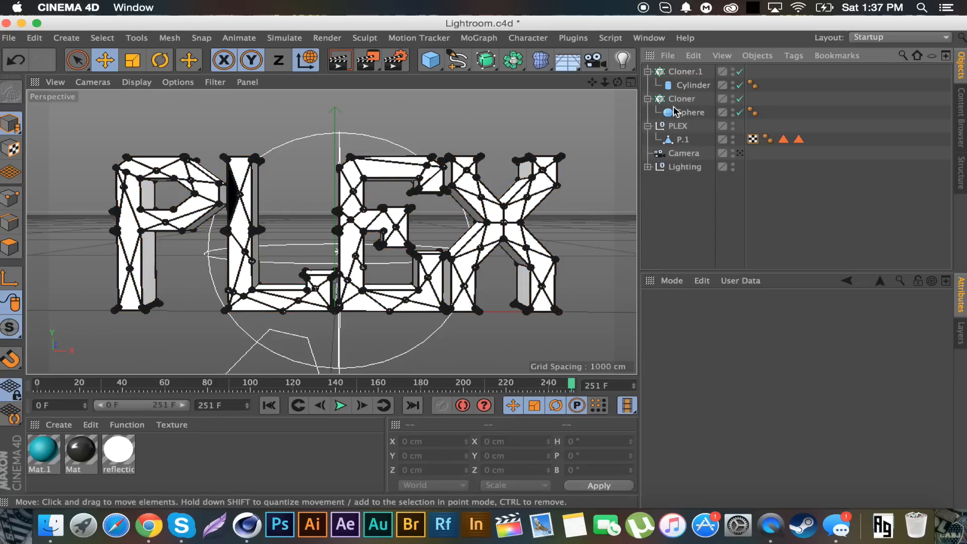
mouse_move(688, 153)
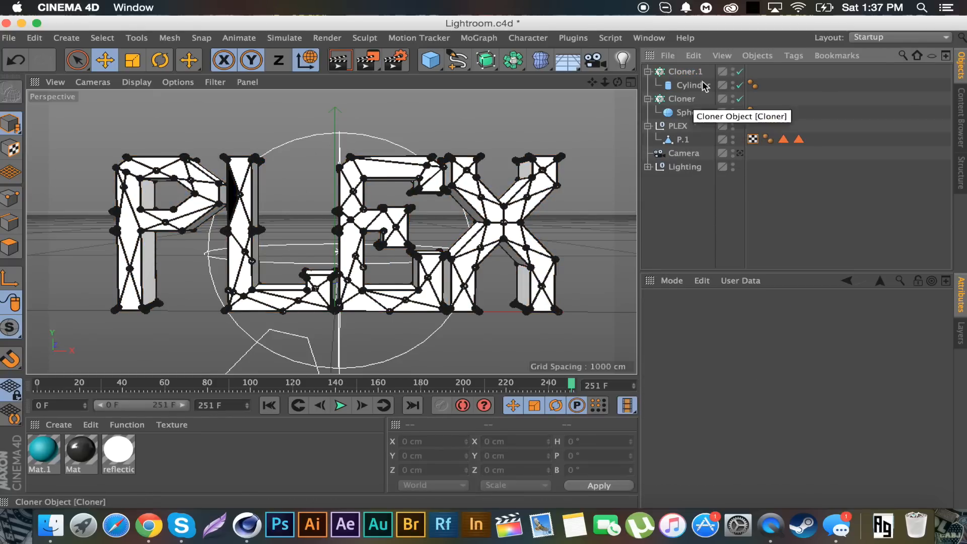
left_click(691, 112)
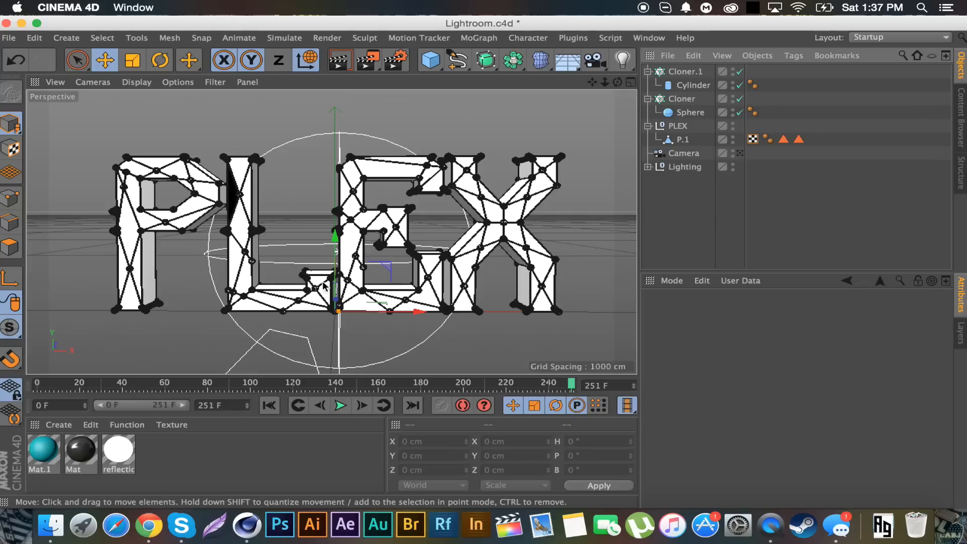
left_click(689, 112)
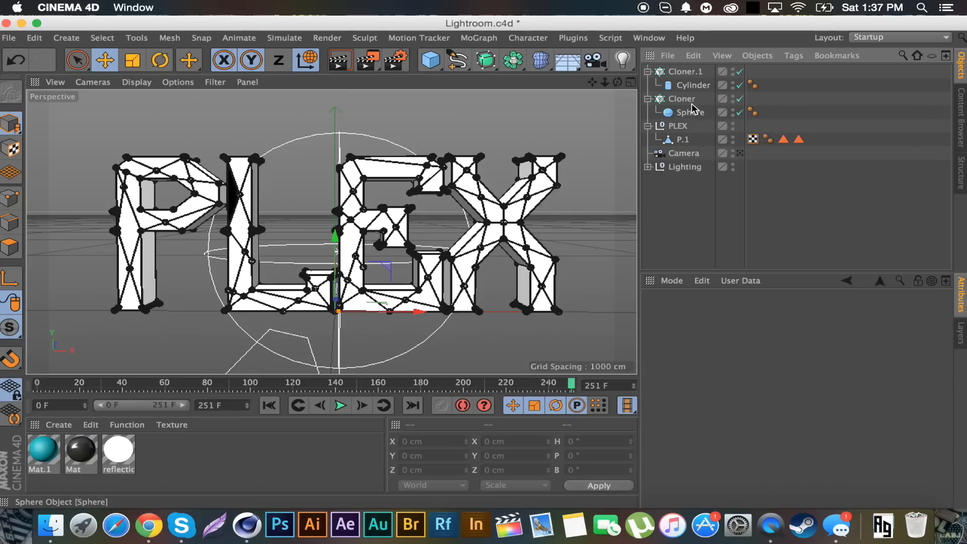
left_click(683, 71)
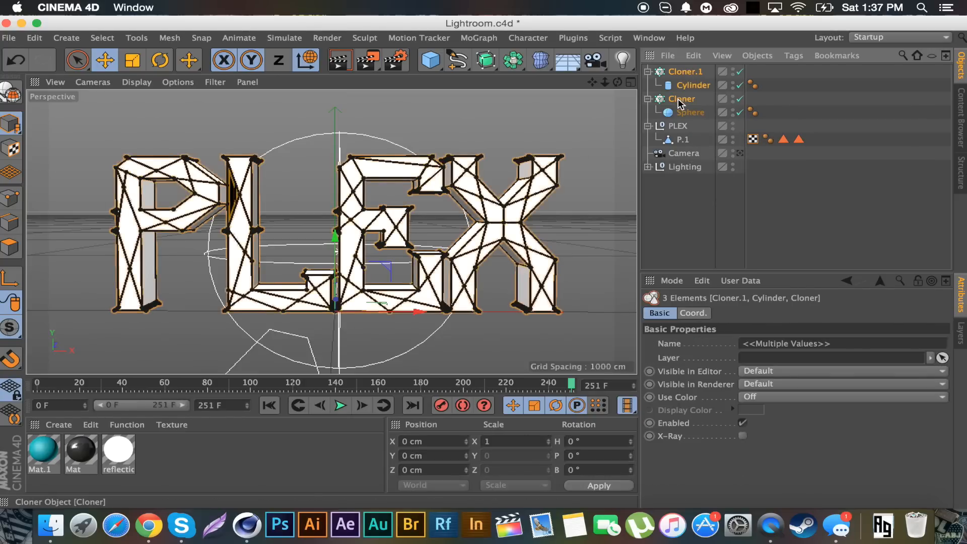
mouse_move(683, 140)
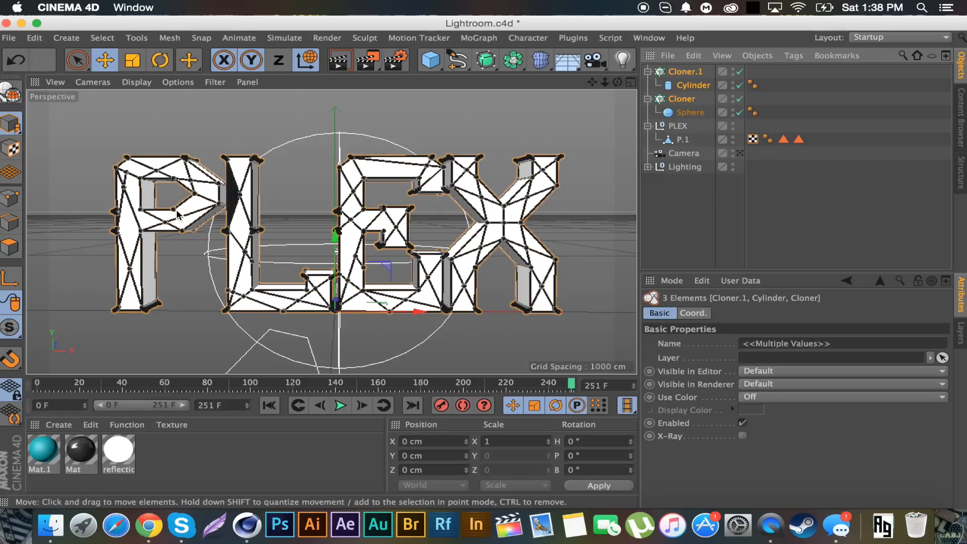
mouse_move(191, 223)
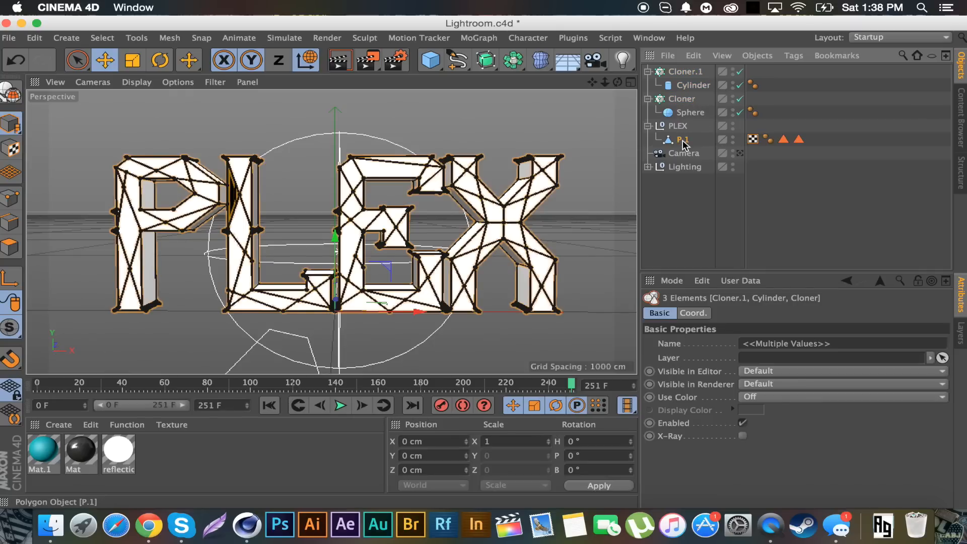
Add a Displacer deformer under P.1 and give it a Noise shader
left_click(687, 71)
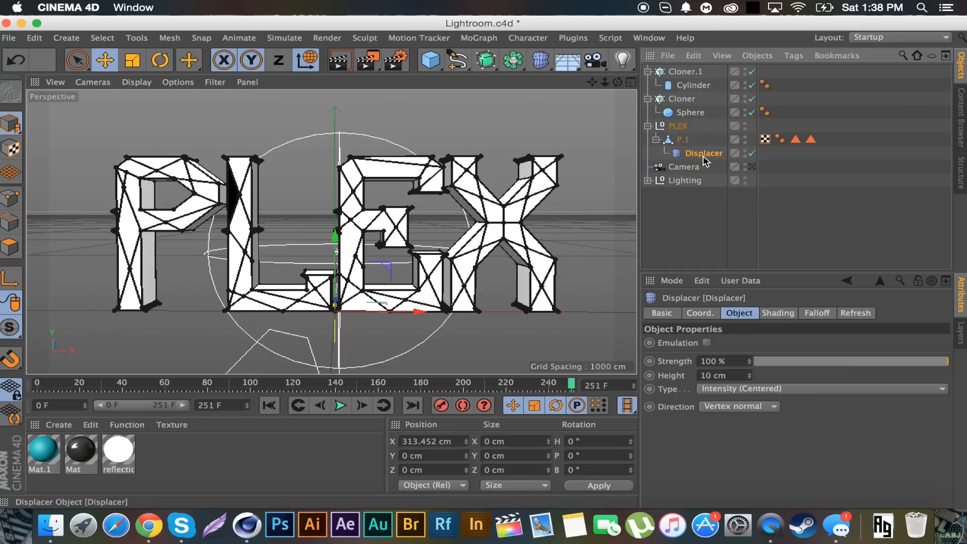
left_click(777, 312)
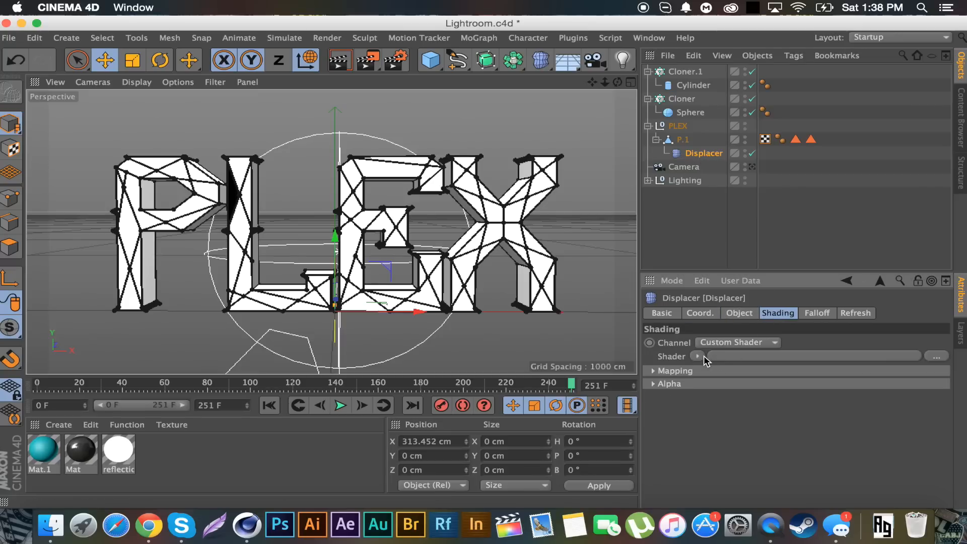
left_click(739, 313)
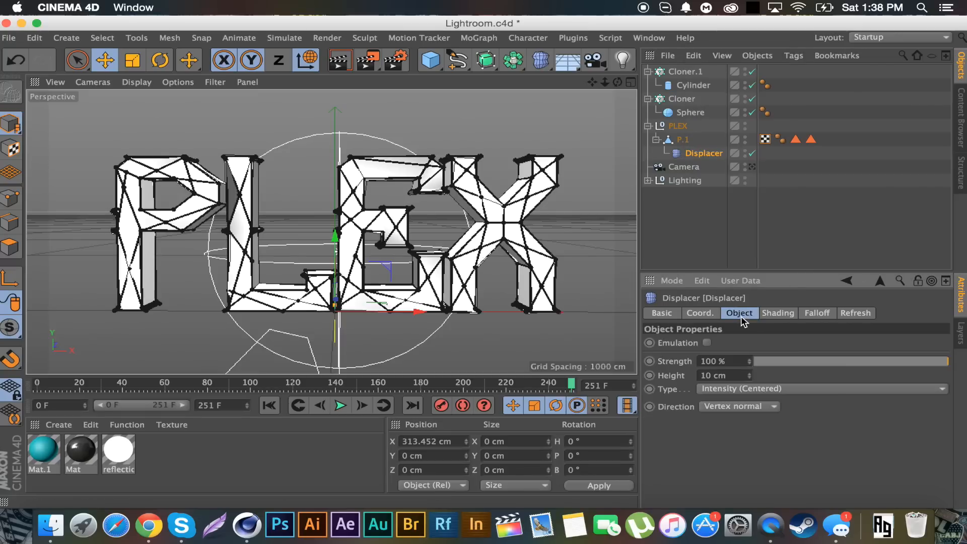
Tune the Displacer height, ending at a subtle 20 cm
left_click_drag(728, 375, 715, 374)
type("120")
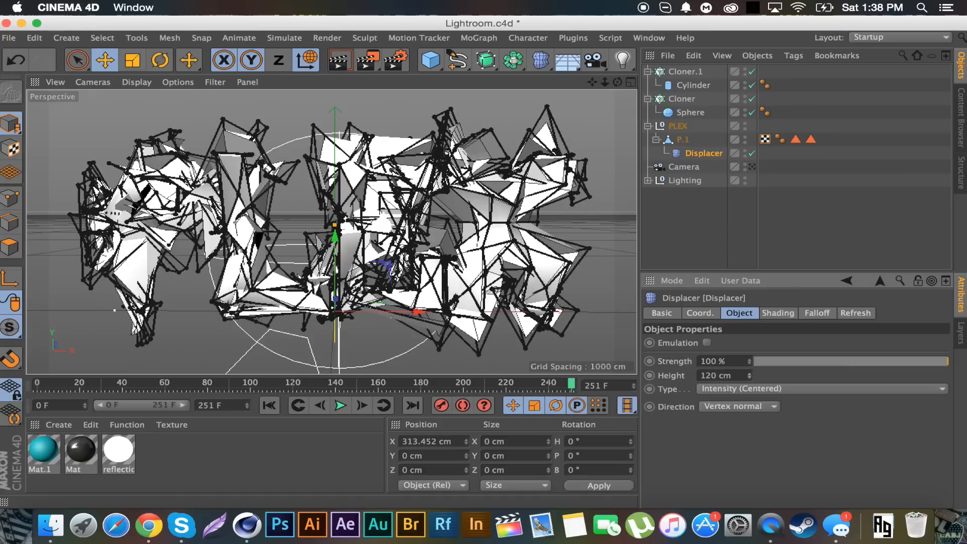
type("100")
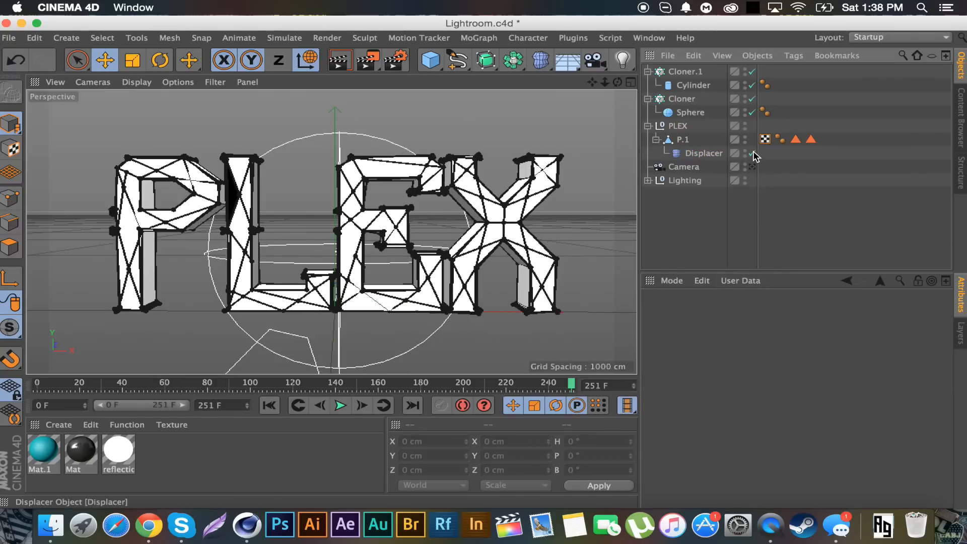
left_click(703, 153)
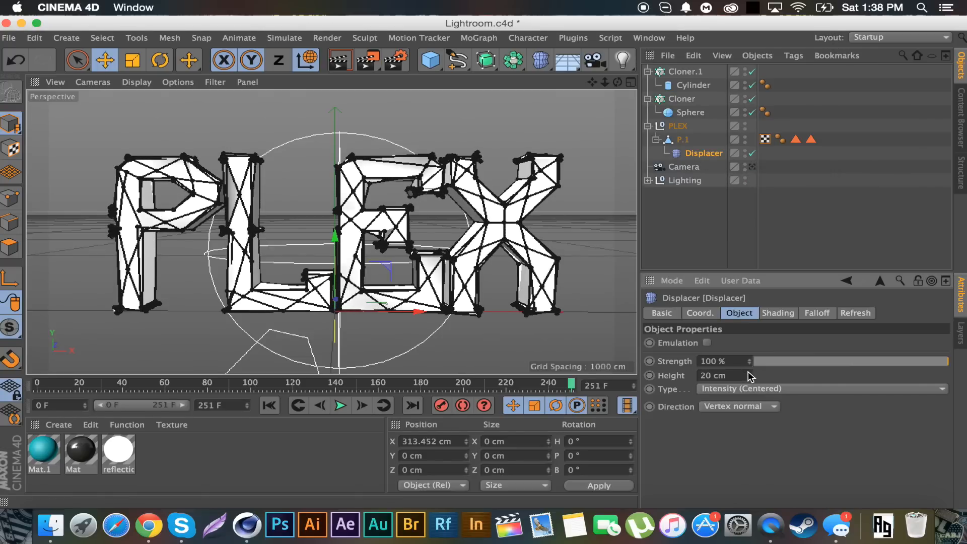
left_click_drag(727, 374, 749, 375)
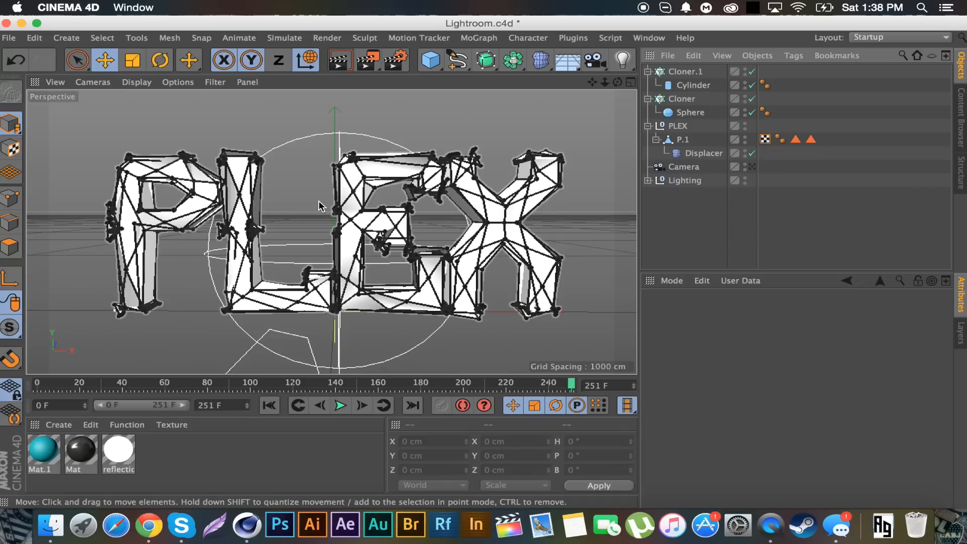
left_click(684, 71)
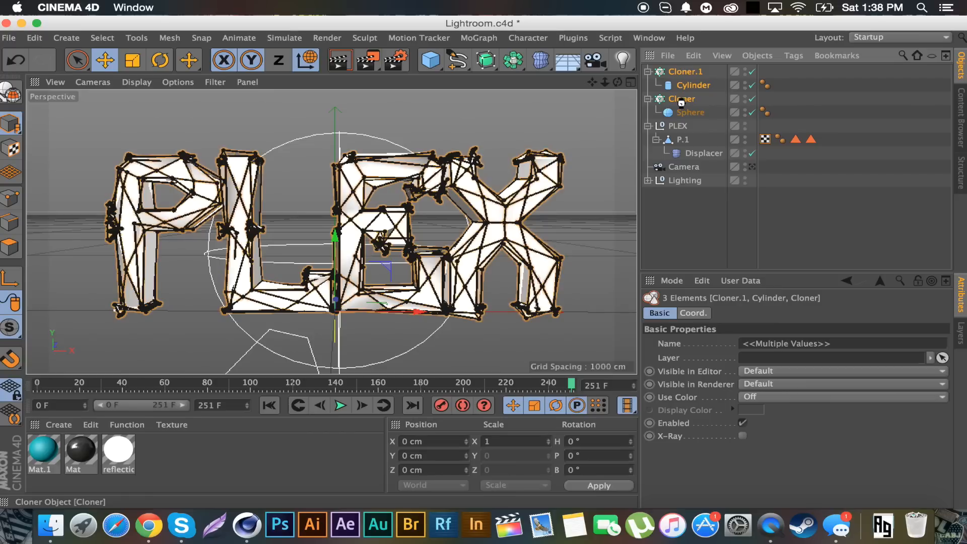
Merge the cloners with Connect Objects + Delete and select the resulting Cloner.2
right_click(681, 99)
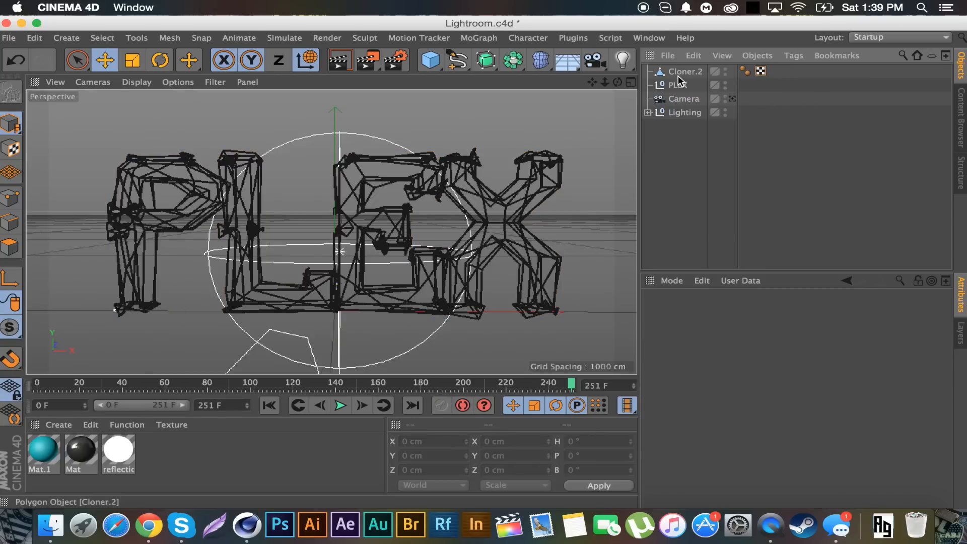
left_click(685, 72)
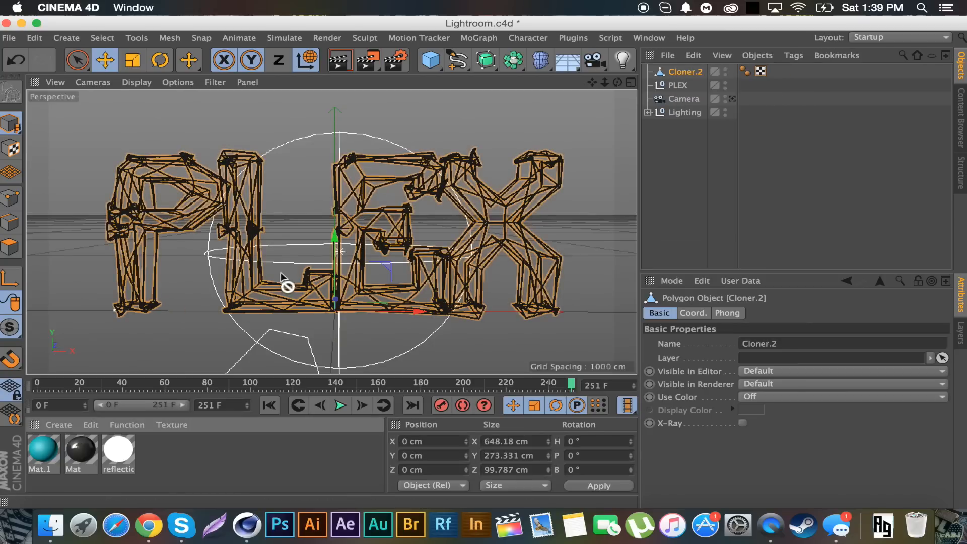
mouse_move(181, 338)
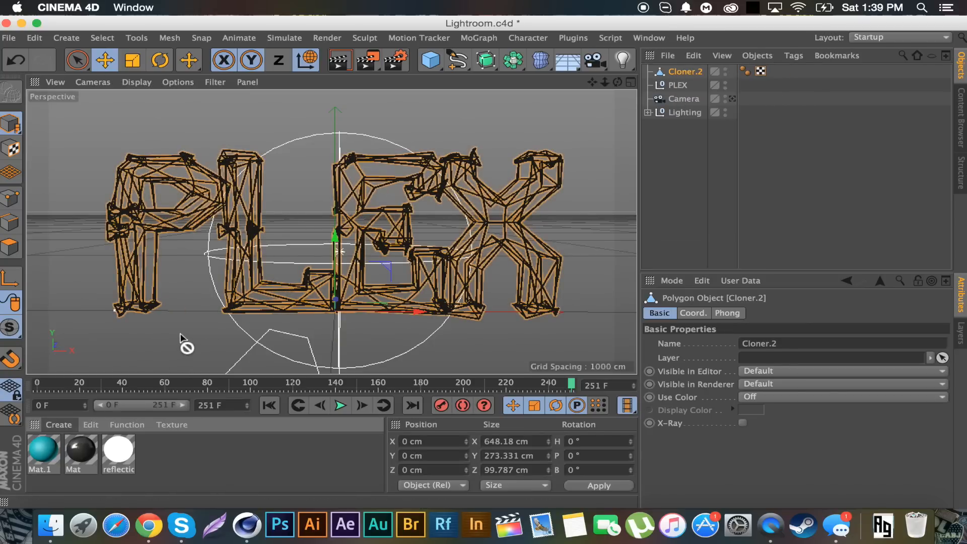